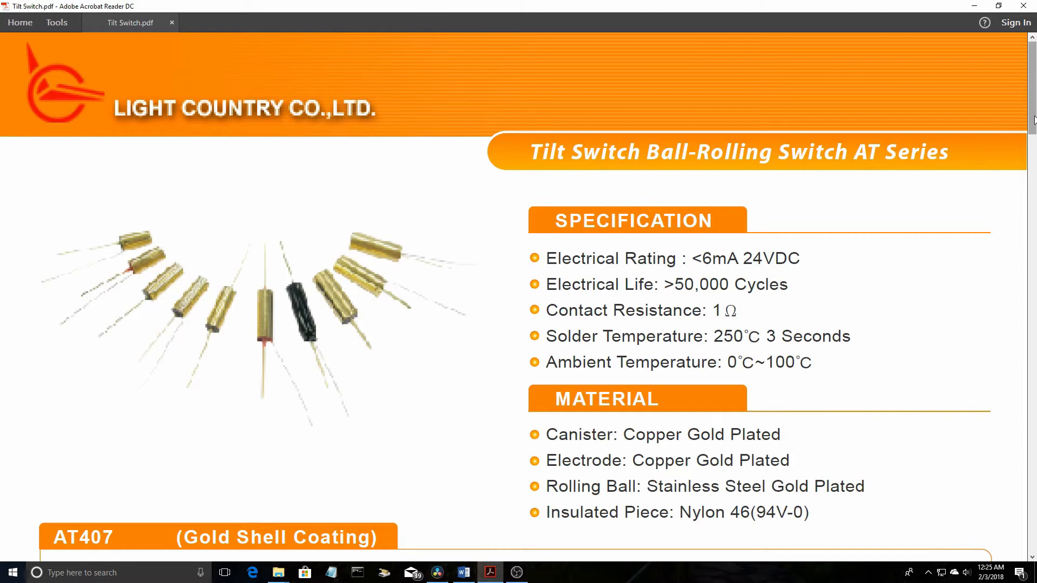
Step: Browse to English > code > Lesson 8 Ball Switch and open Ball_Switch.ino
{"action": "scroll", "scroll_direction": "down", "scroll_amount": 3}
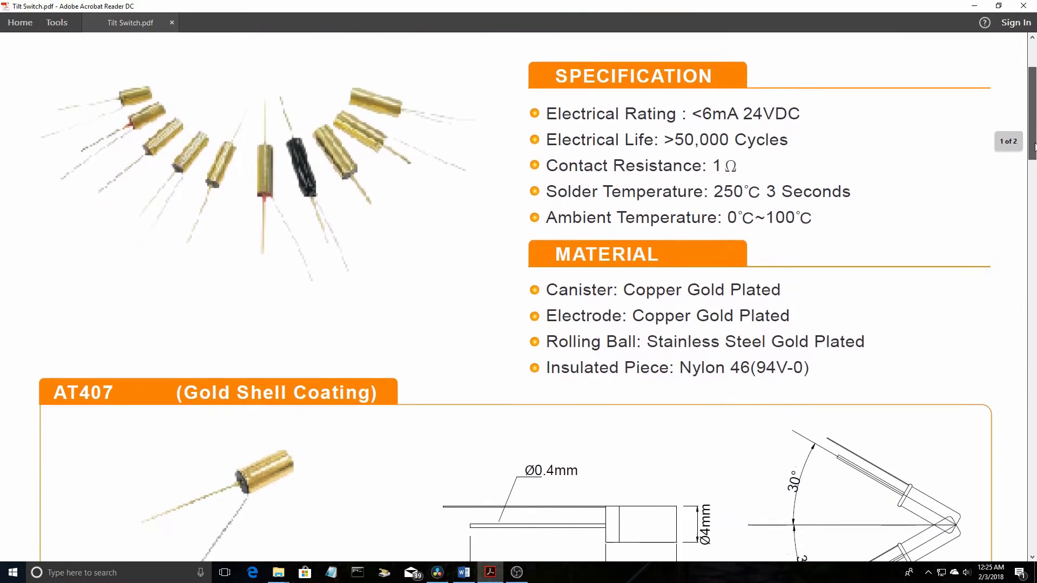
{"action": "scroll", "scroll_direction": "down", "scroll_amount": 3}
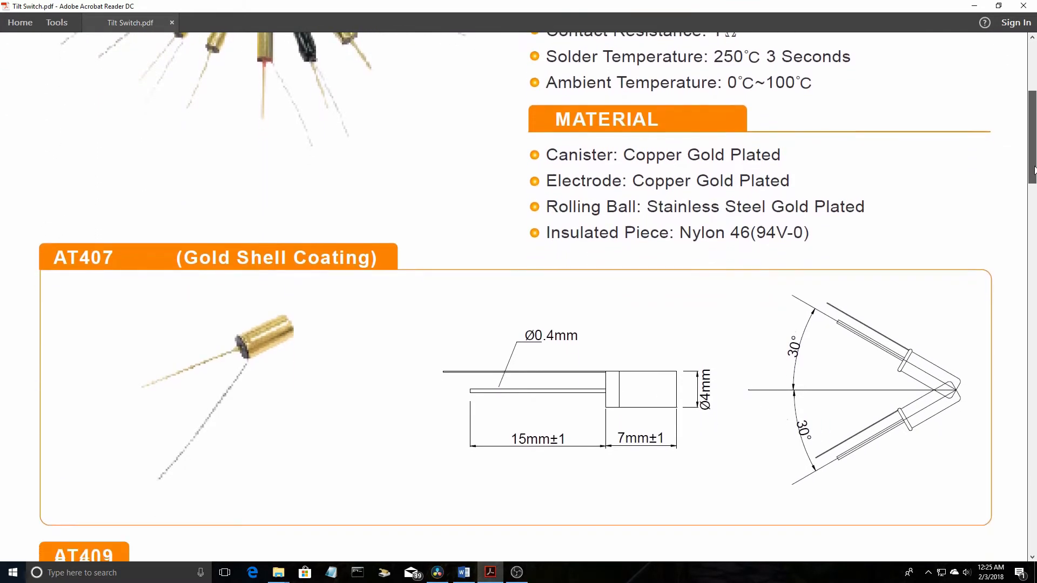
{"action": "scroll", "scroll_direction": "down", "scroll_amount": 3}
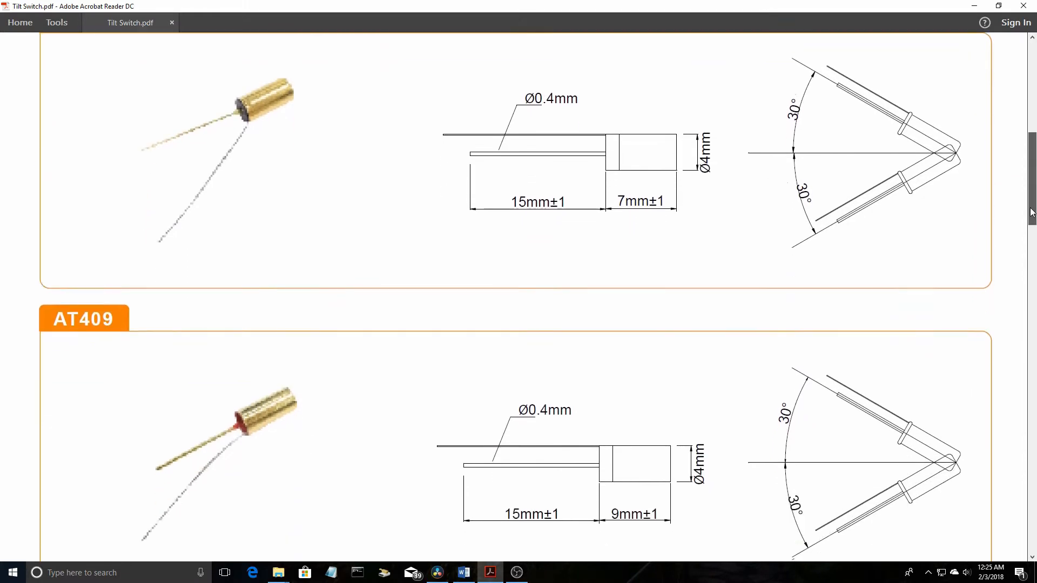
{"action": "scroll", "scroll_direction": "down", "scroll_amount": 3}
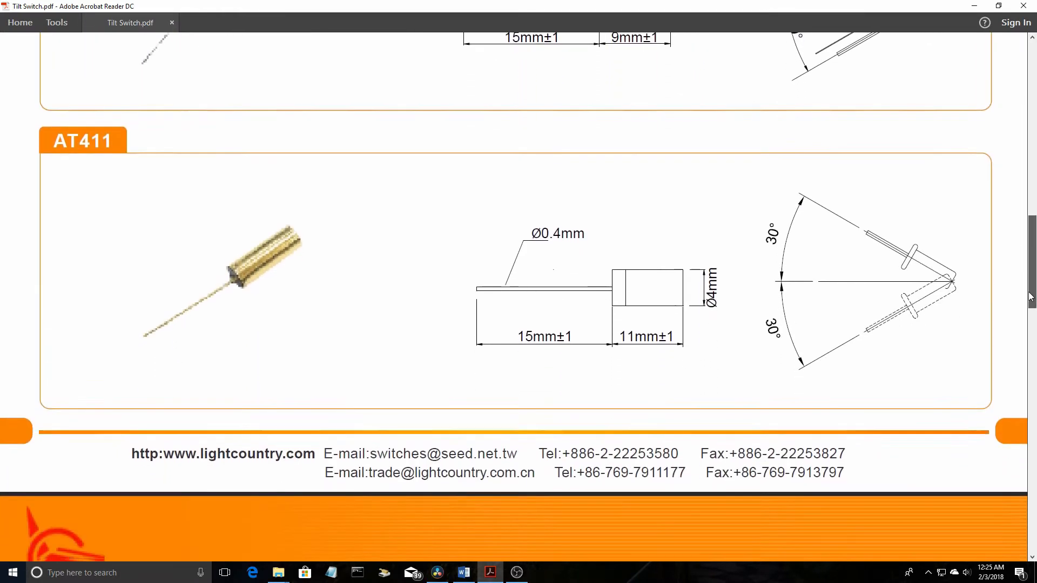
{"action": "scroll", "scroll_direction": "down", "scroll_amount": 3}
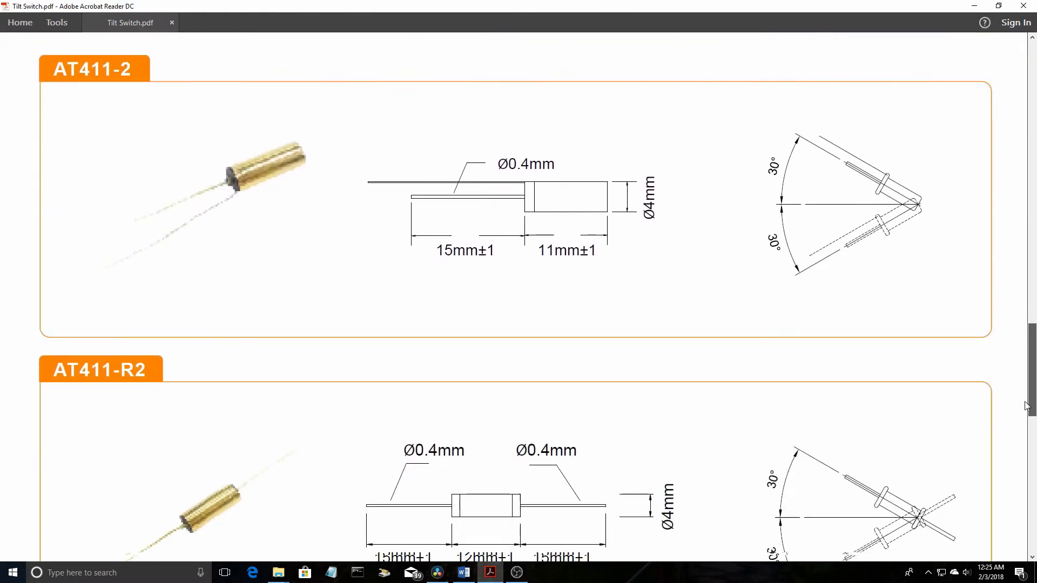
{"action": "scroll", "scroll_direction": "down", "scroll_amount": 3}
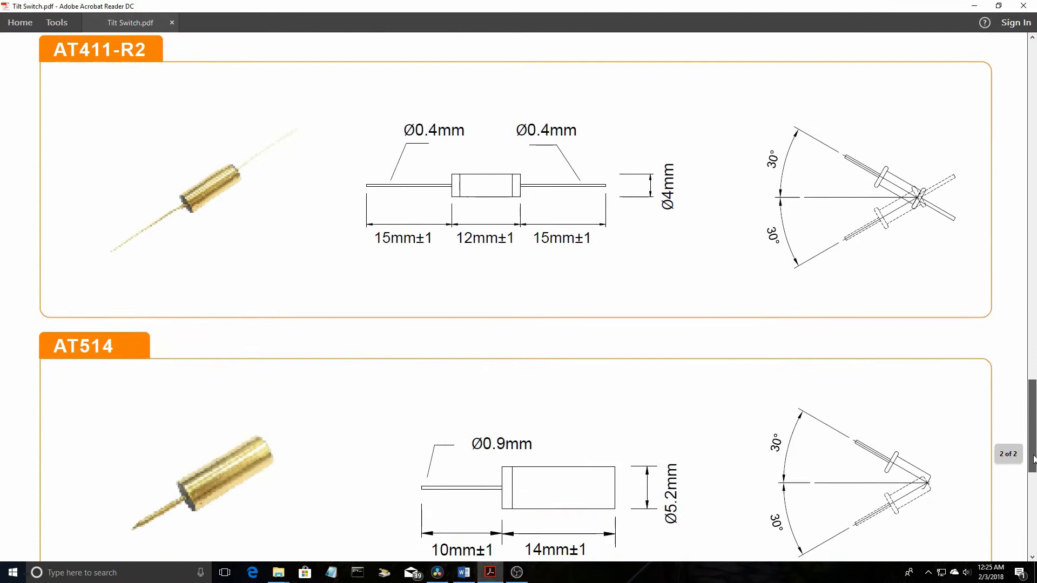
{"action": "scroll", "scroll_direction": "down", "scroll_amount": 3}
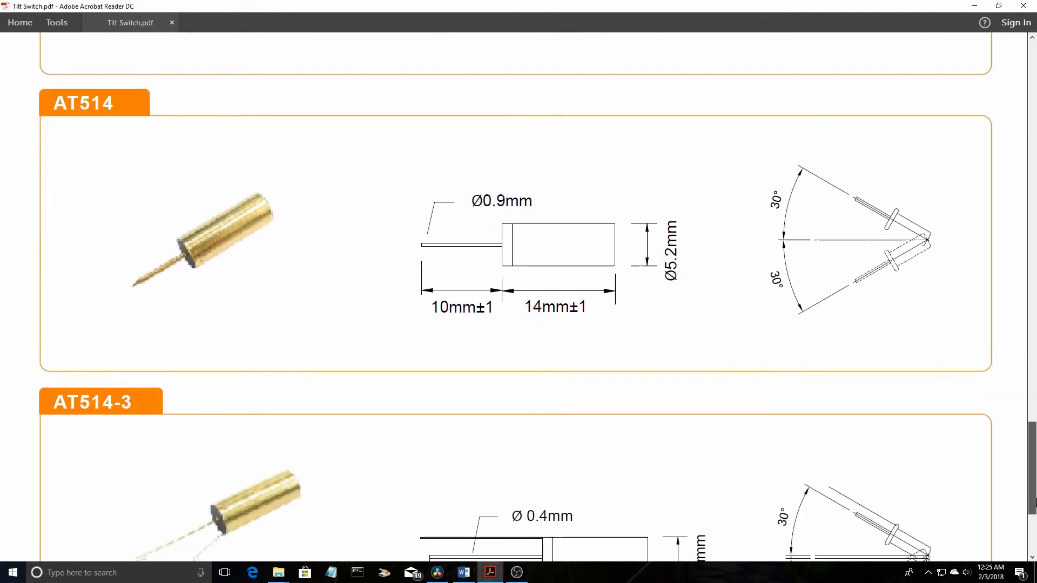
{"action": "scroll", "scroll_direction": "down", "scroll_amount": 3}
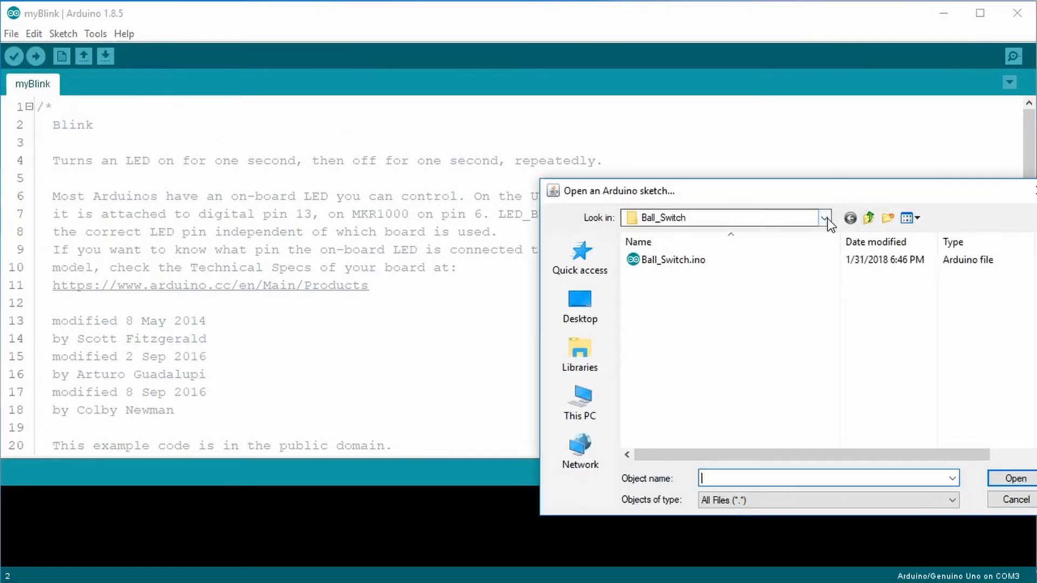
{"action": "left_click", "coordinate": [828, 218]}
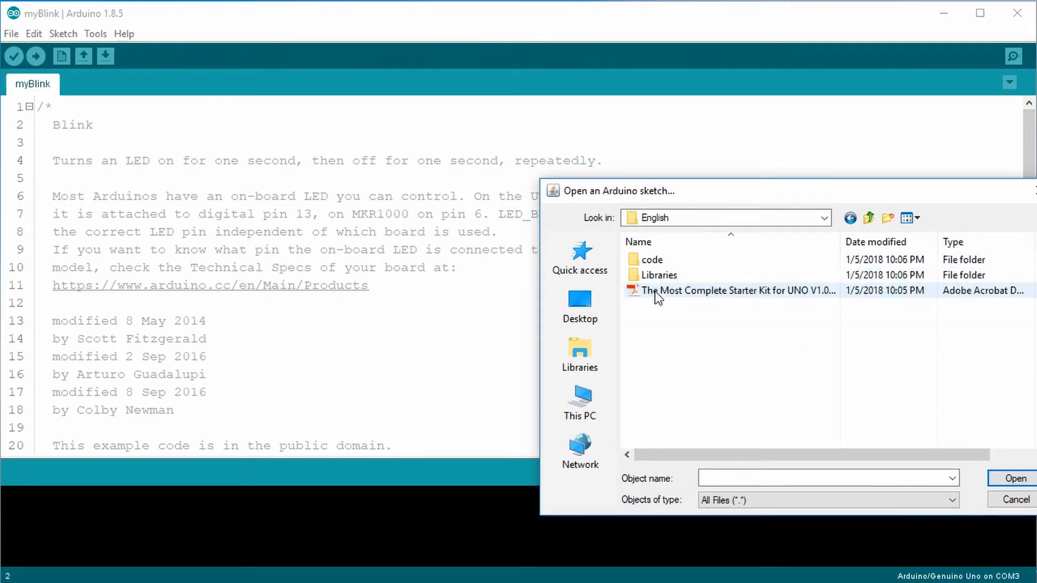
{"action": "double_click", "coordinate": [652, 260]}
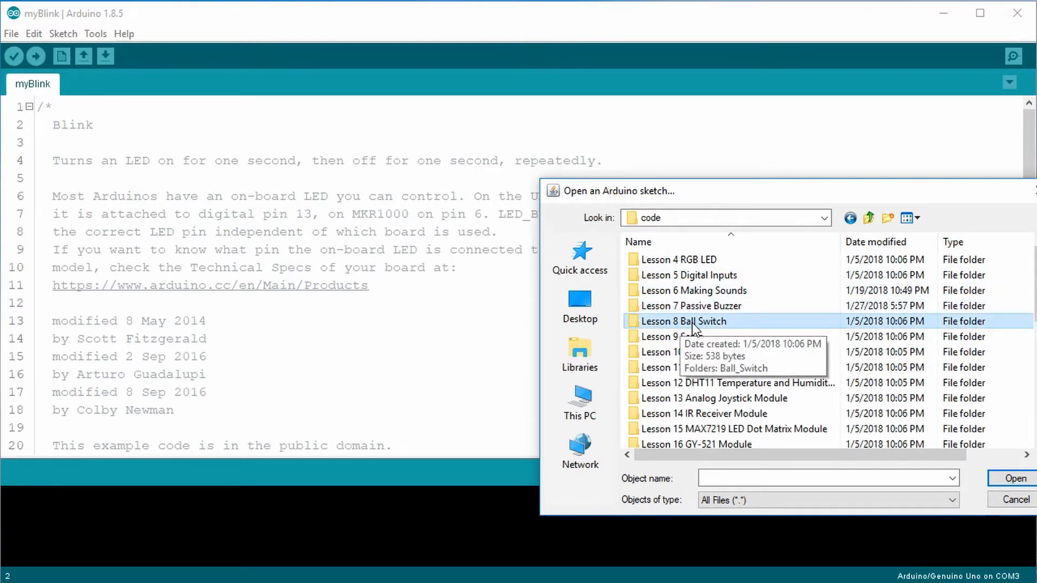
{"action": "double_click", "coordinate": [685, 321]}
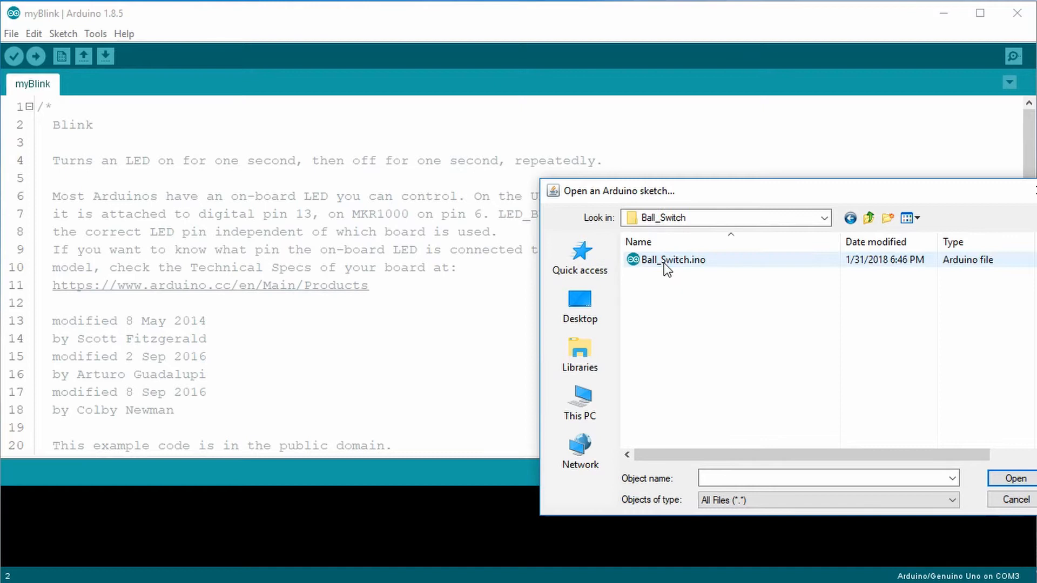
{"action": "left_click", "coordinate": [672, 259]}
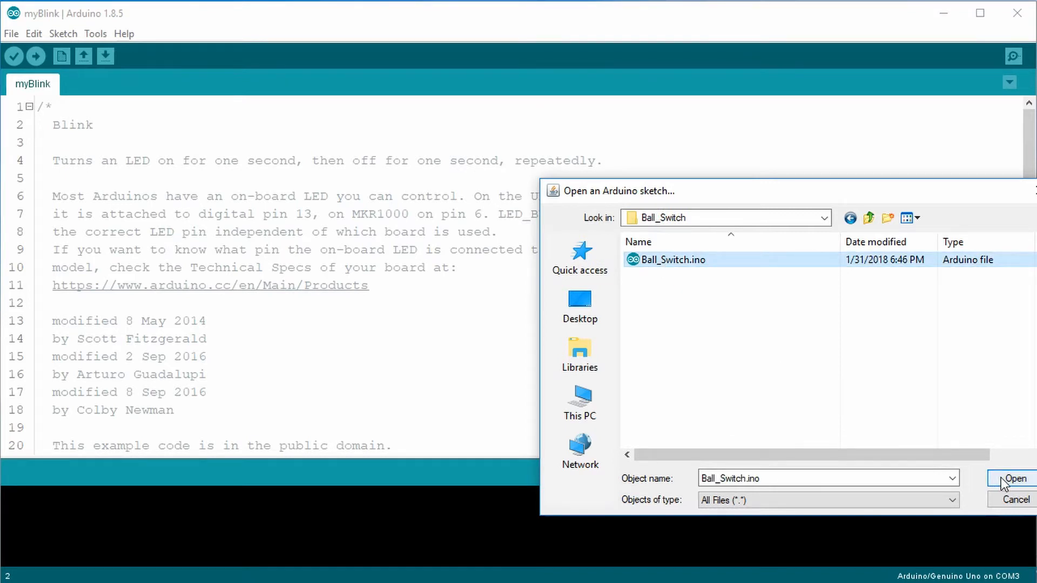
{"action": "left_click", "coordinate": [1013, 478]}
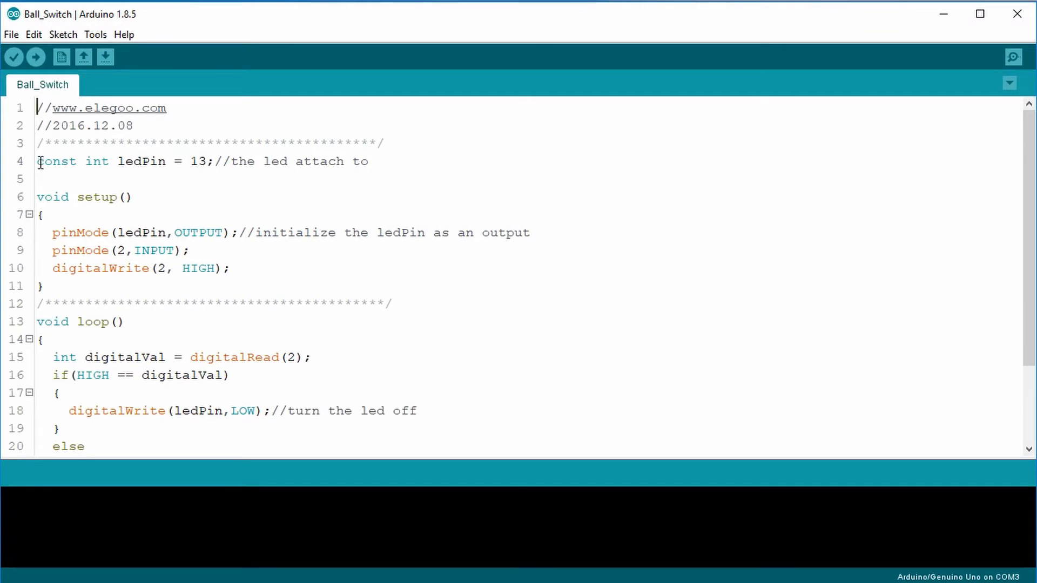
{"action": "left_click_drag", "start_coordinate": [39, 161], "coordinate": [211, 161]}
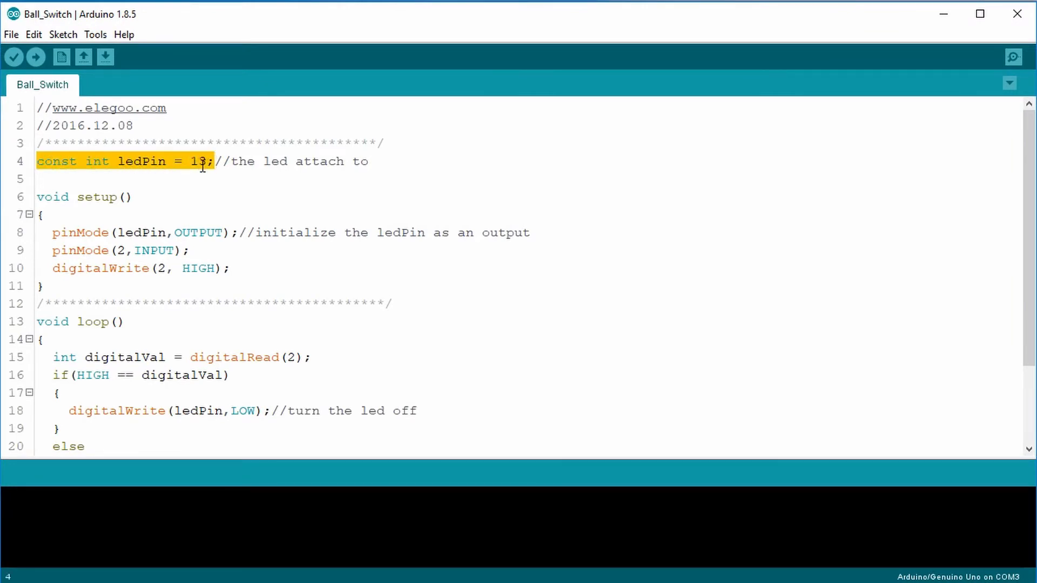
{"action": "left_click", "coordinate": [38, 179]}
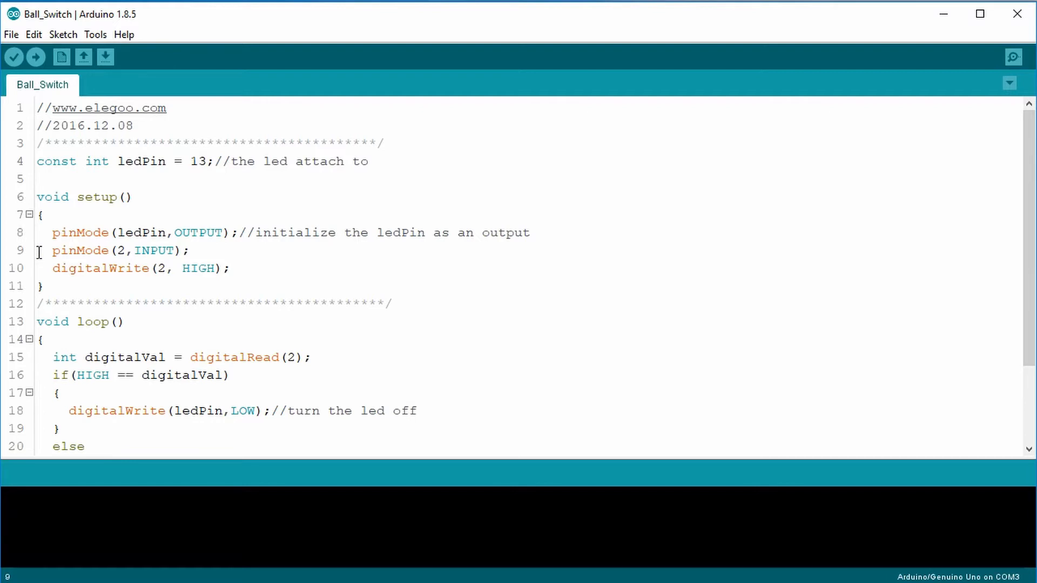
{"action": "left_click", "coordinate": [39, 269]}
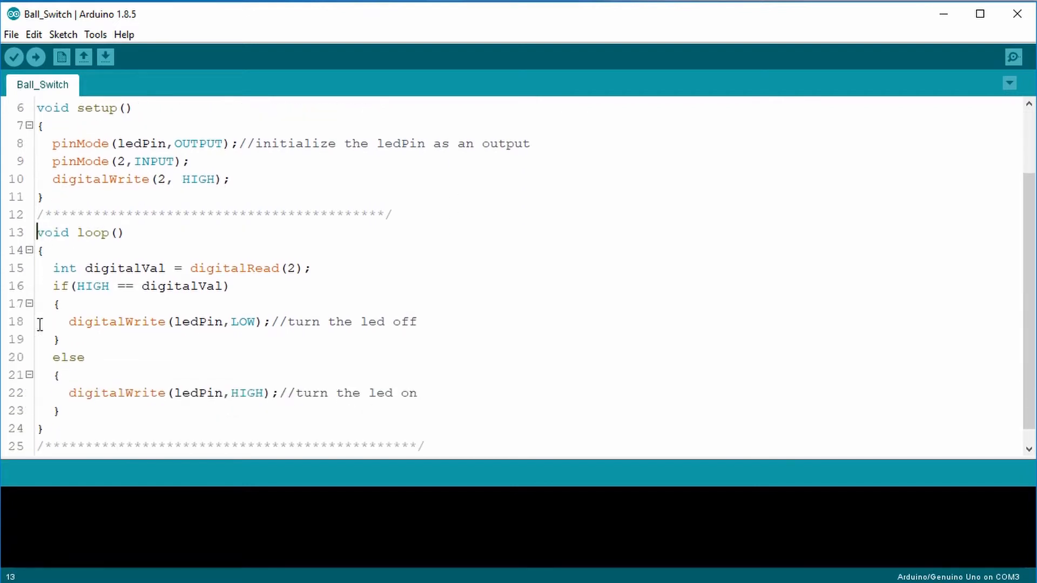
{"action": "scroll", "scroll_direction": "down", "scroll_amount": 3}
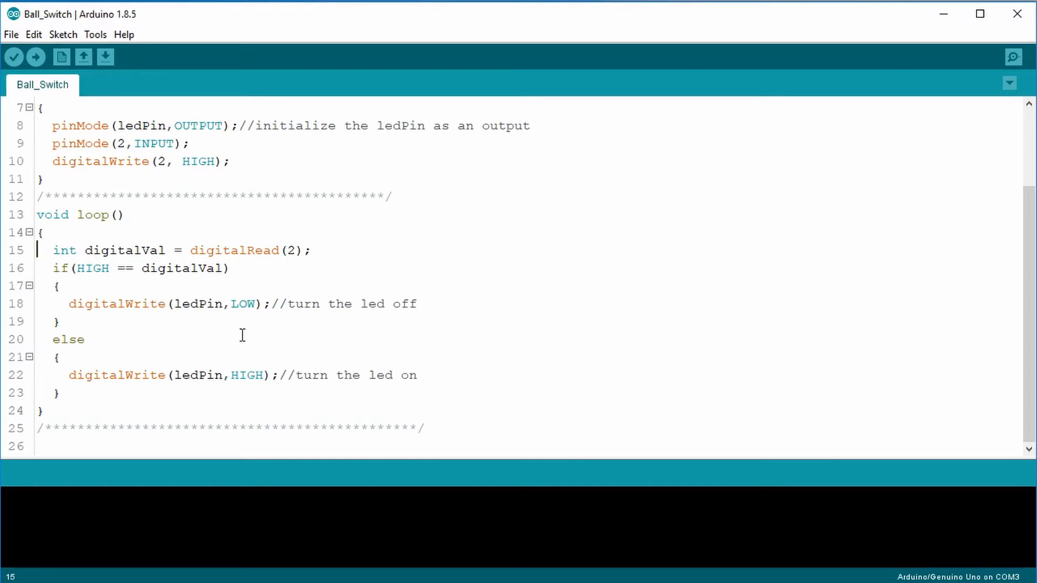
{"action": "mouse_move", "coordinate": [153, 380]}
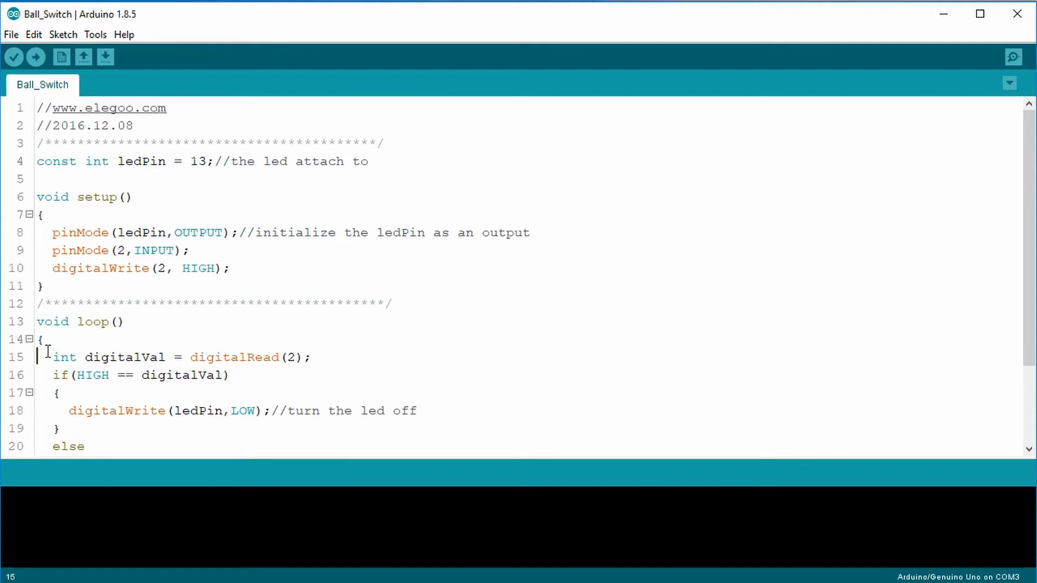
{"action": "mouse_move", "coordinate": [571, 356]}
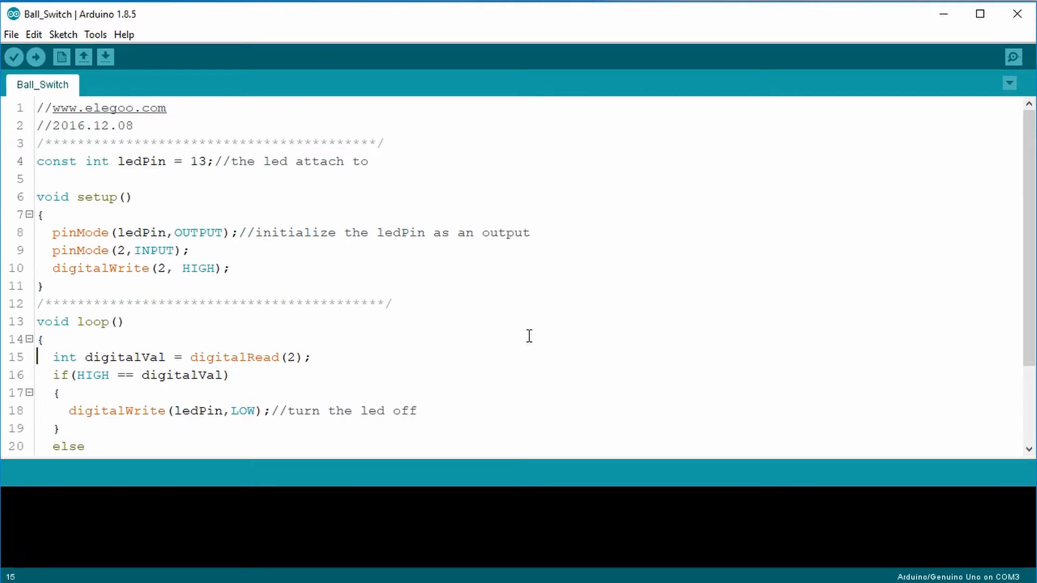
{"action": "mouse_move", "coordinate": [467, 313]}
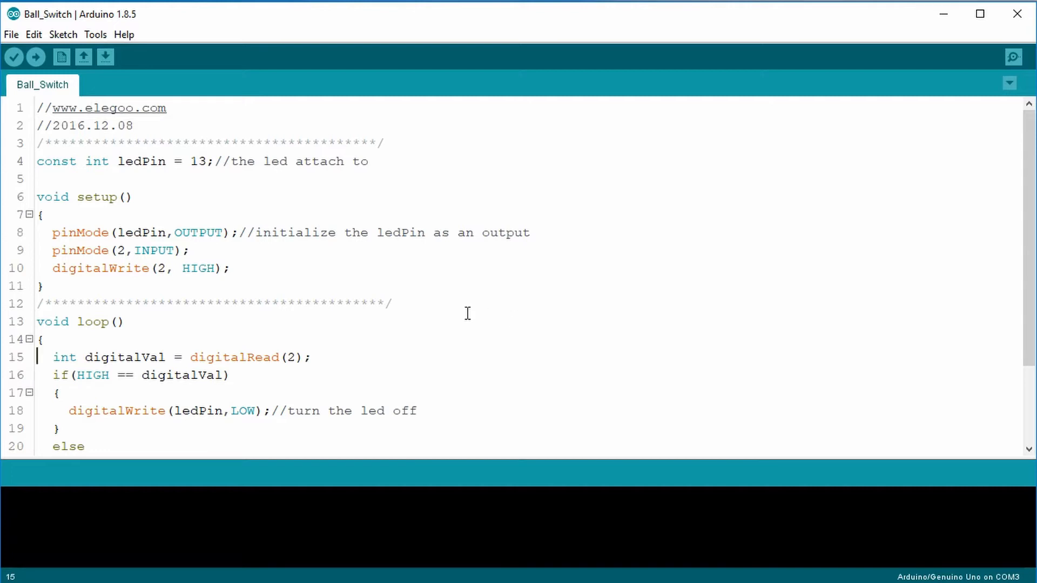
{"action": "mouse_move", "coordinate": [39, 171]}
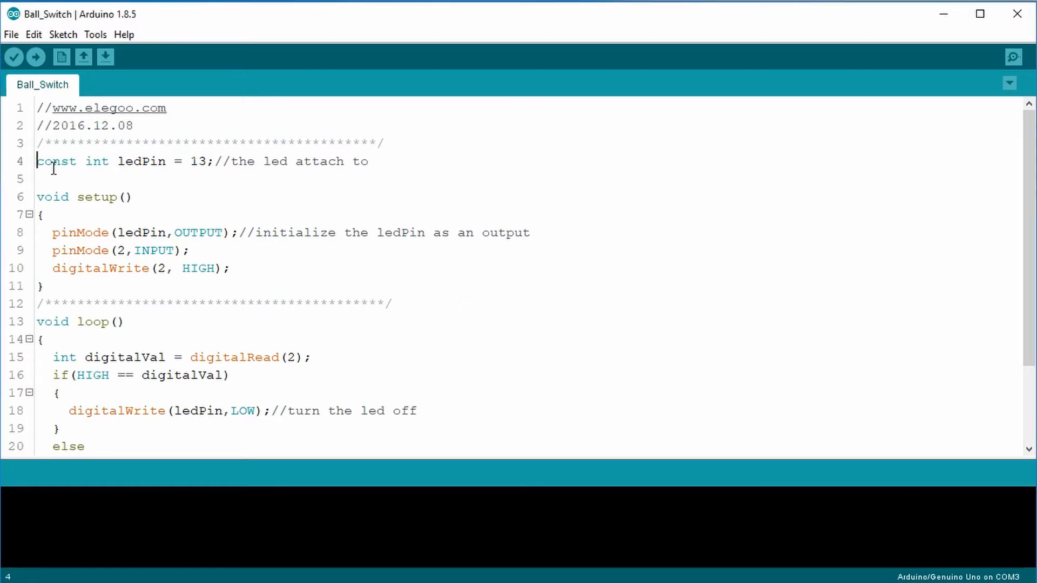
Step: Add the '//Using predefined LED_BUILTIN = 13' comment and retype ledPin as tiltSensorPin = 2
{"action": "type", "text": "//Using predefined LED_BUILTIN = 13"}
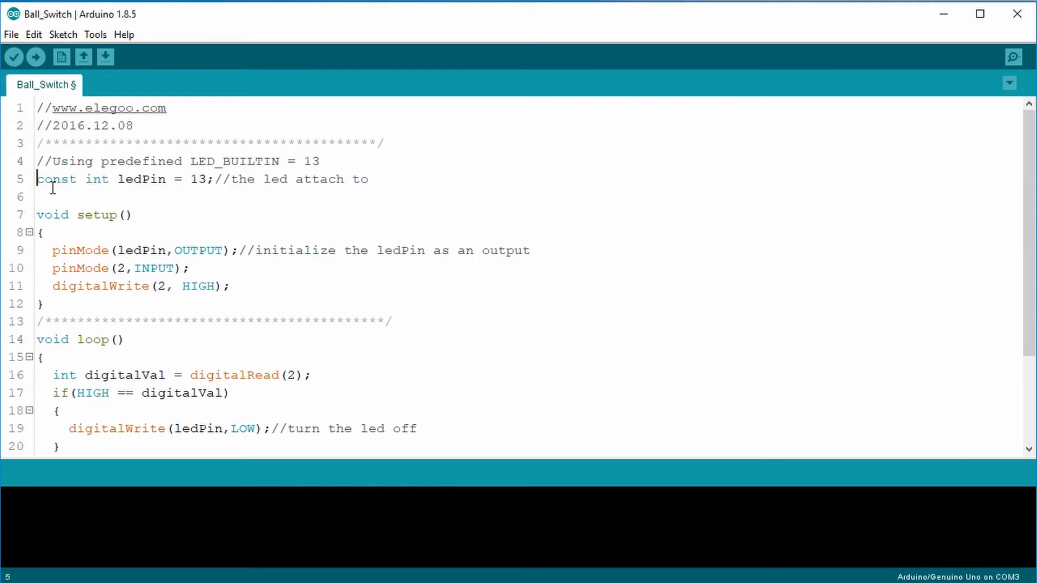
{"action": "left_click_drag", "start_coordinate": [54, 162], "coordinate": [198, 162]}
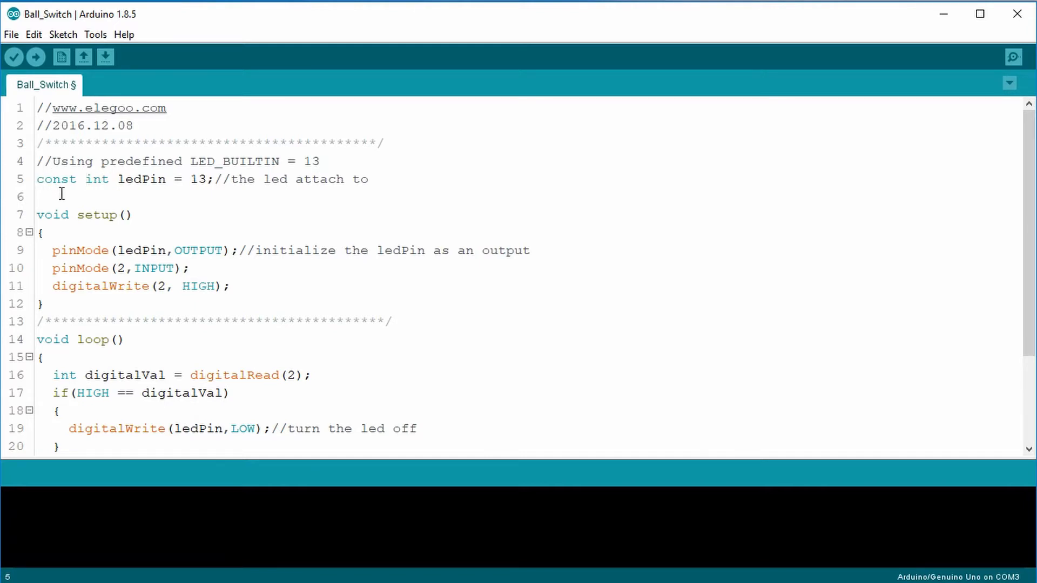
{"action": "type", "text": "tiltSensor"}
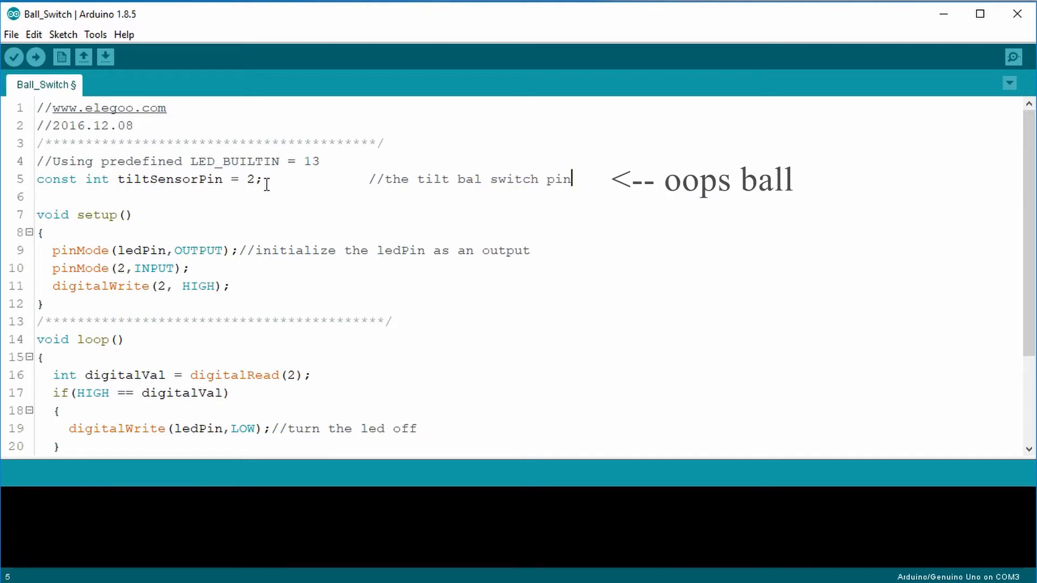
Step: Save the sketch via File > Save As under the name myBall_Switch
{"action": "left_click", "coordinate": [10, 34]}
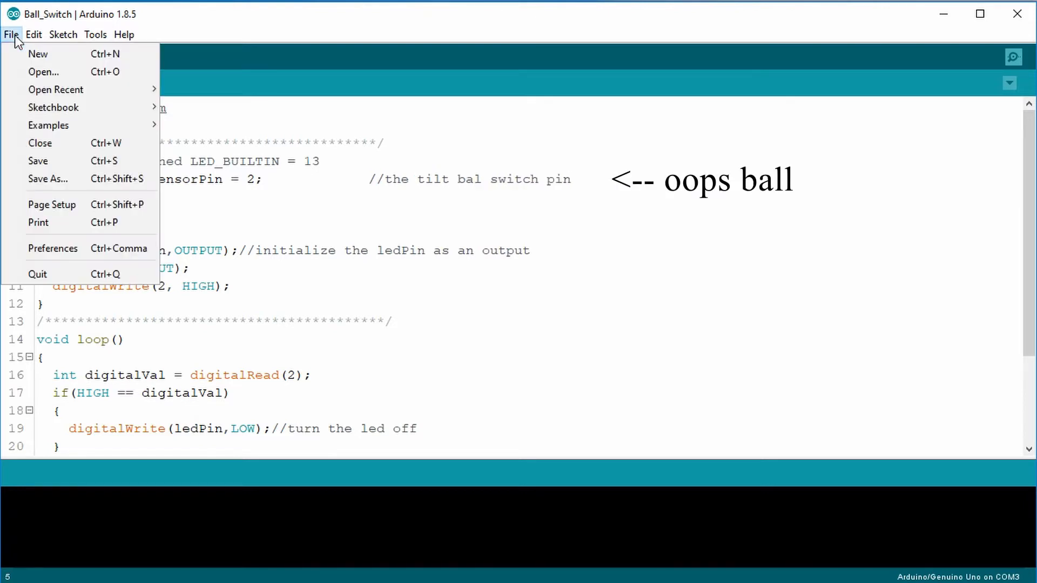
{"action": "mouse_move", "coordinate": [47, 179]}
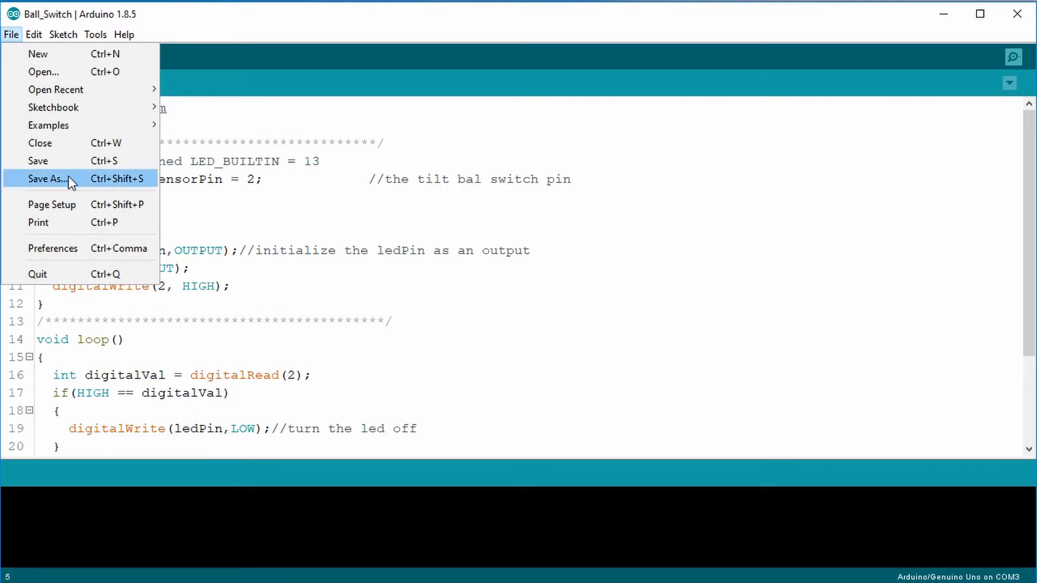
{"action": "left_click", "coordinate": [47, 179]}
{"action": "type", "text": "myBall_Switch"}
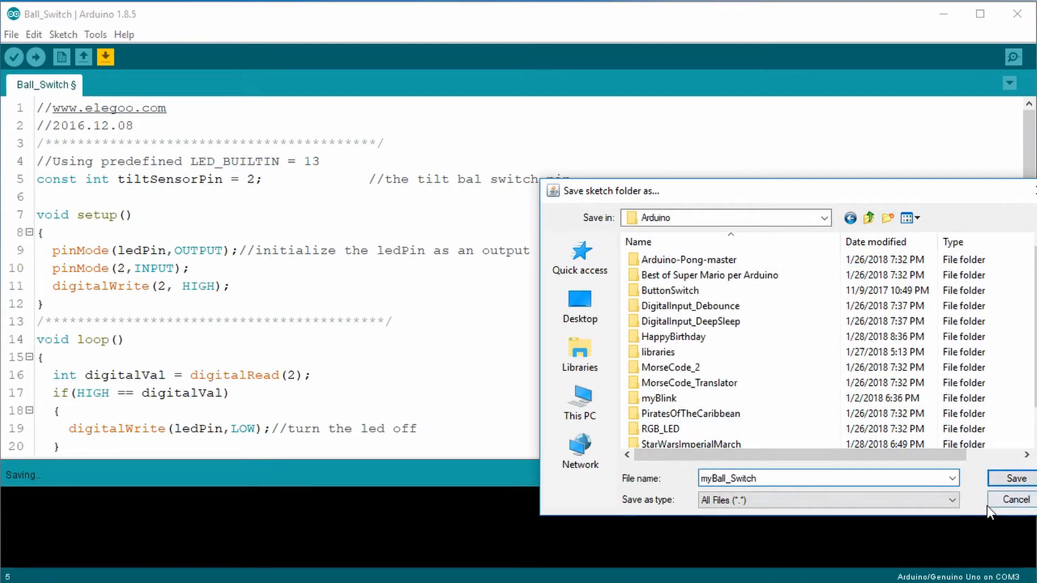
{"action": "left_click", "coordinate": [1011, 478]}
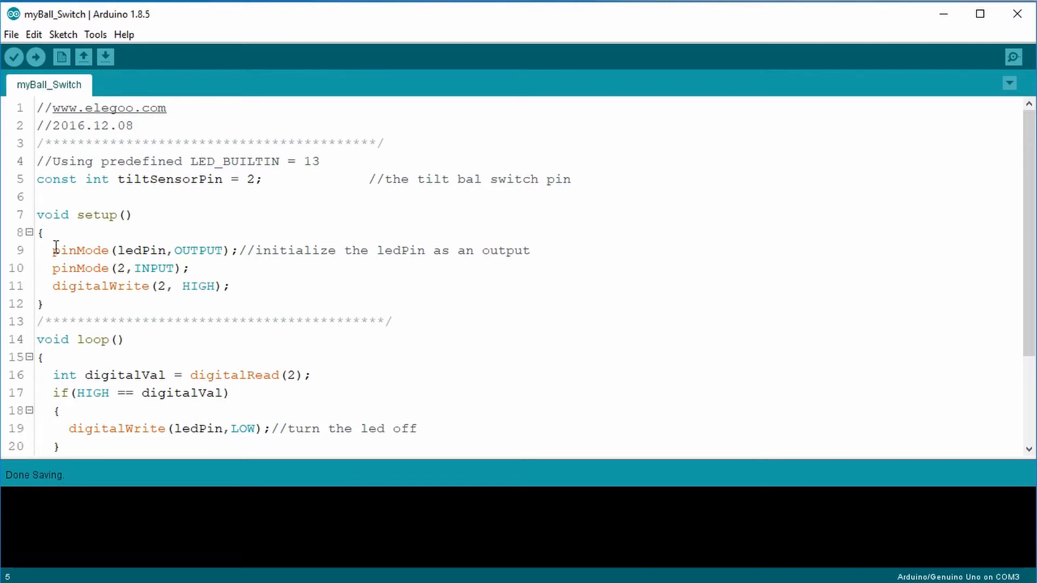
Step: Change the second pinMode to pinMode(tiltSensorPin, INPUT_PULLUP)
{"action": "left_click", "coordinate": [45, 250]}
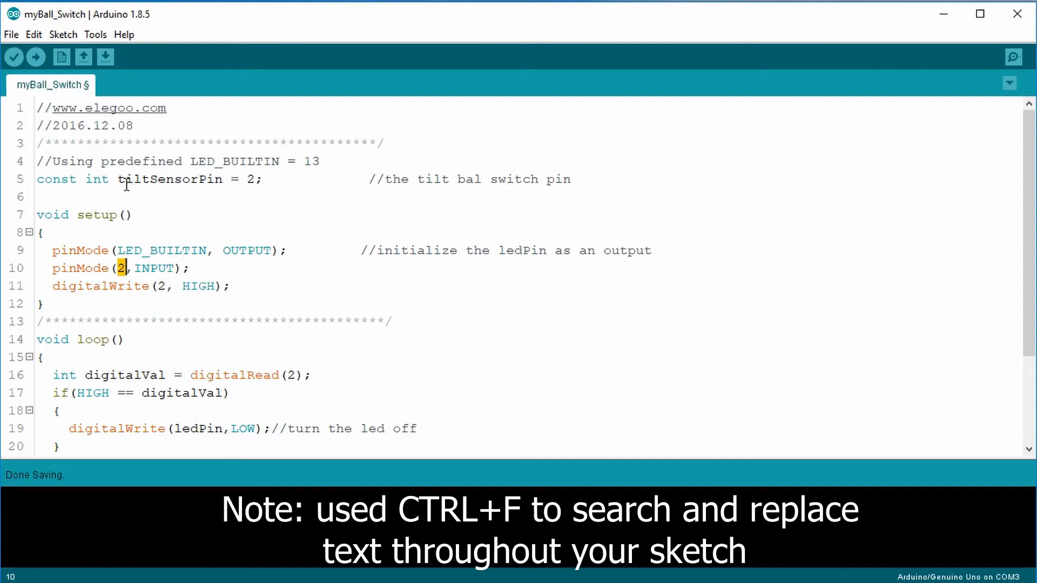
{"action": "double_click", "coordinate": [162, 179]}
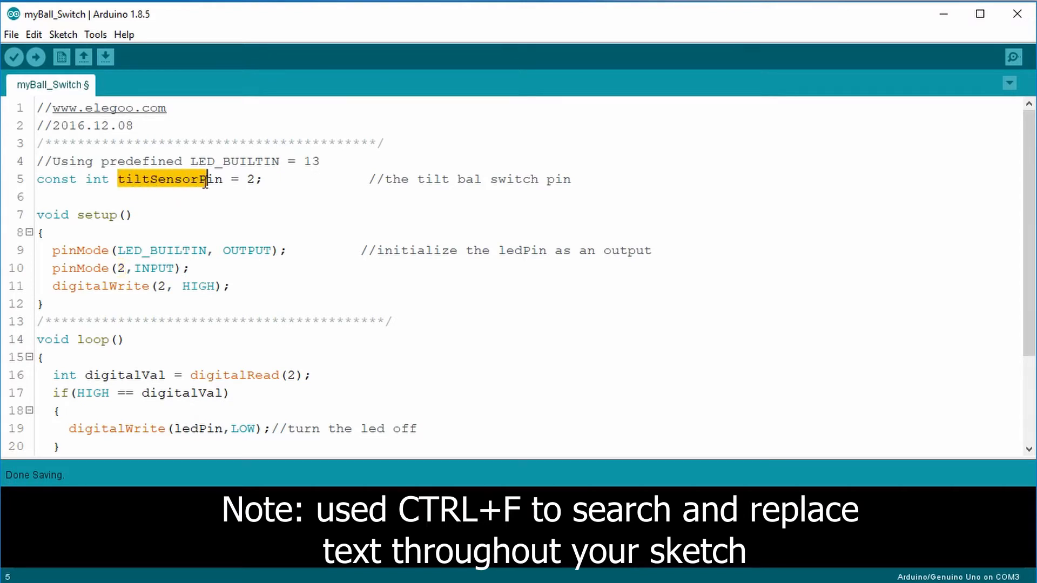
{"action": "mouse_move", "coordinate": [175, 218]}
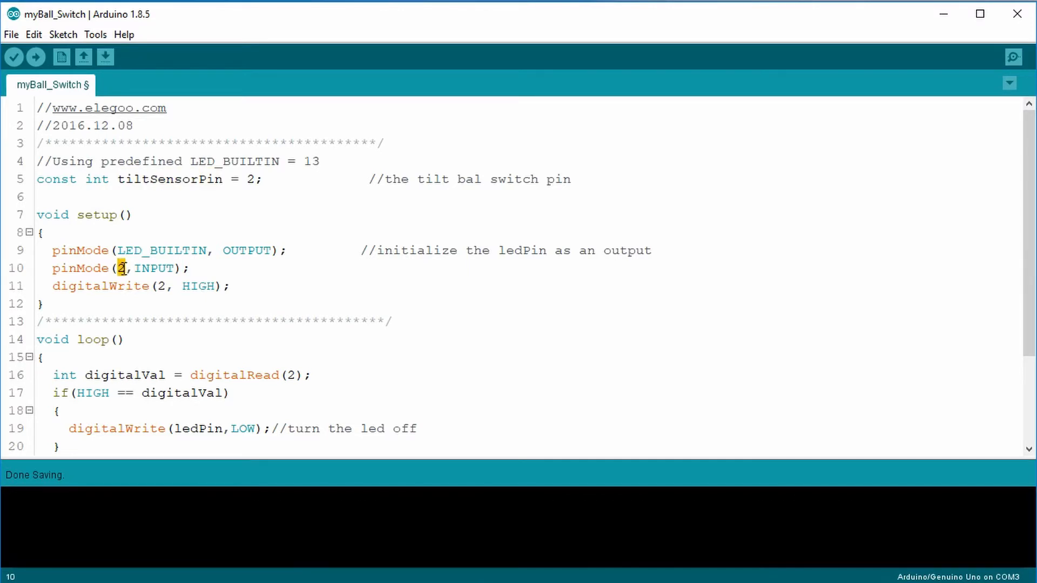
{"action": "type", "text": "tiltSensorPin"}
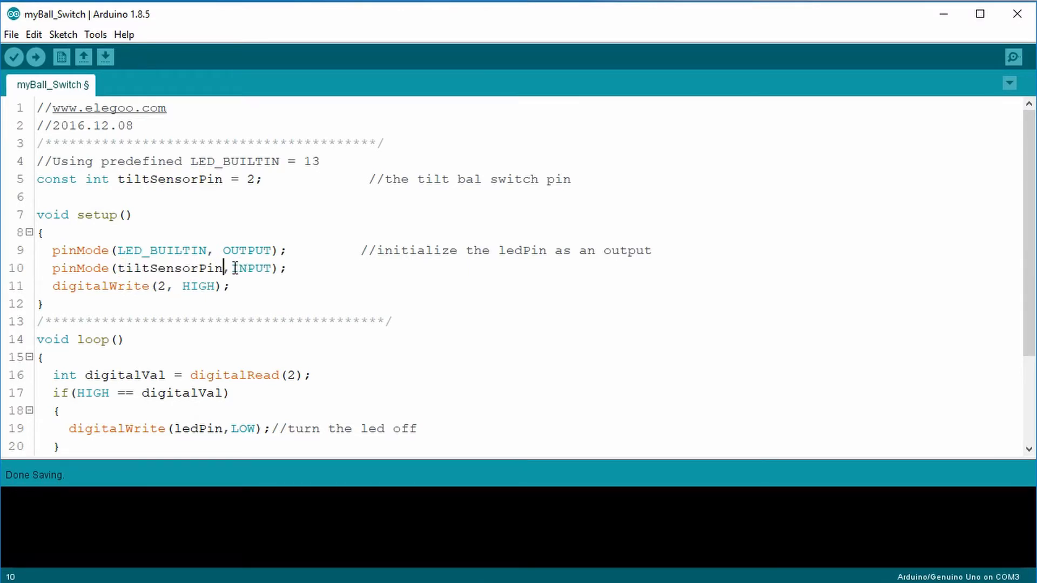
{"action": "double_click", "coordinate": [197, 286]}
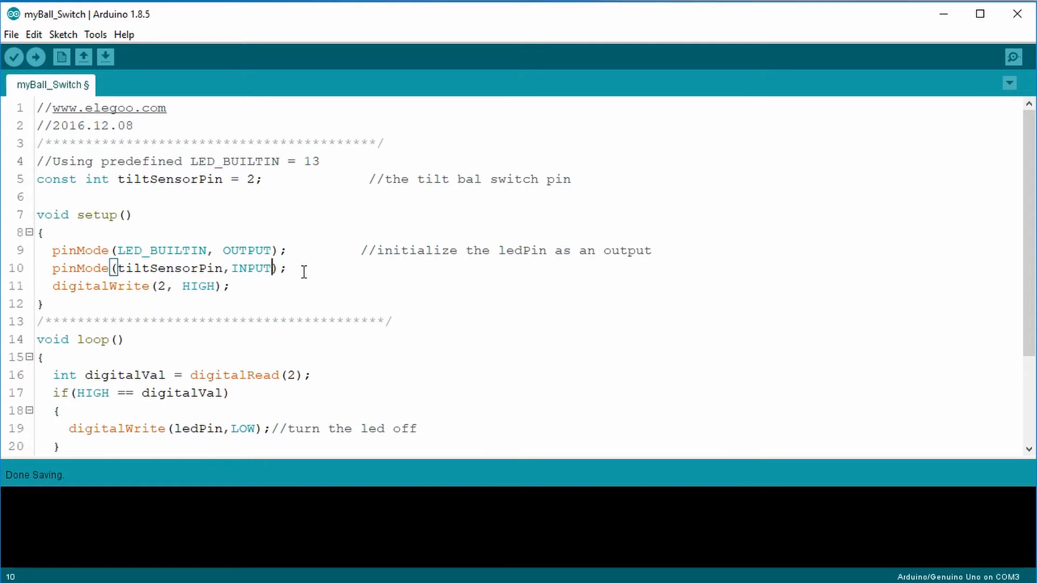
{"action": "type", "text": "_P"}
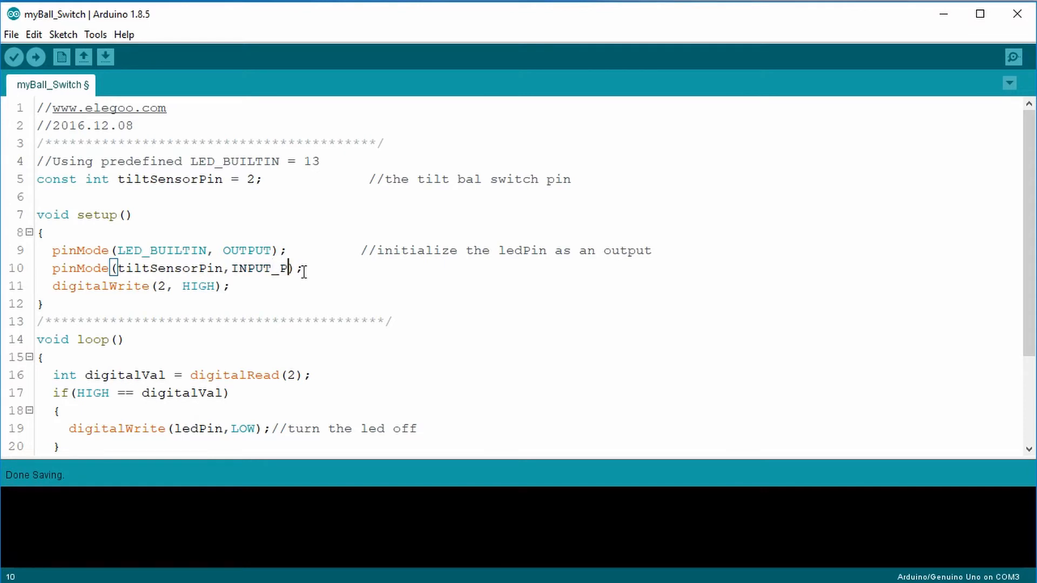
{"action": "type", "text": "ULLUP"}
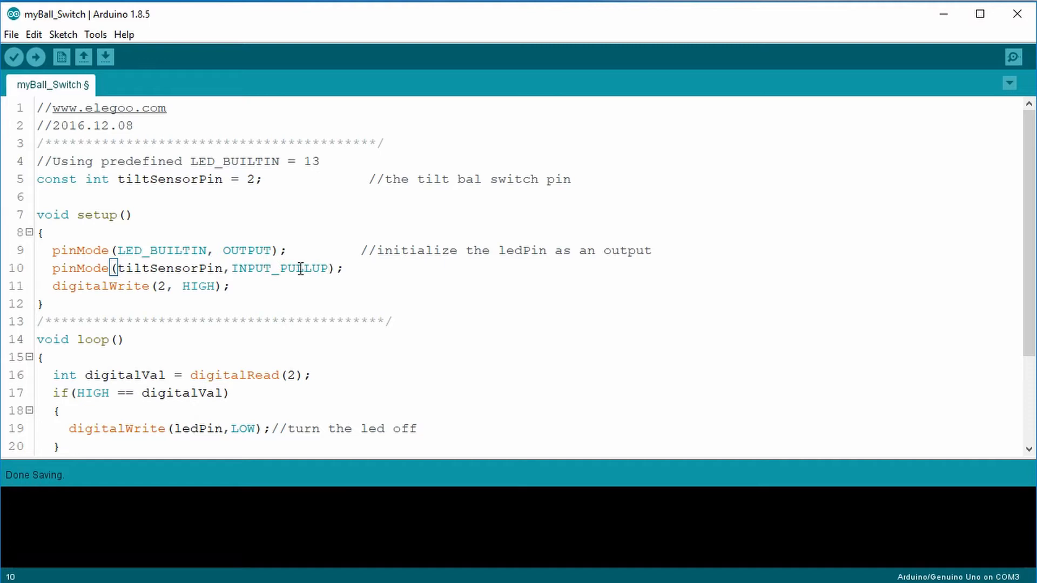
Step: Add a // comment about setting the switch input using a pull-up resistor
{"action": "type", "text": "//"}
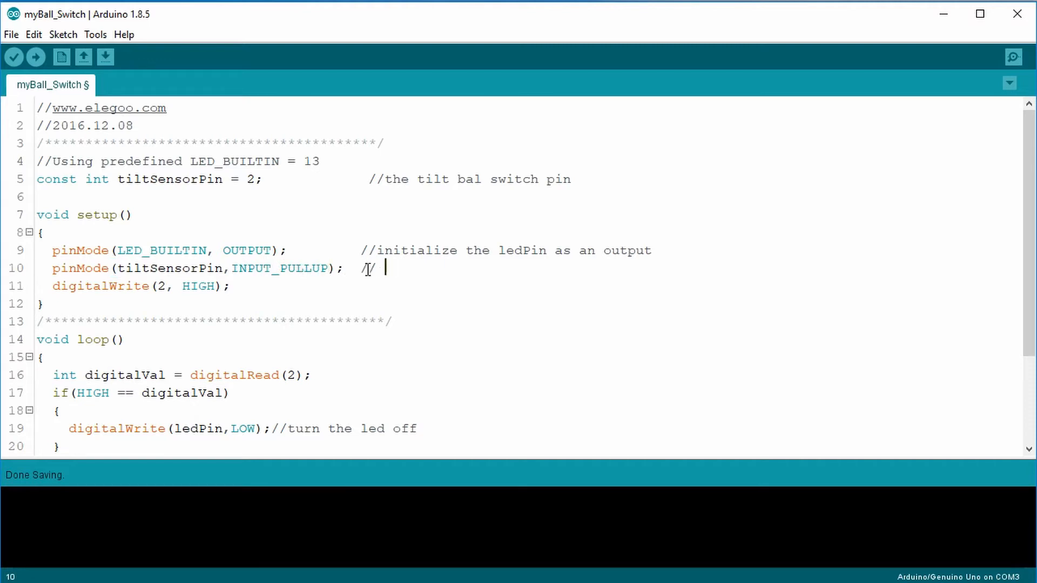
{"action": "type", "text": "set the tilt"}
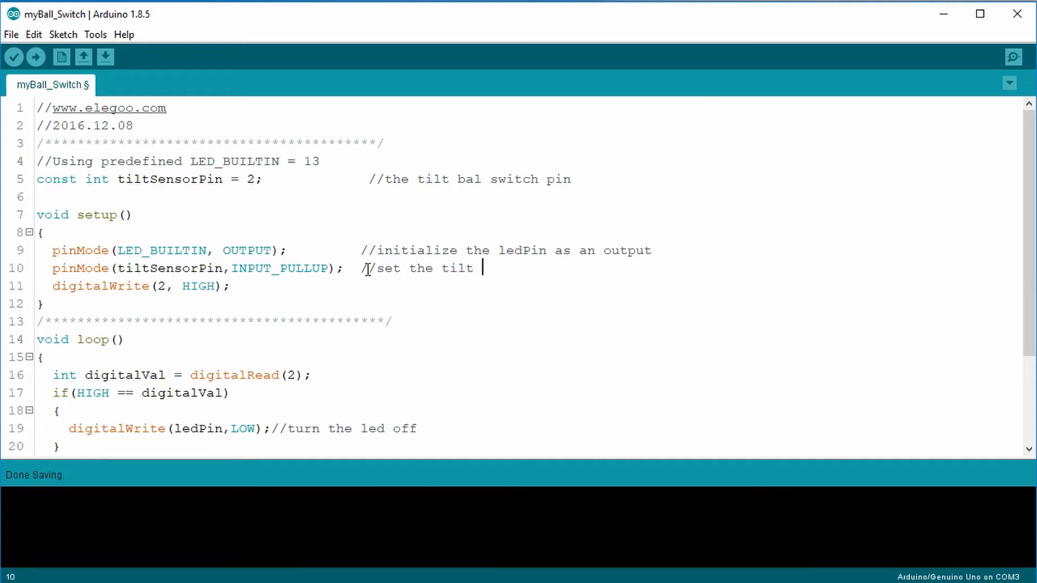
{"action": "type", "text": "switch"}
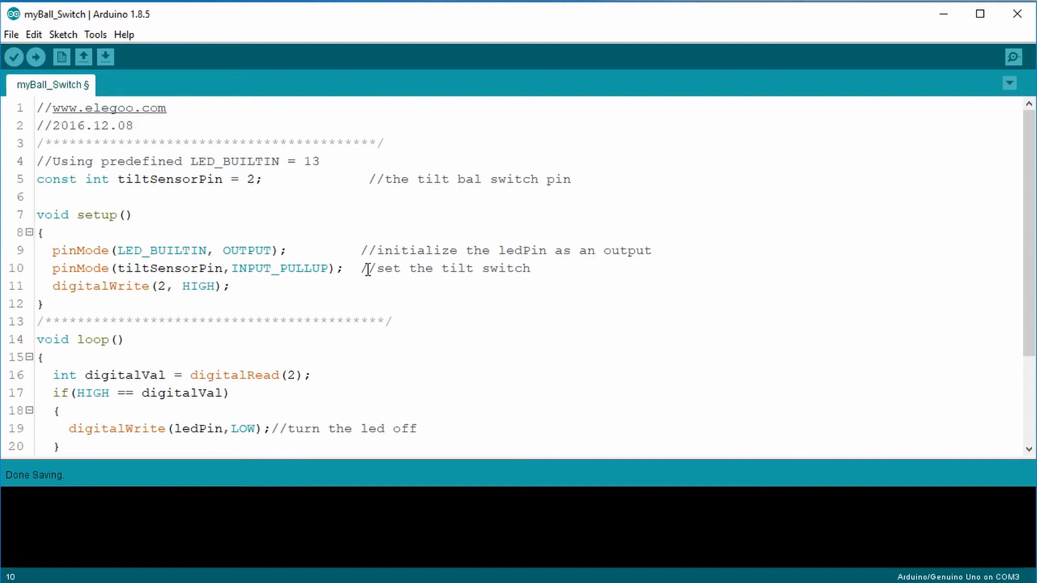
{"action": "type", "text": "input and set to high"}
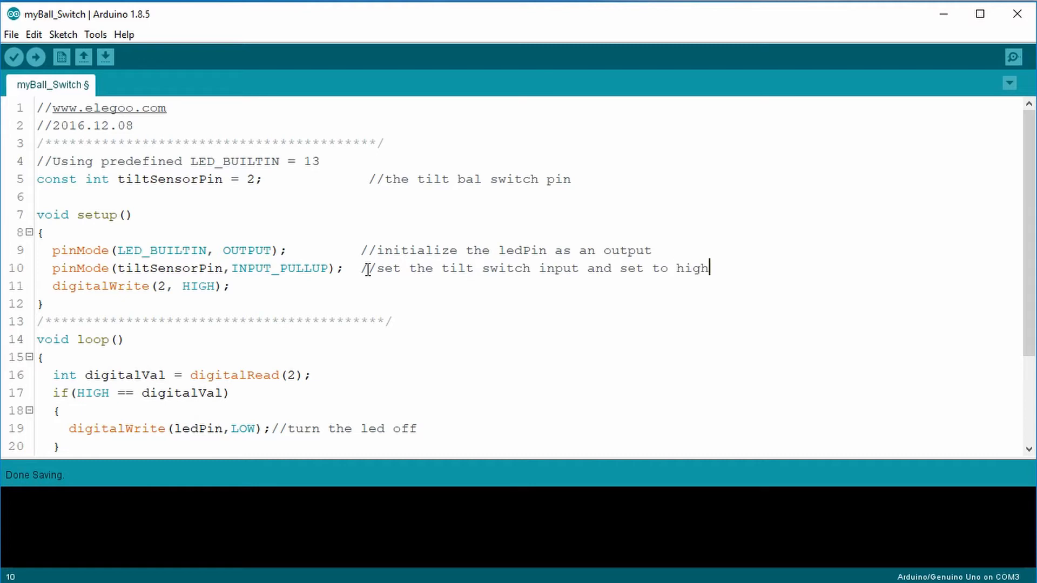
{"action": "type", "text": "using p"}
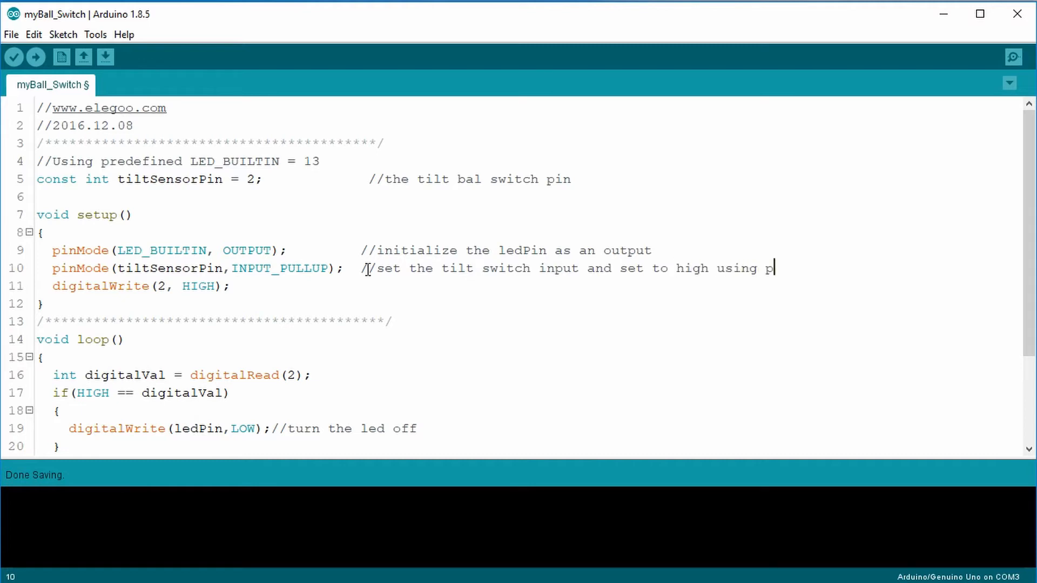
{"action": "type", "text": "ull up resistor"}
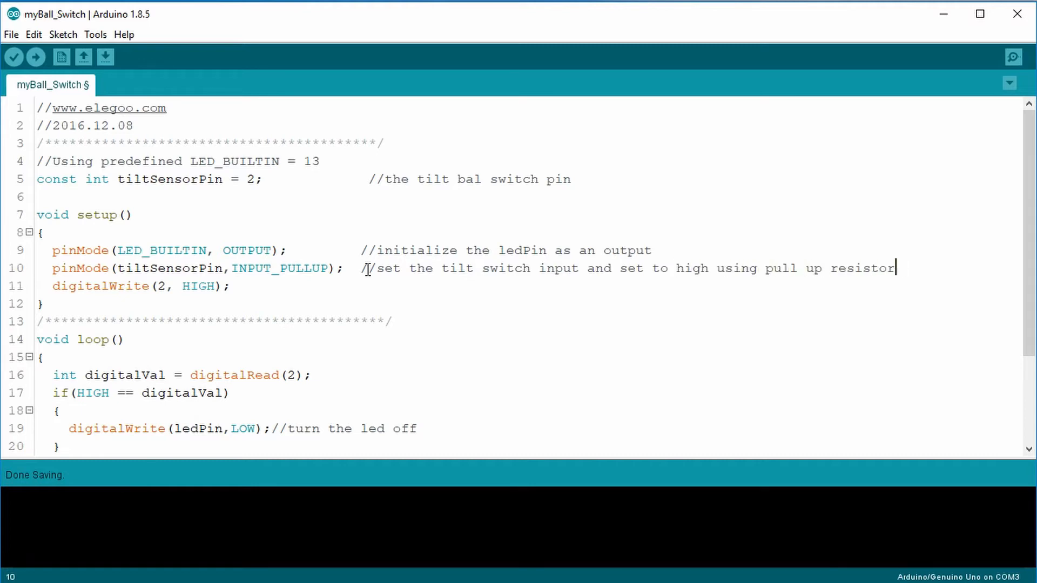
{"action": "left_click_drag", "start_coordinate": [52, 286], "coordinate": [53, 303]}
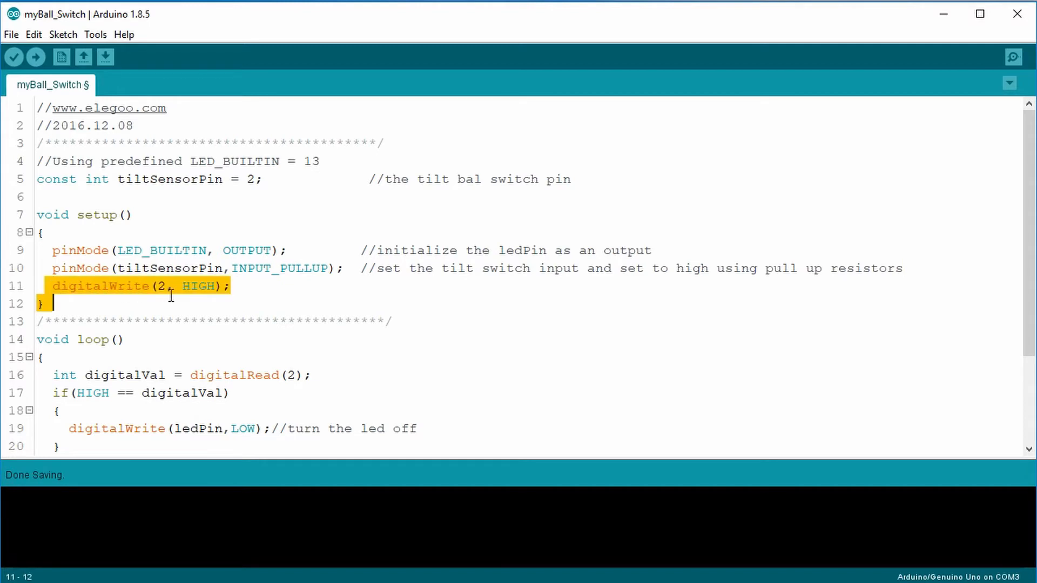
Step: Delete the digitalWrite(2, HIGH) line and make digitalRead use tiltSensorPin
{"action": "key", "text": "Delete"}
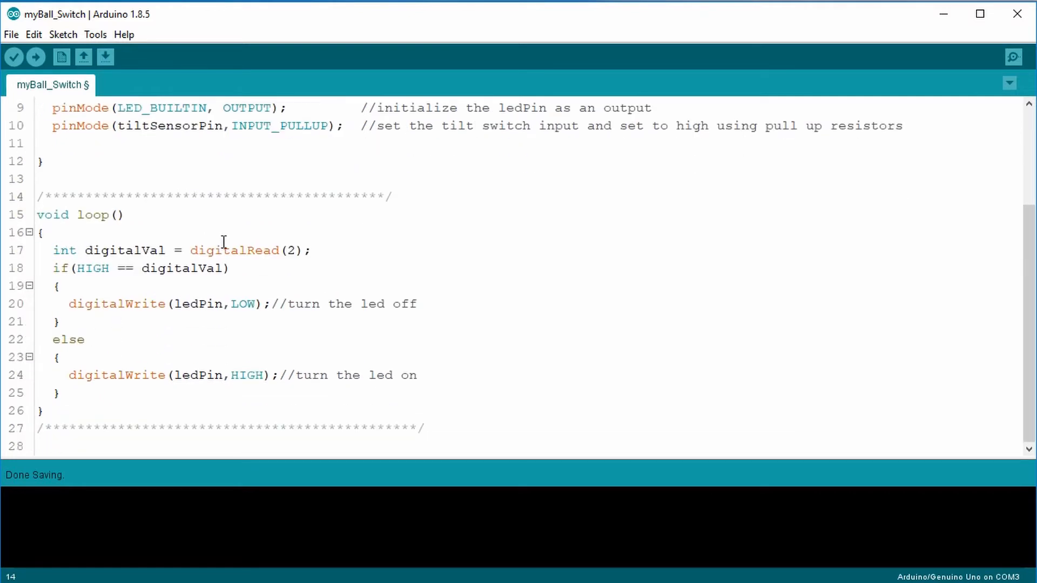
{"action": "mouse_move", "coordinate": [239, 242]}
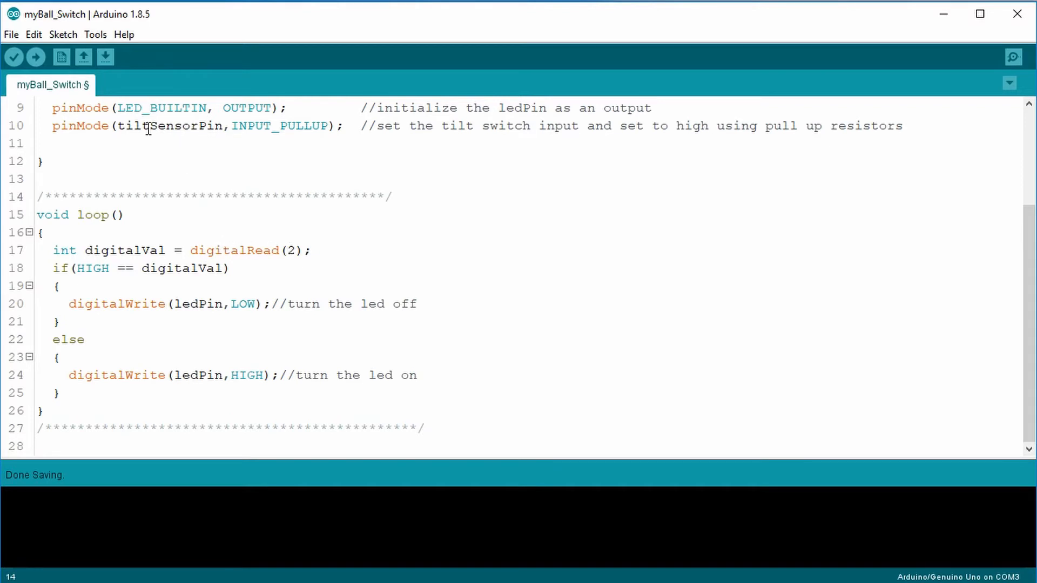
{"action": "double_click", "coordinate": [167, 126]}
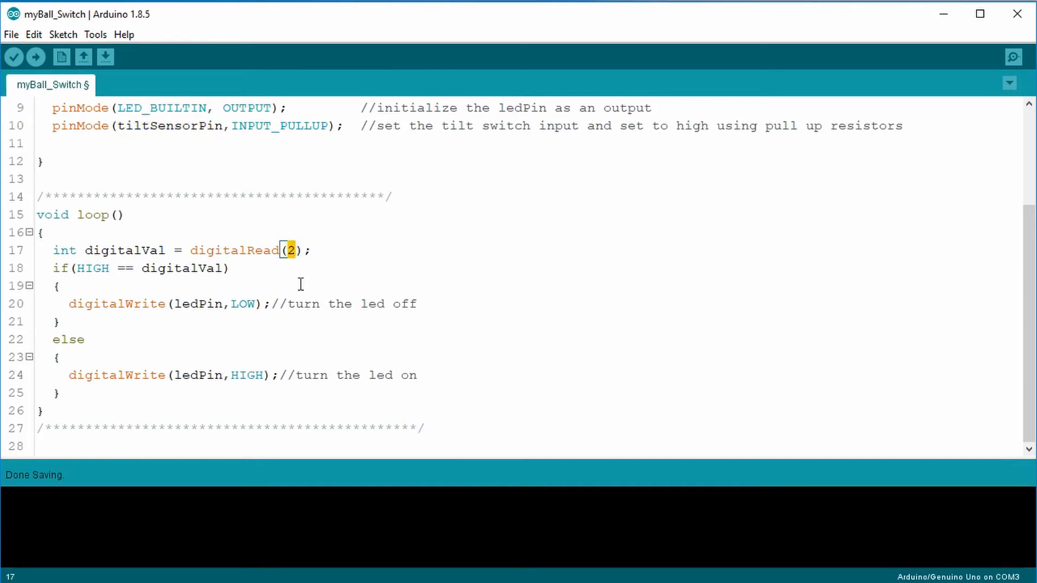
{"action": "type", "text": "tiltSensorPin"}
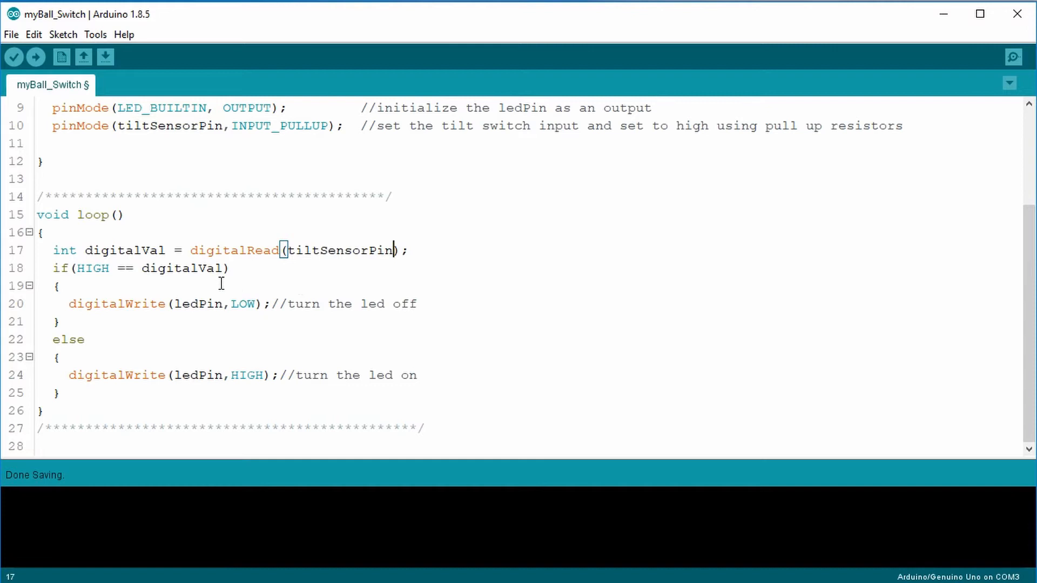
{"action": "left_click", "coordinate": [228, 267]}
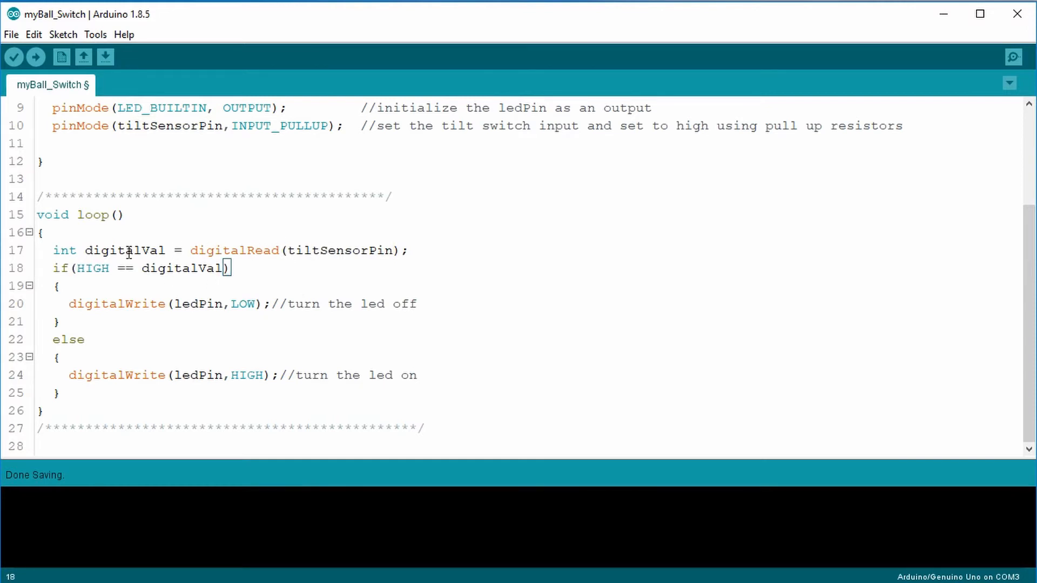
{"action": "left_click", "coordinate": [418, 250]}
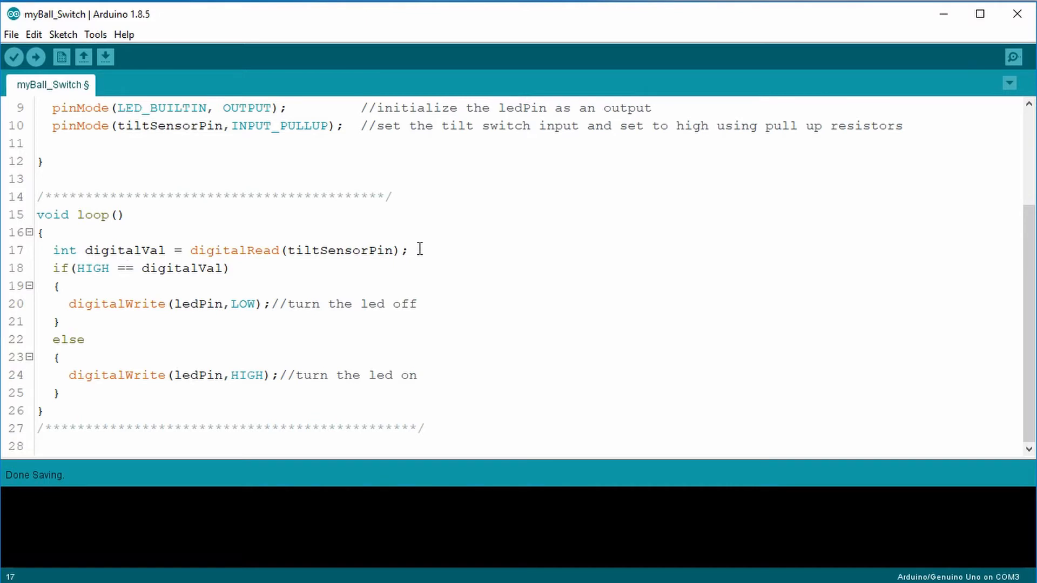
Step: Add the comment '//Retuns a HIGH or LOW' to the digitalRead line
{"action": "type", "text": "//"}
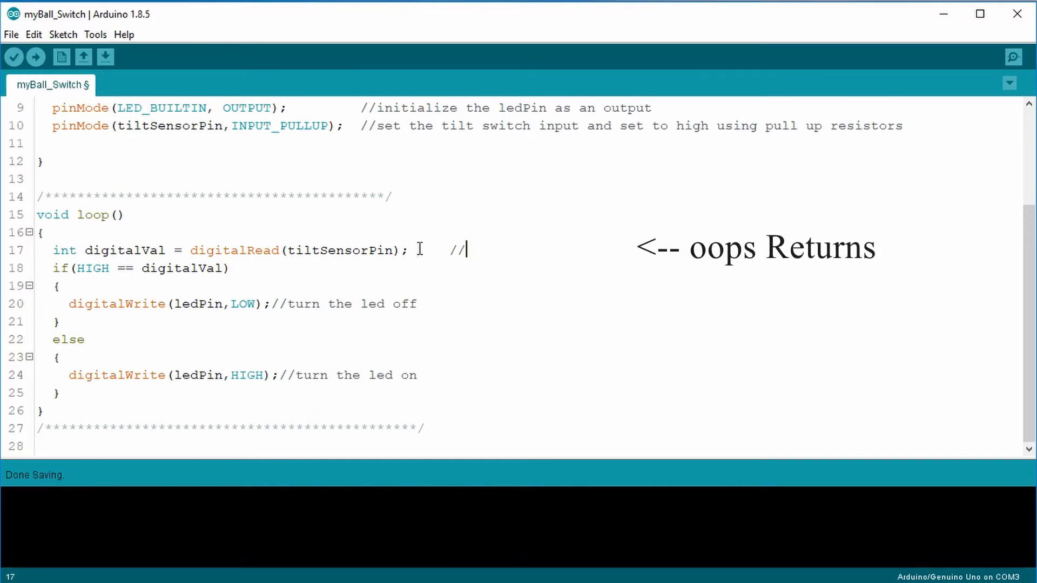
{"action": "type", "text": "Retuns a"}
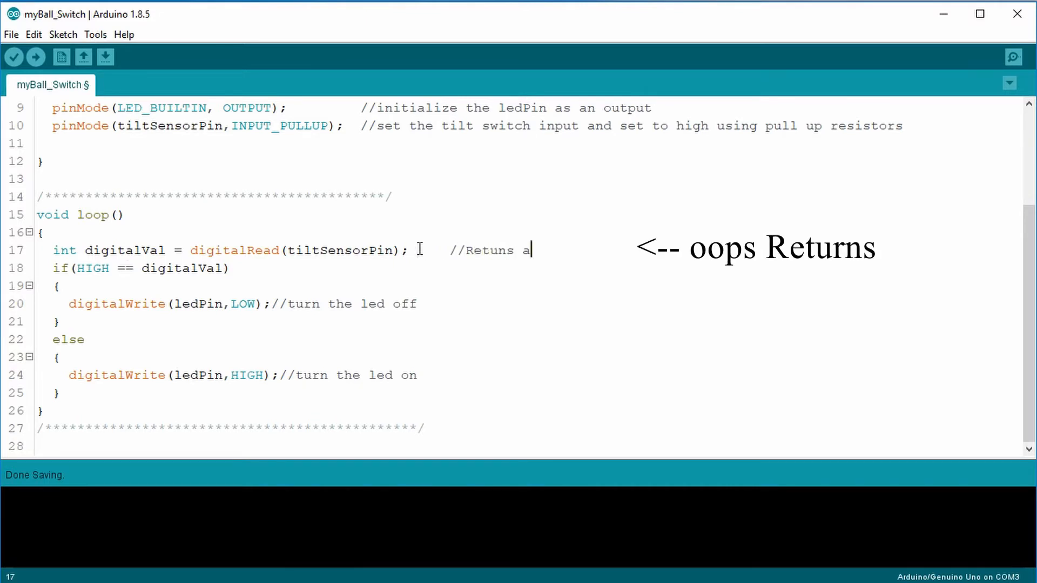
{"action": "type", "text": "HIGH or"}
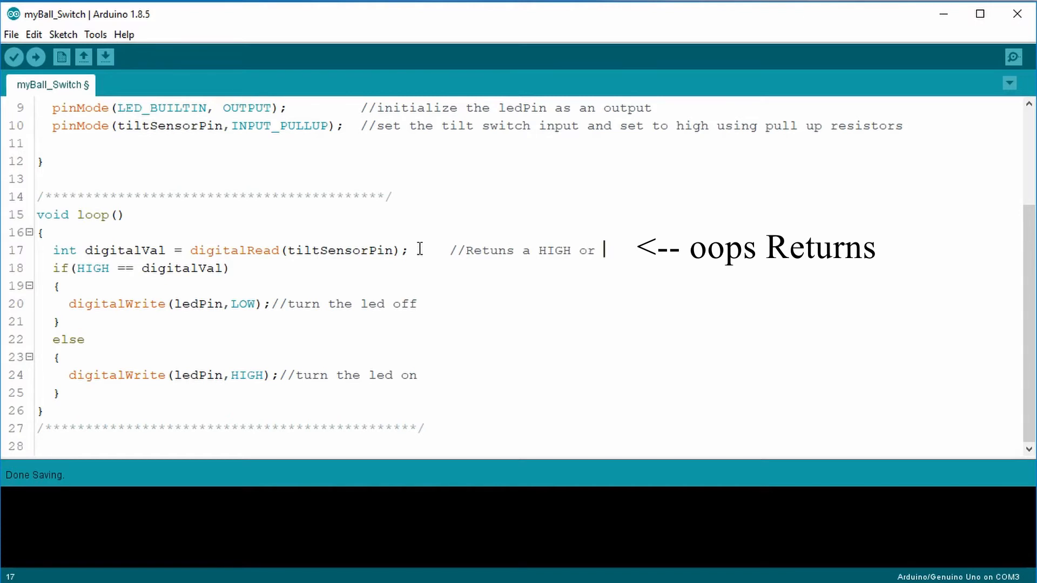
{"action": "type", "text": "LOW"}
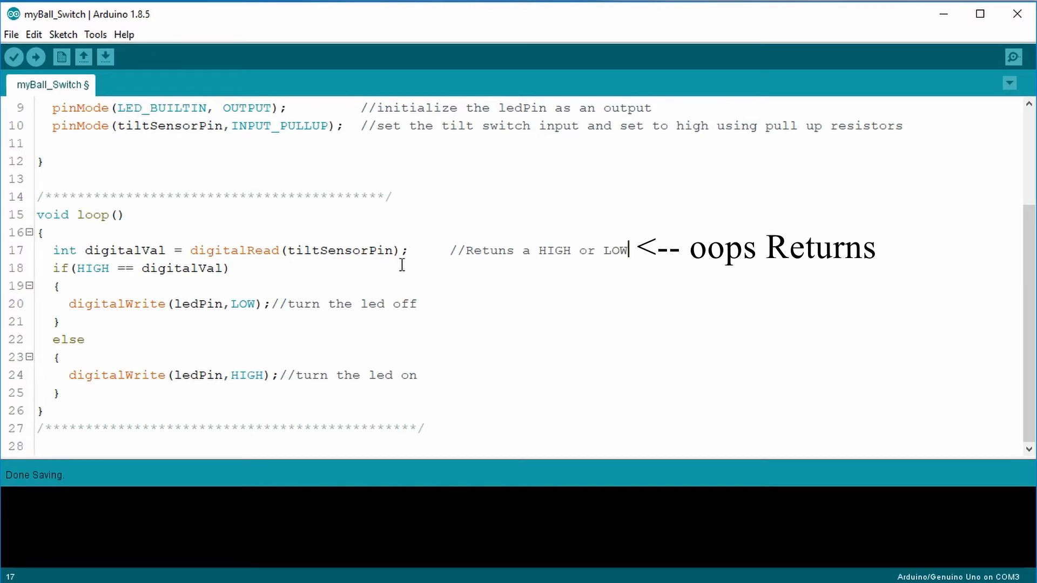
Step: Reduce the if test to digitalVal and change 'turn' to 'turns' in line 20's comment
{"action": "left_click", "coordinate": [93, 268]}
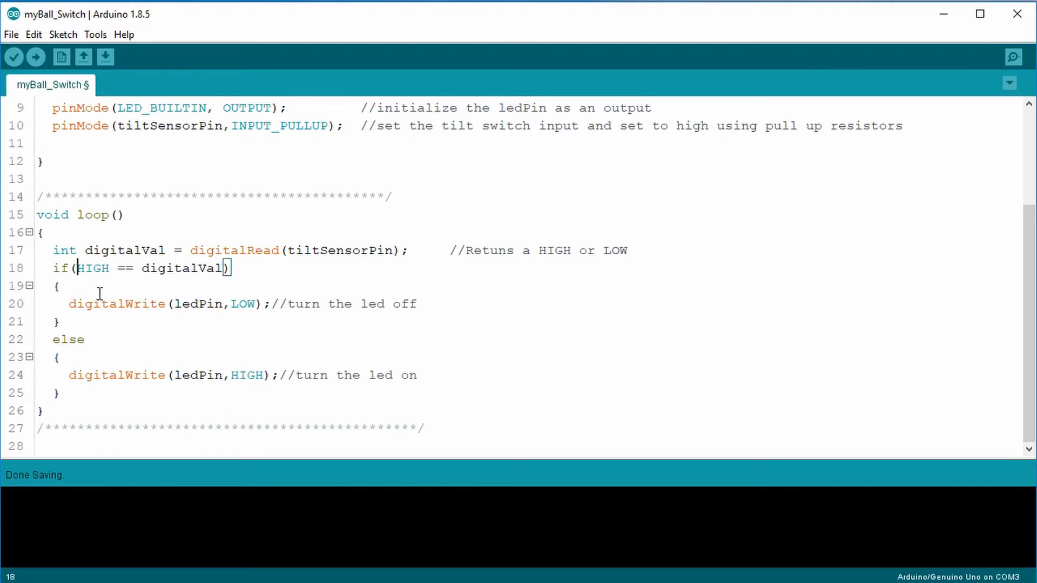
{"action": "mouse_move", "coordinate": [99, 293]}
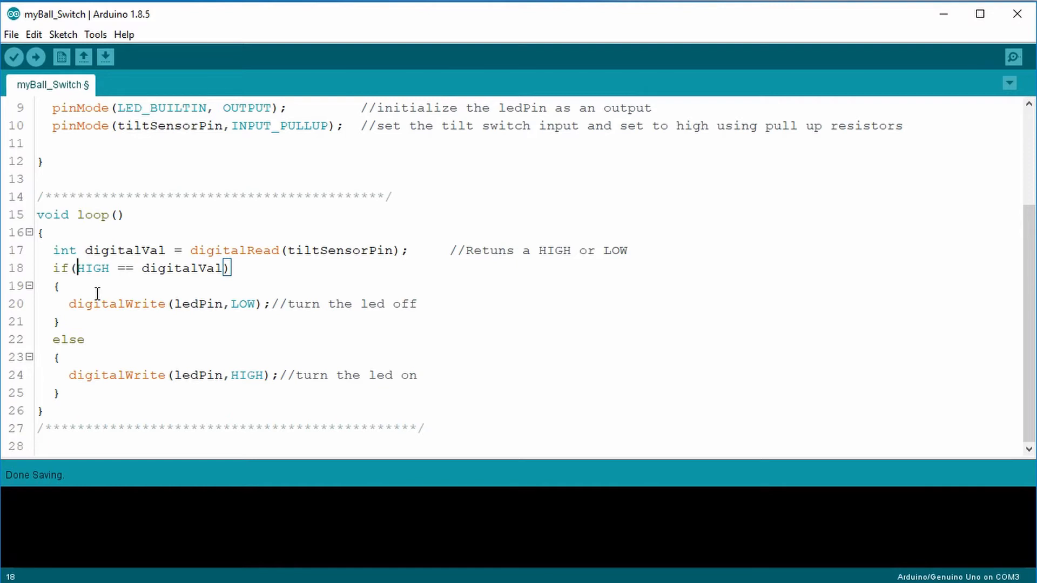
{"action": "key", "text": "Backspace"}
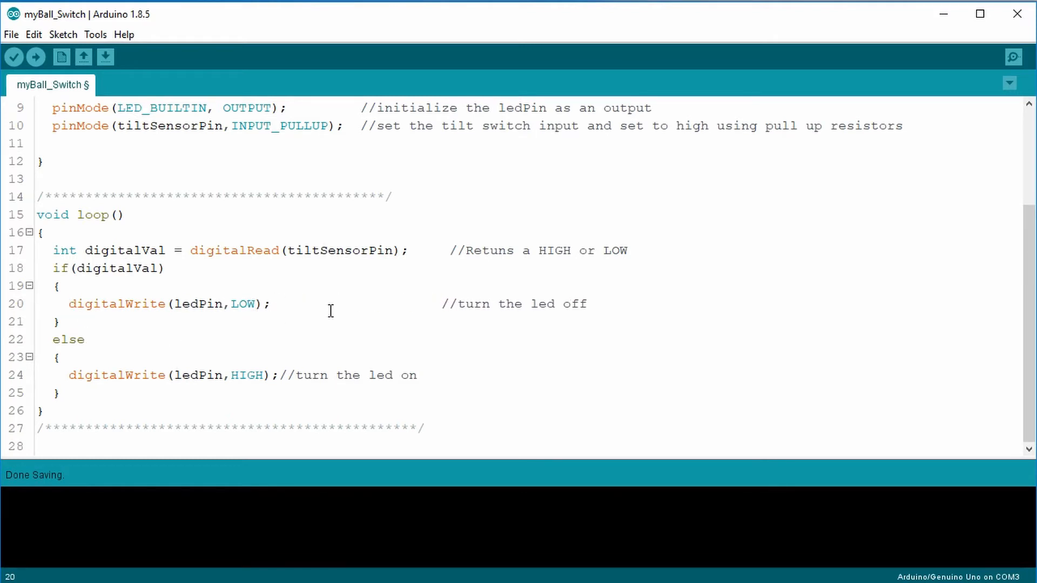
{"action": "type", "text": "s"}
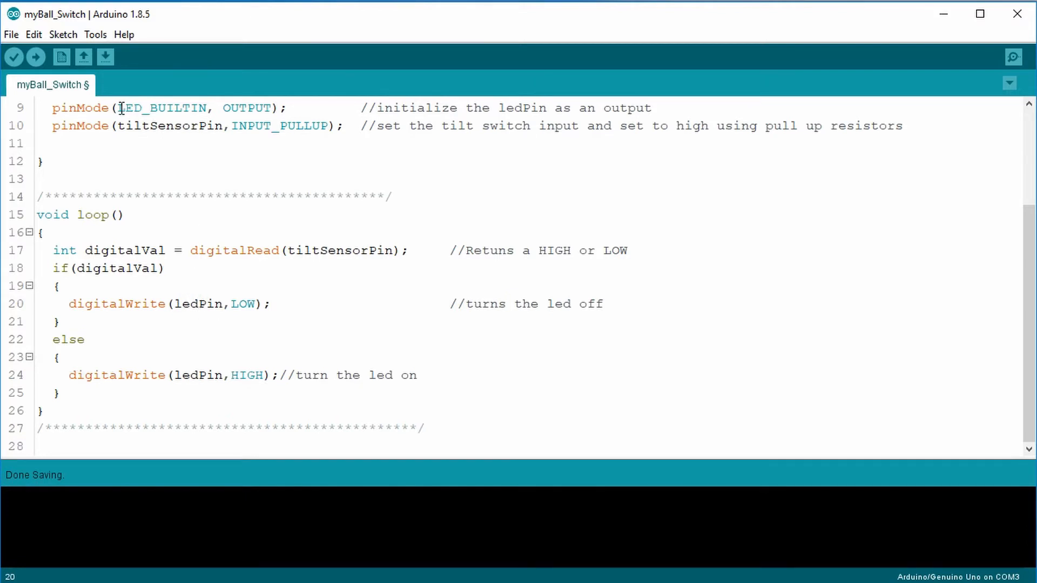
Step: Reuse LED_BUILTIN in the loop and verify myBall_Switch compiles at 902 bytes
{"action": "double_click", "coordinate": [164, 108]}
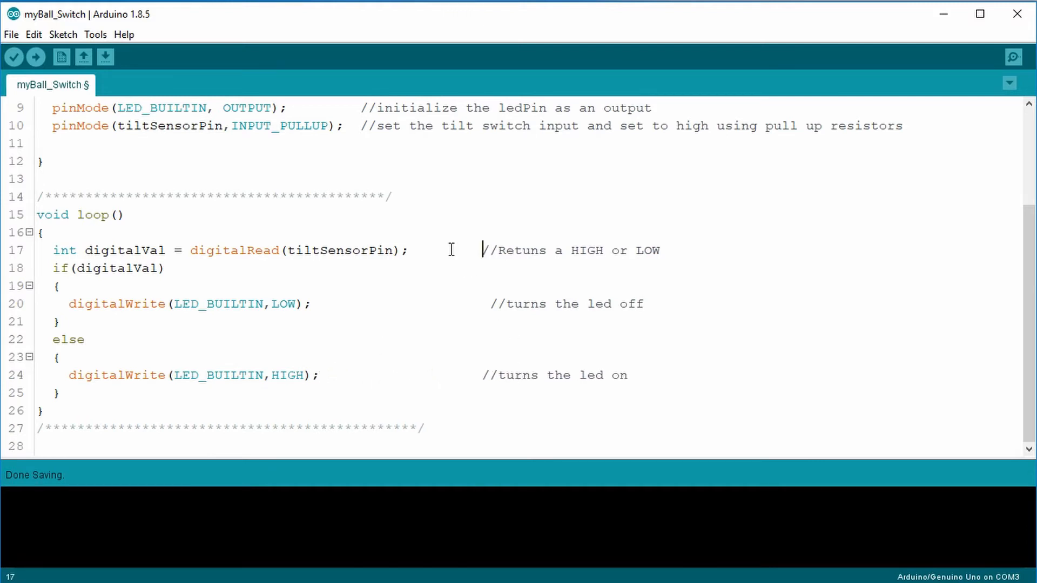
{"action": "left_click", "coordinate": [11, 35]}
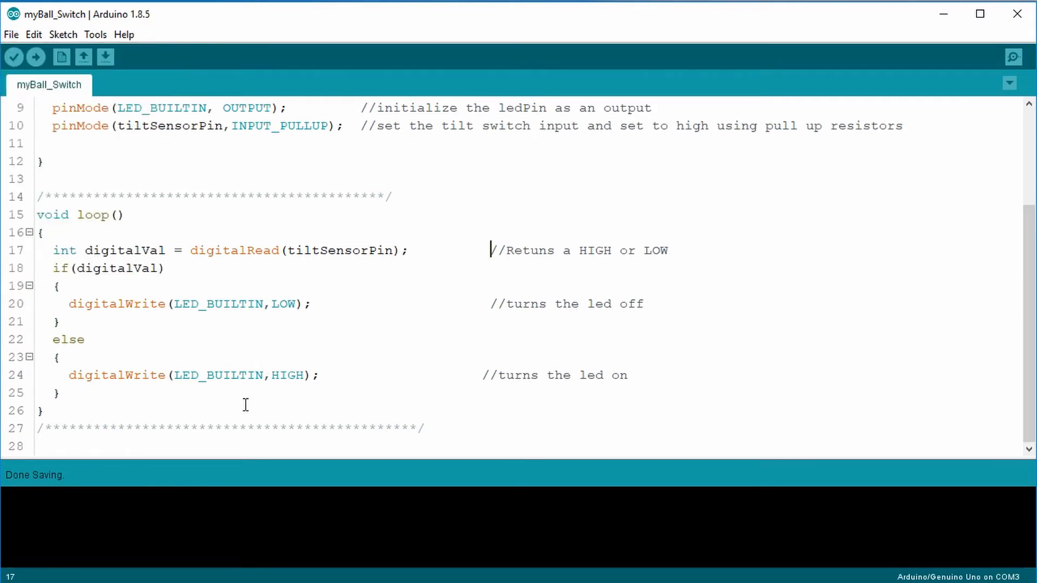
{"action": "left_click", "coordinate": [13, 57]}
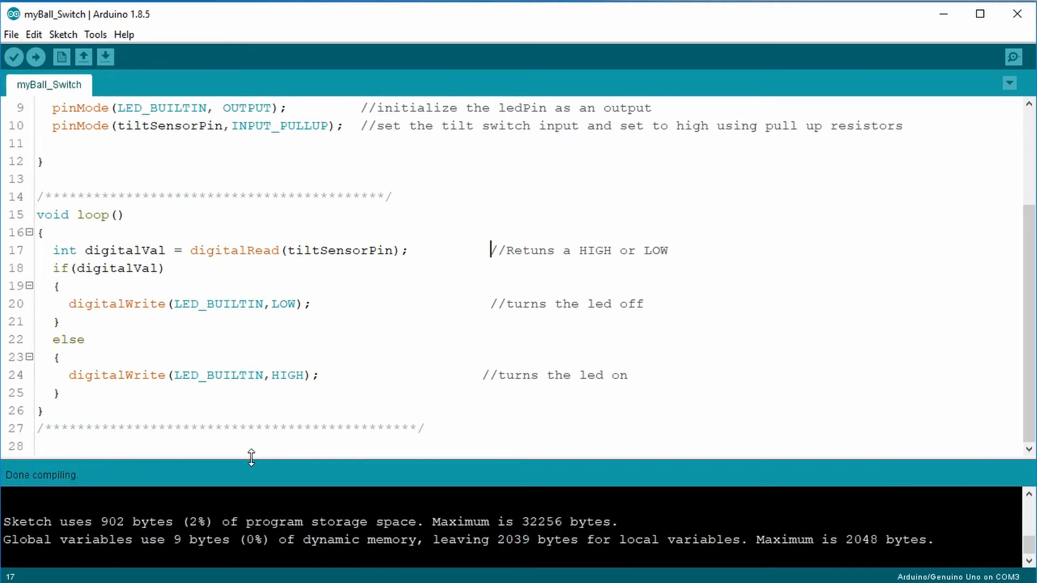
{"action": "left_click", "coordinate": [35, 56]}
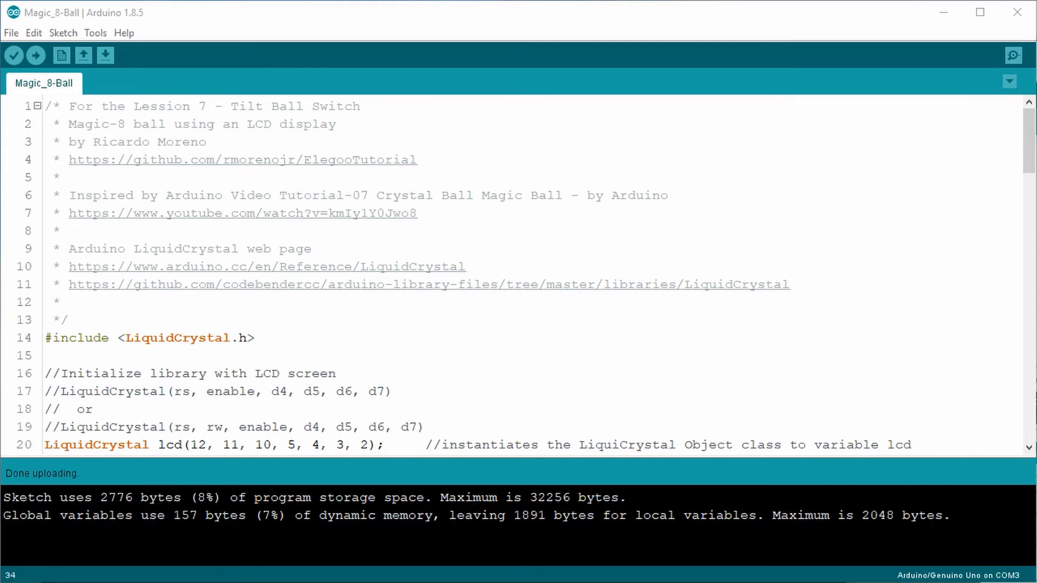
{"action": "mouse_move", "coordinate": [938, 263]}
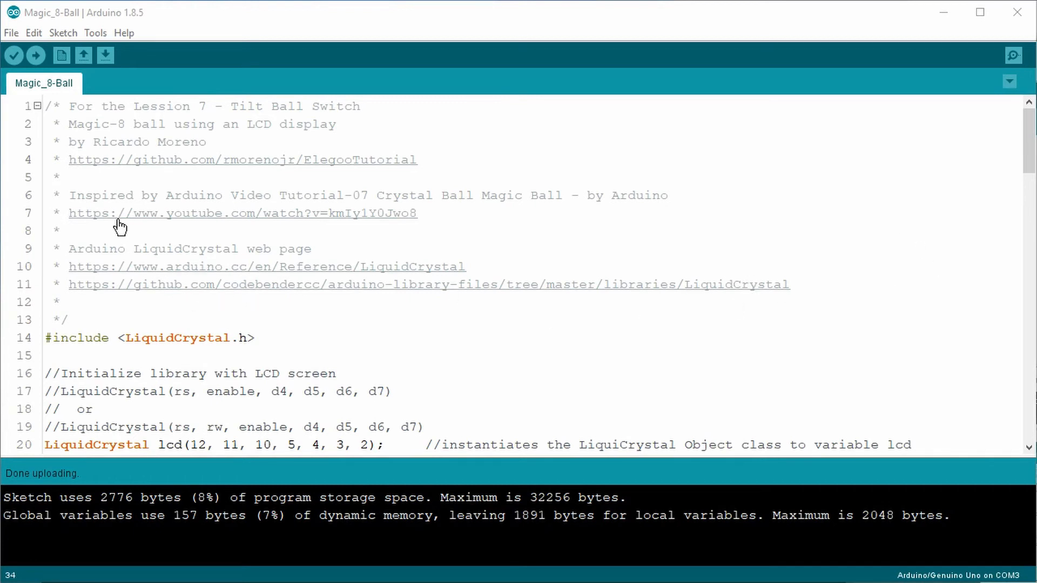
{"action": "mouse_move", "coordinate": [64, 37]}
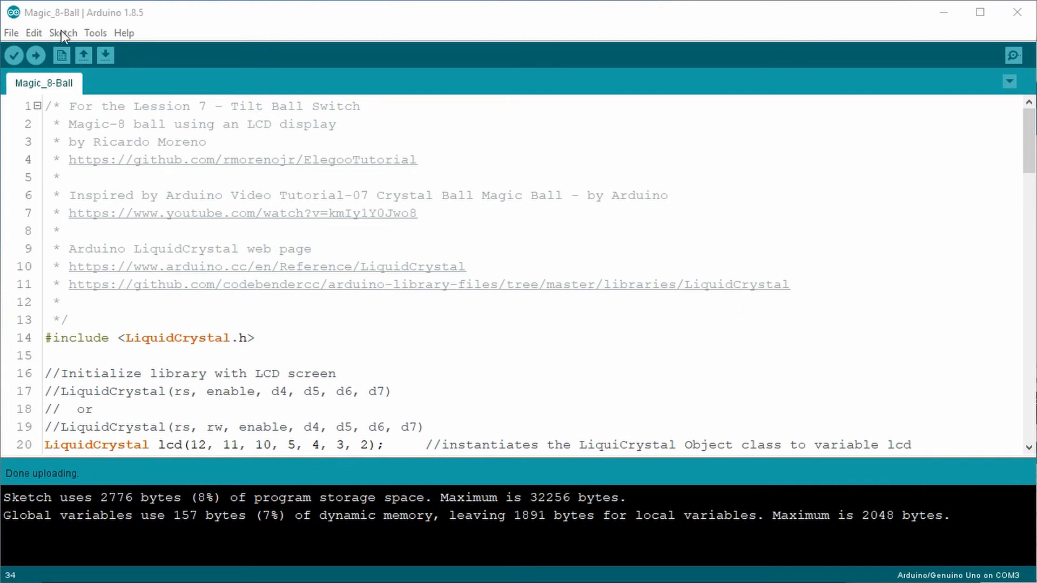
Step: Choose Sketch > Include Library > Add .ZIP Library
{"action": "left_click", "coordinate": [62, 32]}
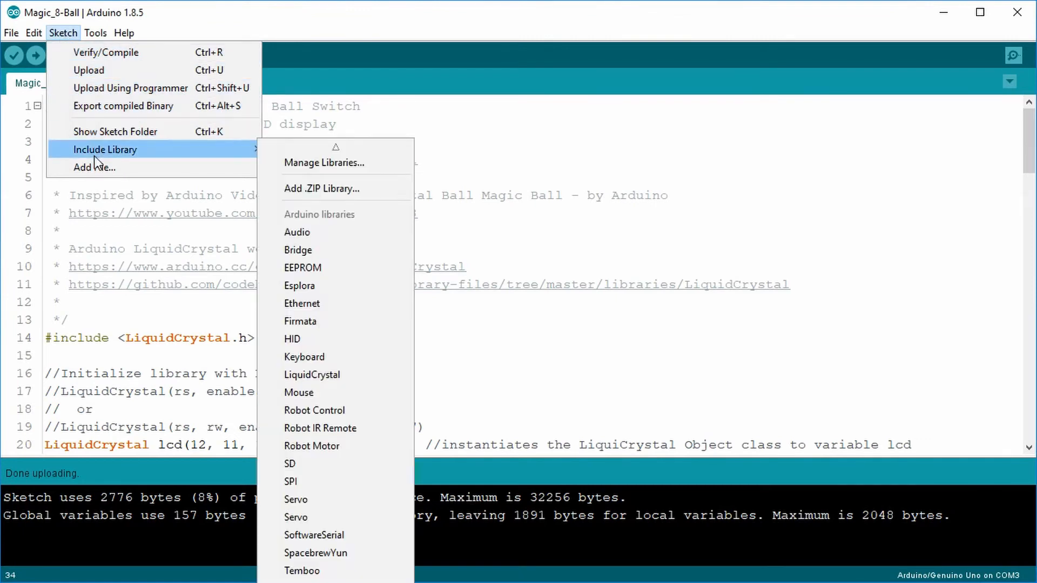
{"action": "mouse_move", "coordinate": [356, 357]}
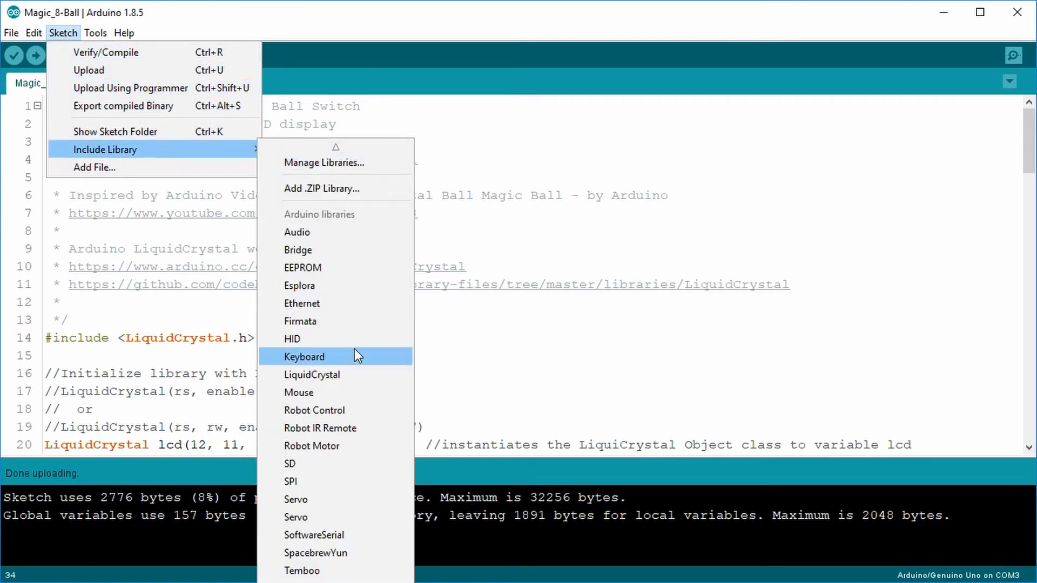
{"action": "mouse_move", "coordinate": [312, 374]}
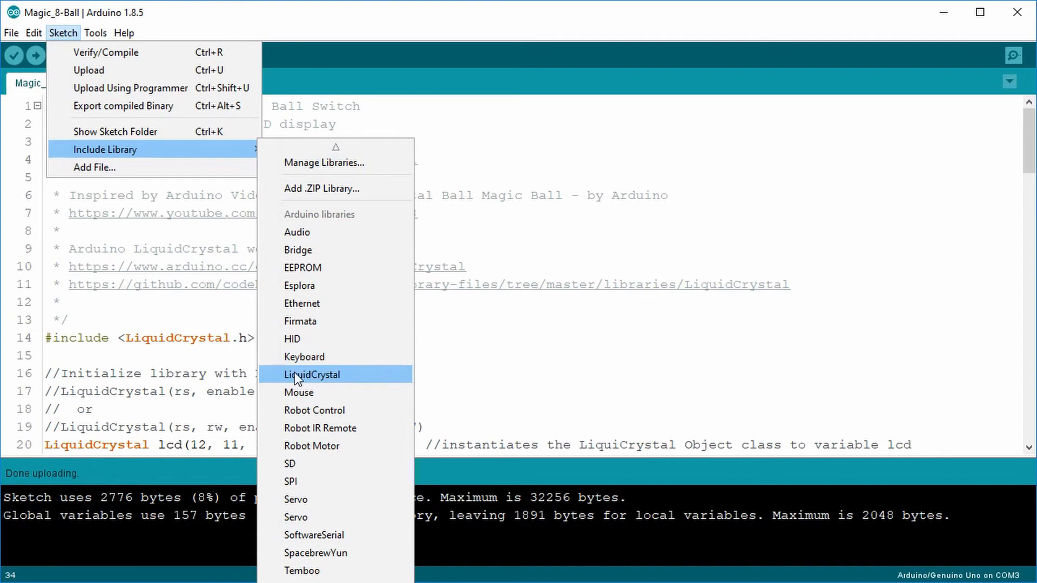
{"action": "mouse_move", "coordinate": [295, 193]}
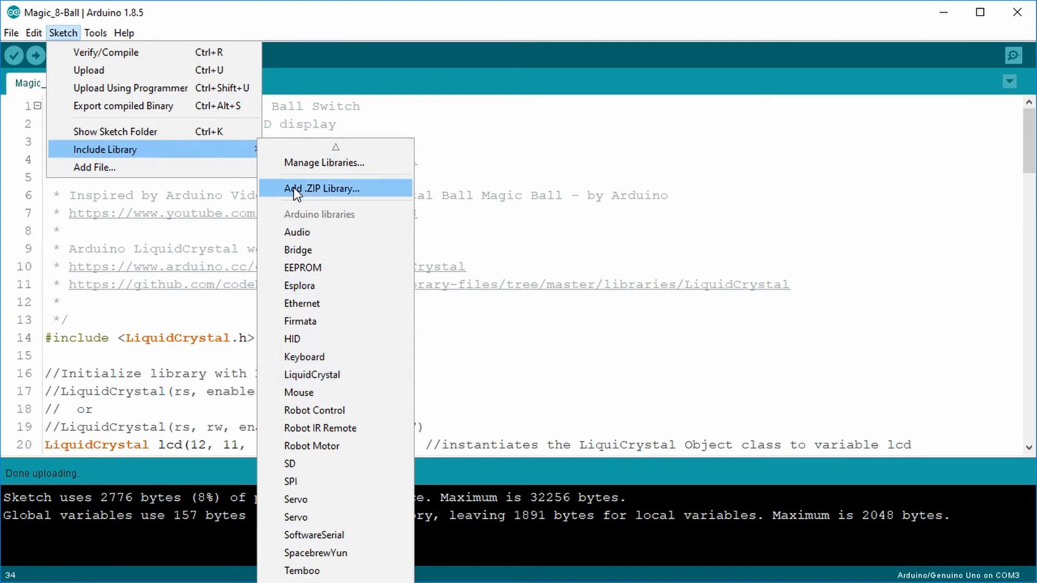
{"action": "left_click", "coordinate": [323, 188]}
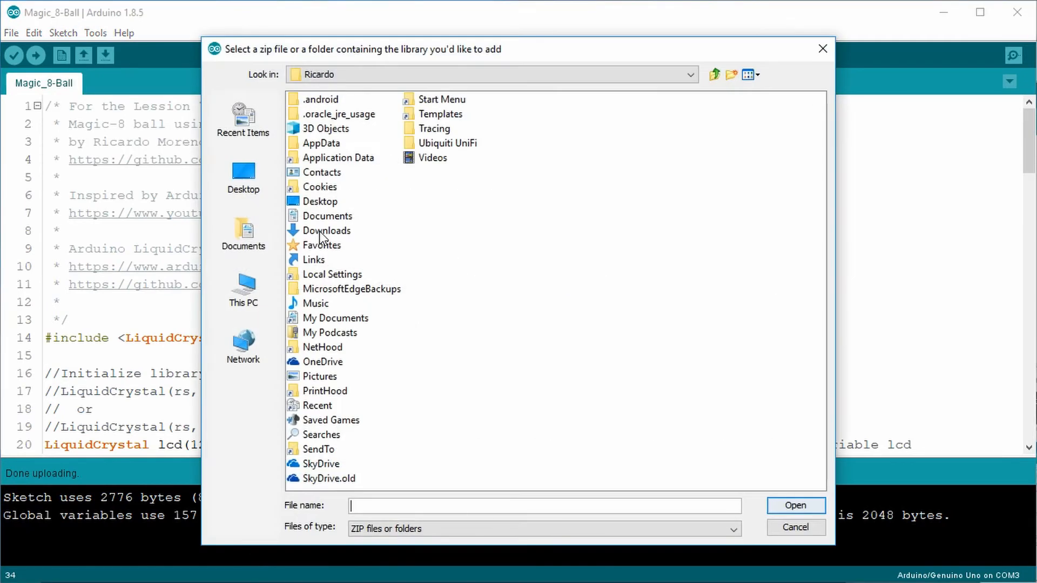
Step: Browse Documents > Electronics > Arduino > Libraries to LiquidCrystal.zip, then cancel the chooser
{"action": "left_click", "coordinate": [242, 233]}
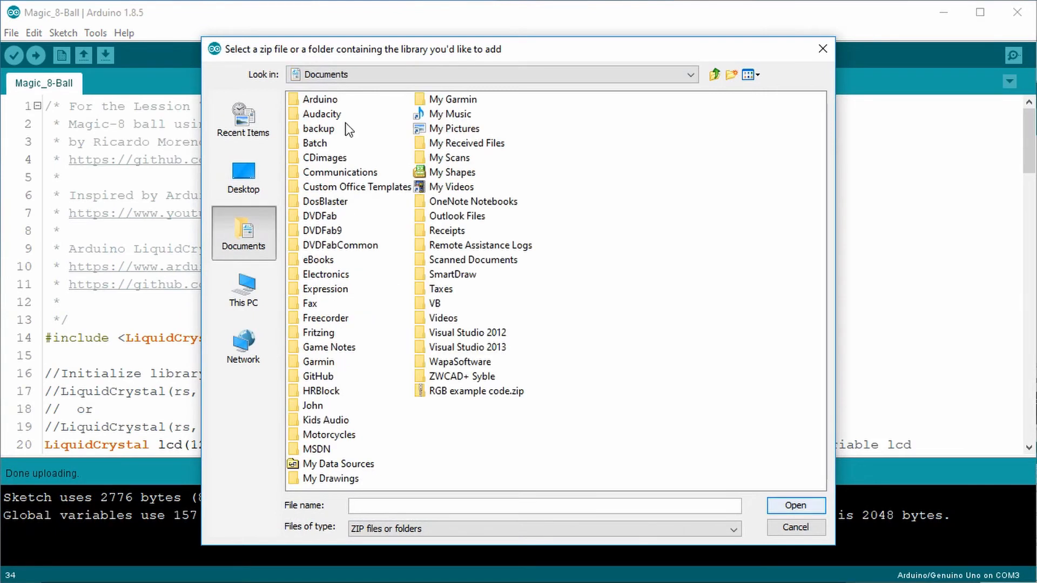
{"action": "mouse_move", "coordinate": [339, 295]}
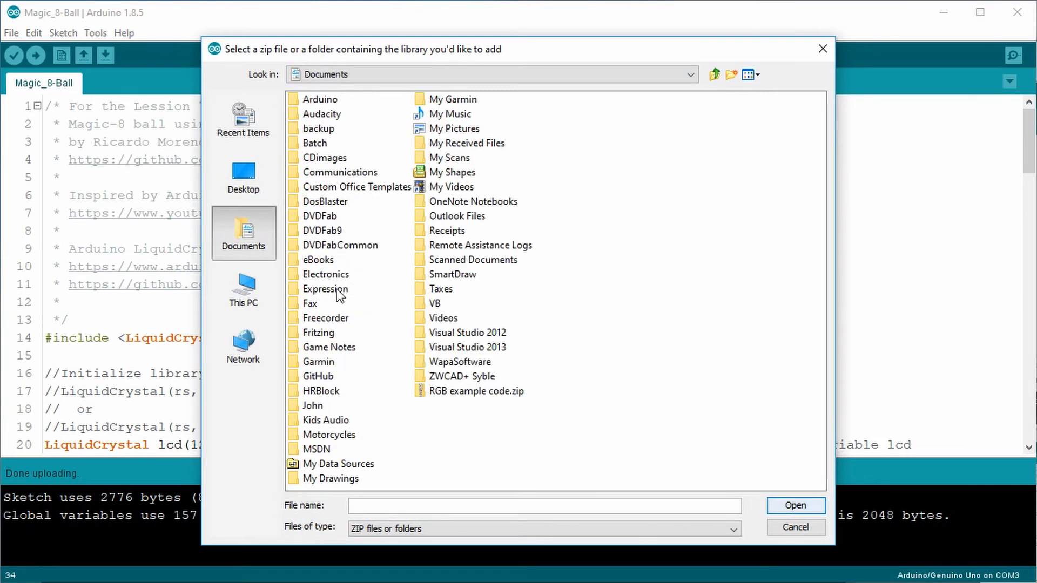
{"action": "mouse_move", "coordinate": [334, 283]}
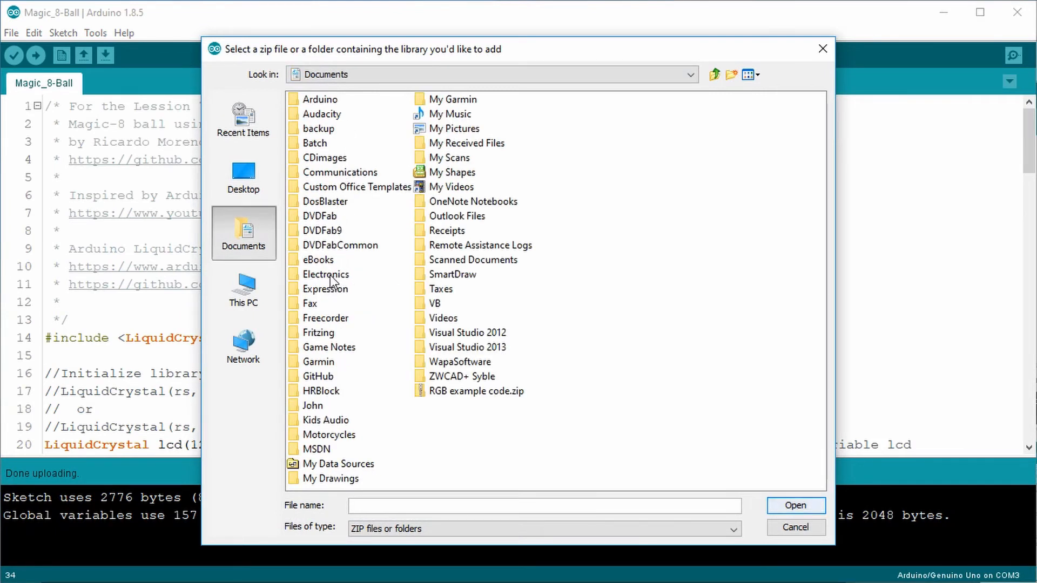
{"action": "double_click", "coordinate": [326, 274]}
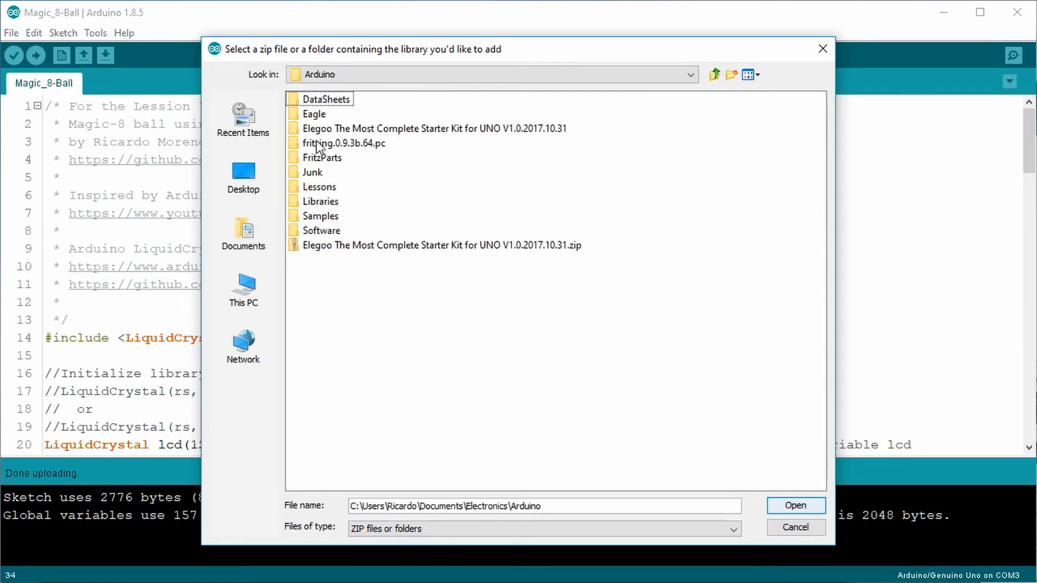
{"action": "double_click", "coordinate": [433, 128]}
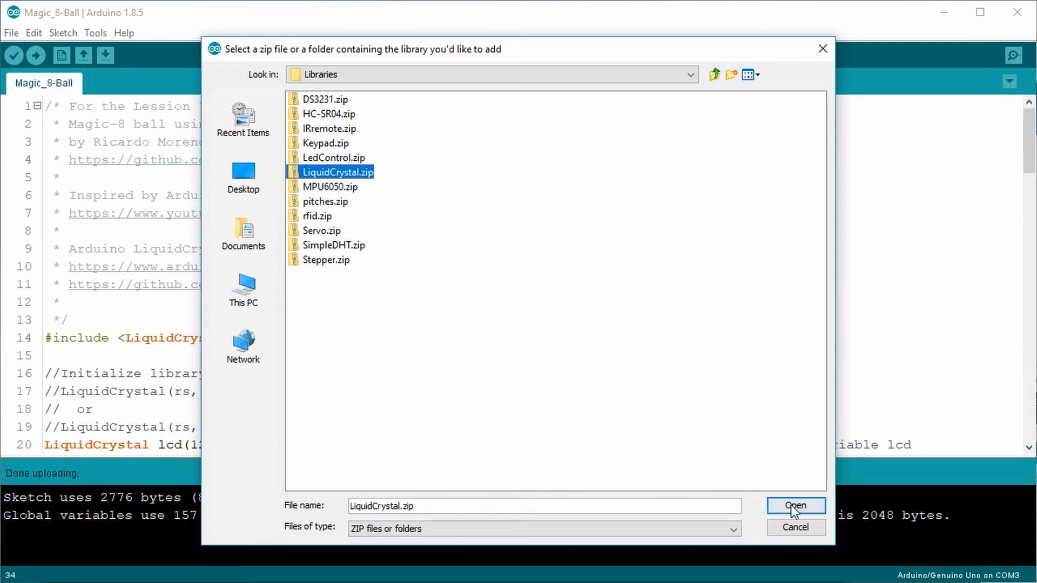
{"action": "mouse_move", "coordinate": [795, 506]}
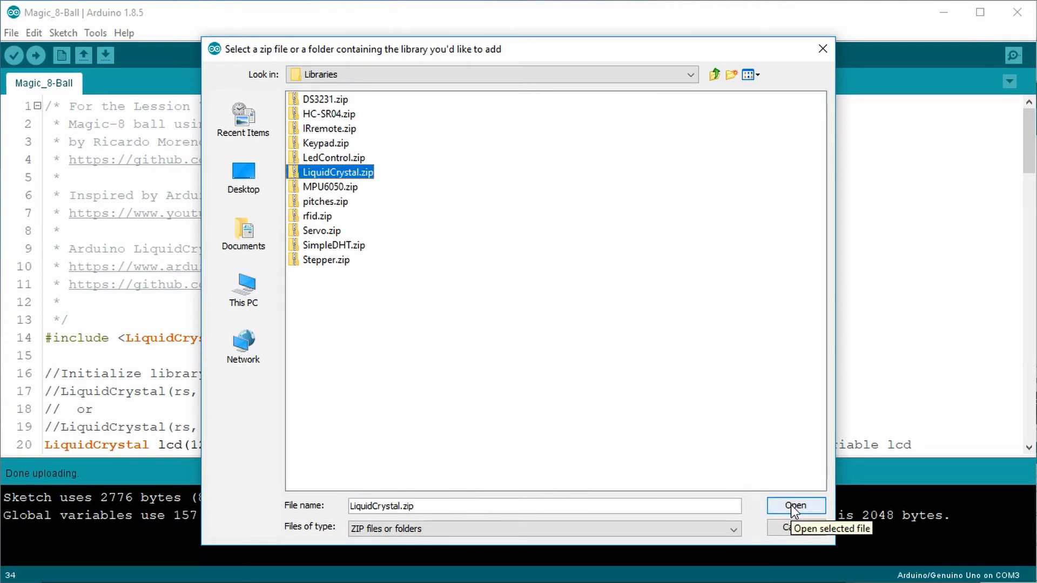
{"action": "mouse_move", "coordinate": [793, 536]}
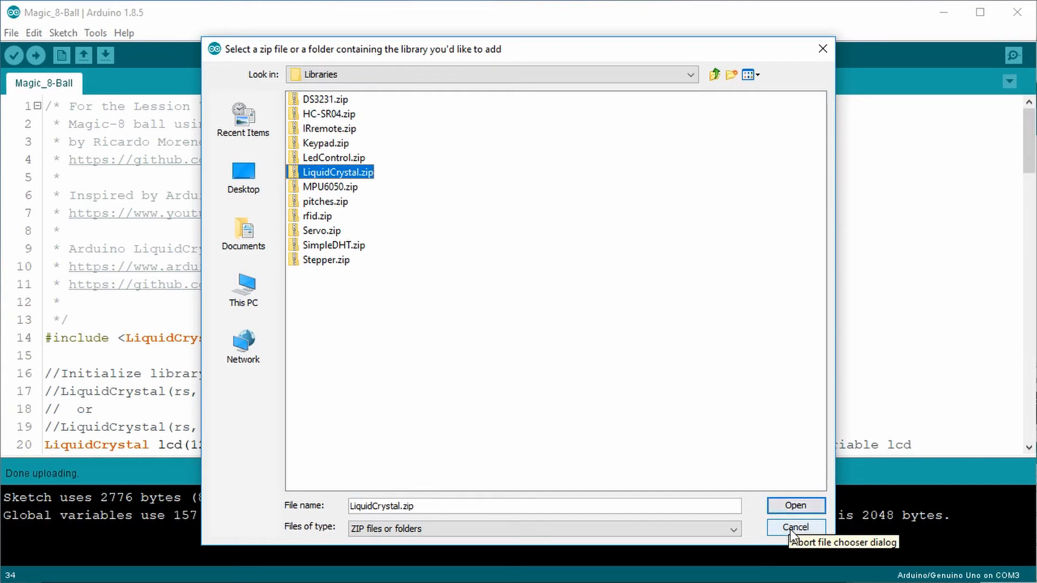
{"action": "left_click", "coordinate": [795, 527]}
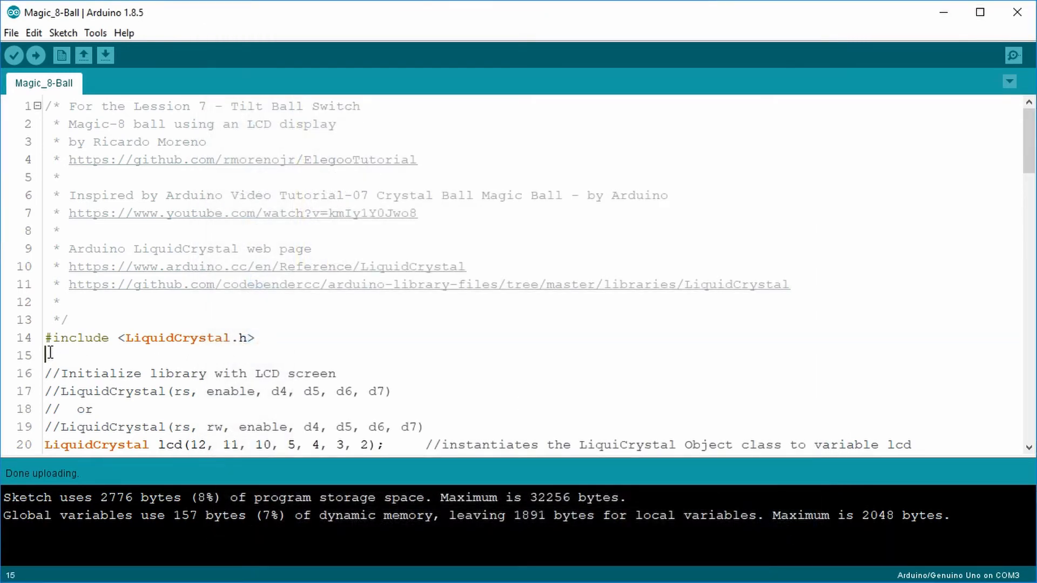
{"action": "scroll", "scroll_direction": "down", "scroll_amount": 3}
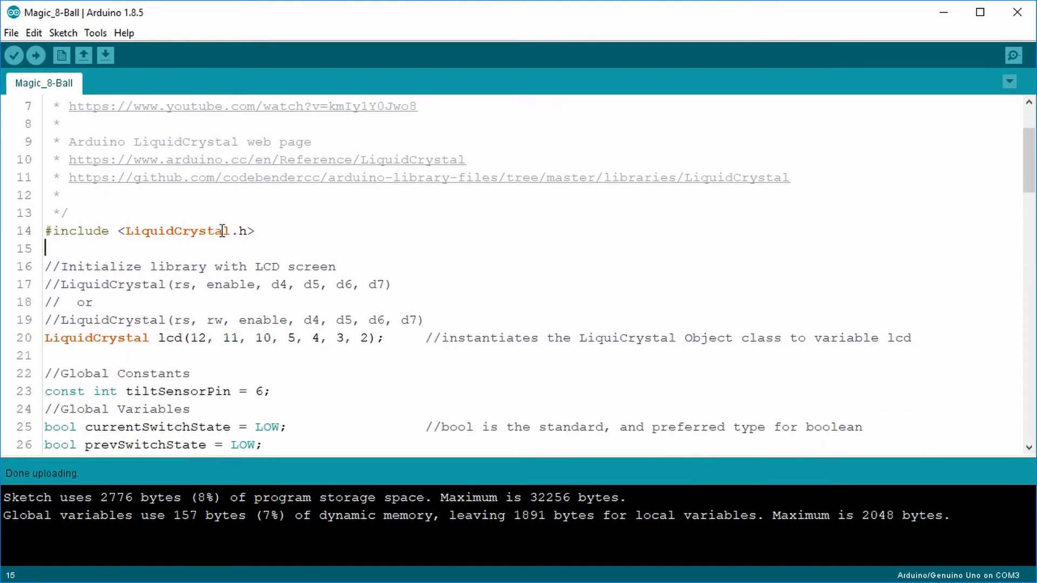
{"action": "left_click", "coordinate": [53, 338]}
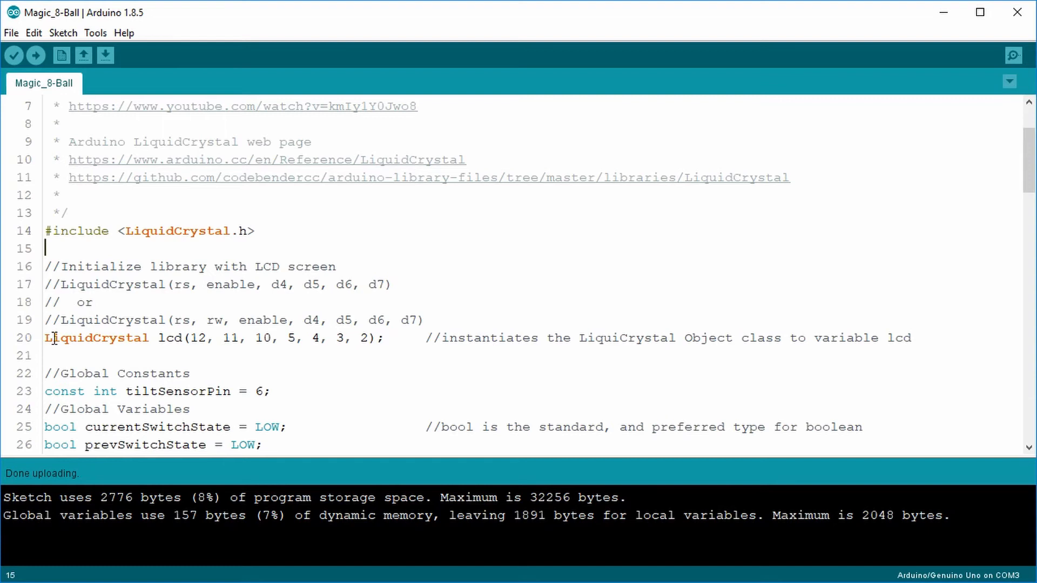
{"action": "left_click", "coordinate": [46, 356]}
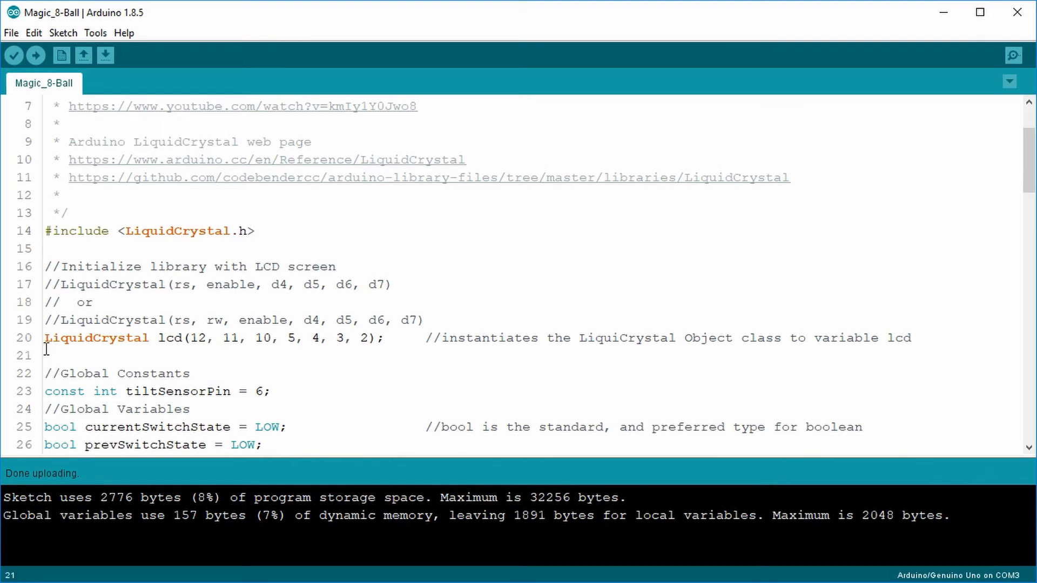
{"action": "mouse_move", "coordinate": [44, 364]}
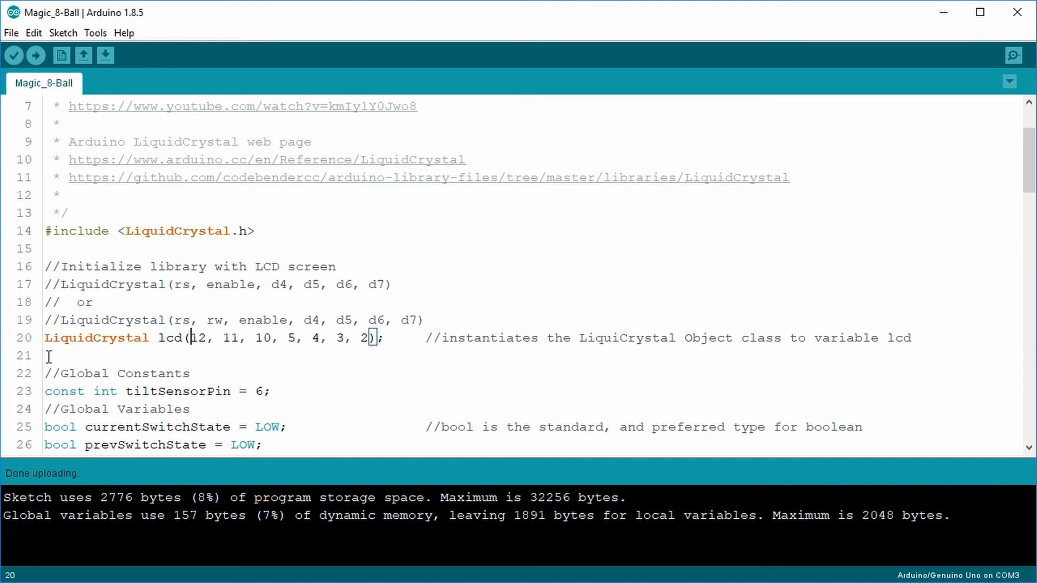
{"action": "scroll", "scroll_direction": "down", "scroll_amount": 3}
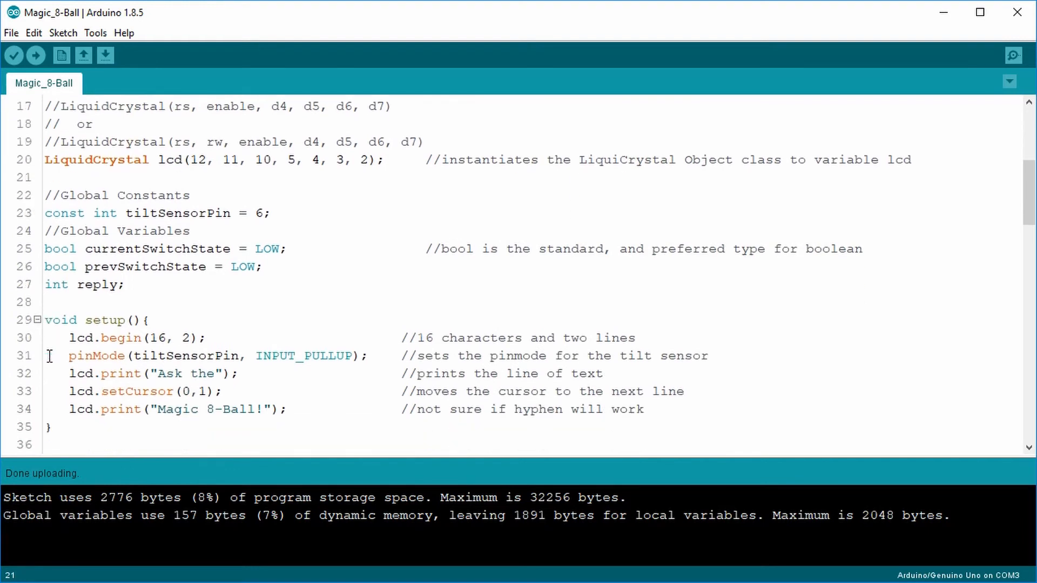
{"action": "scroll", "scroll_direction": "down", "scroll_amount": 3}
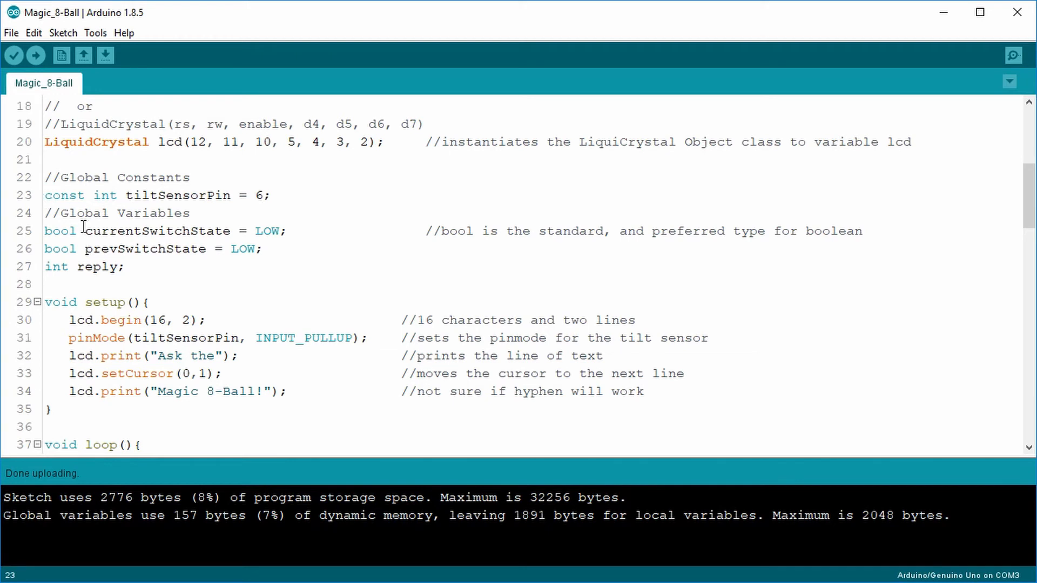
{"action": "left_click", "coordinate": [45, 231]}
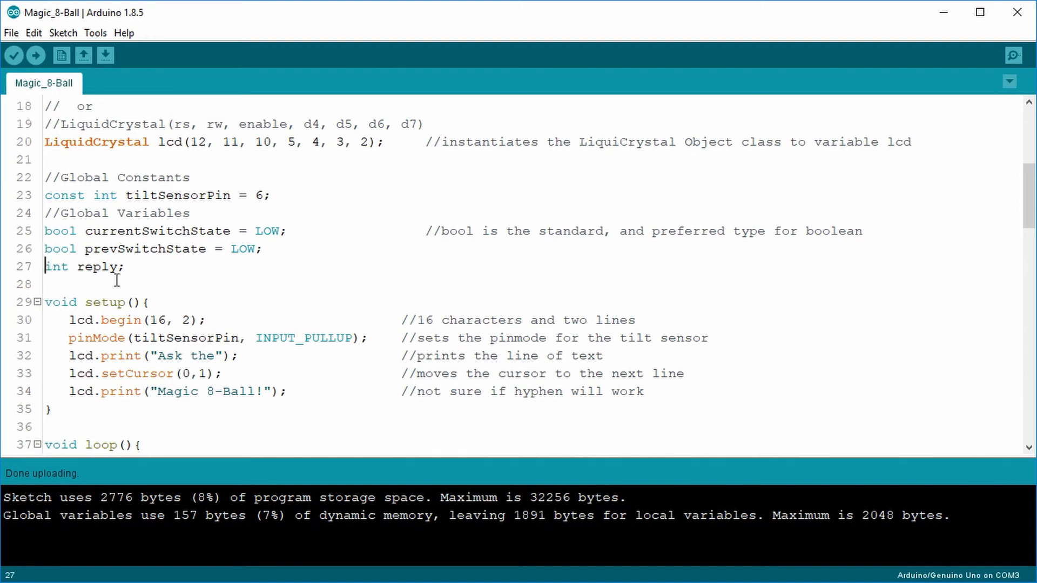
{"action": "scroll", "scroll_direction": "down", "scroll_amount": 3}
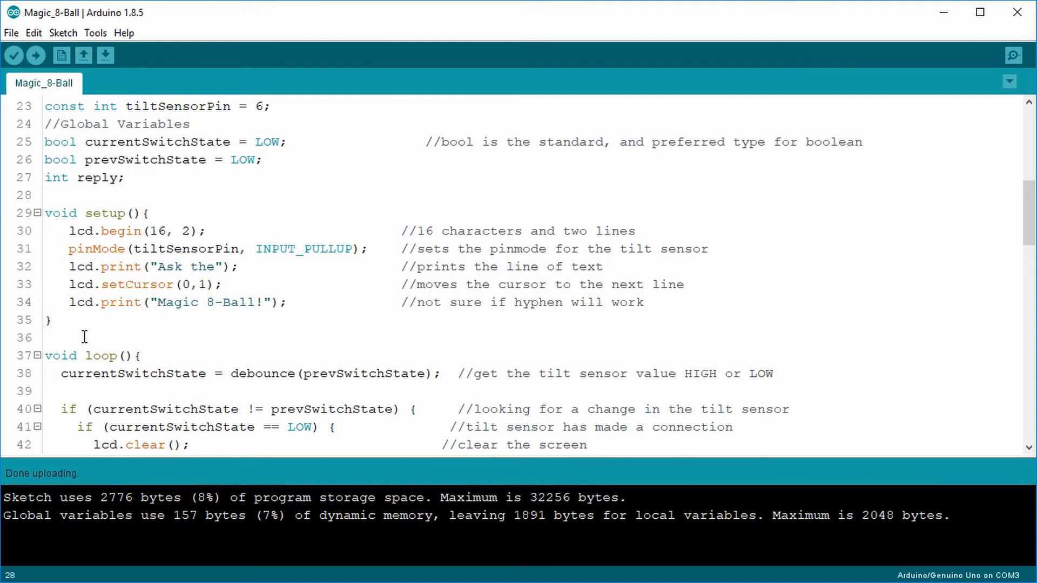
{"action": "mouse_move", "coordinate": [47, 337]}
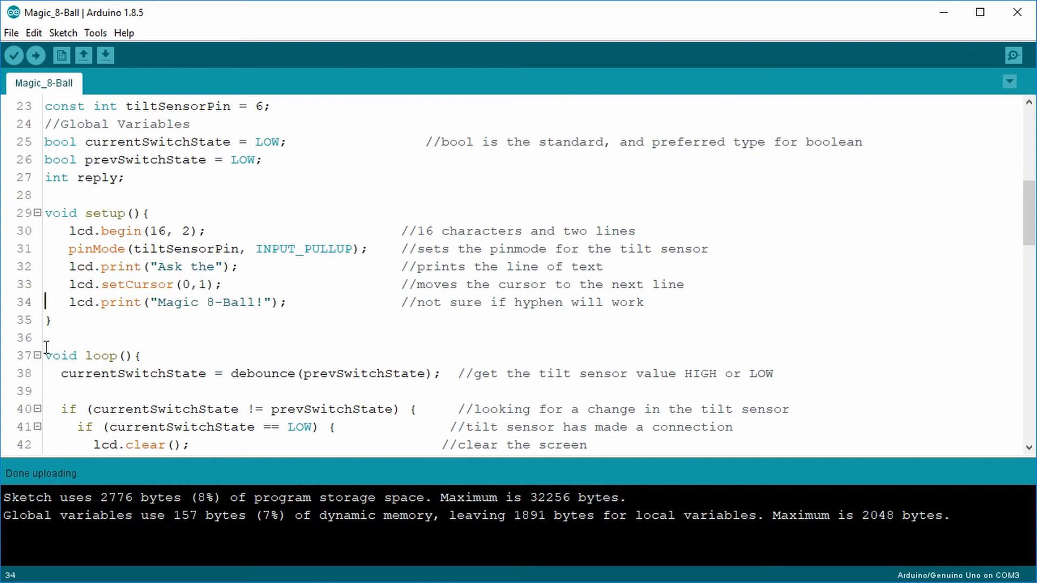
{"action": "scroll", "scroll_direction": "down", "scroll_amount": 3}
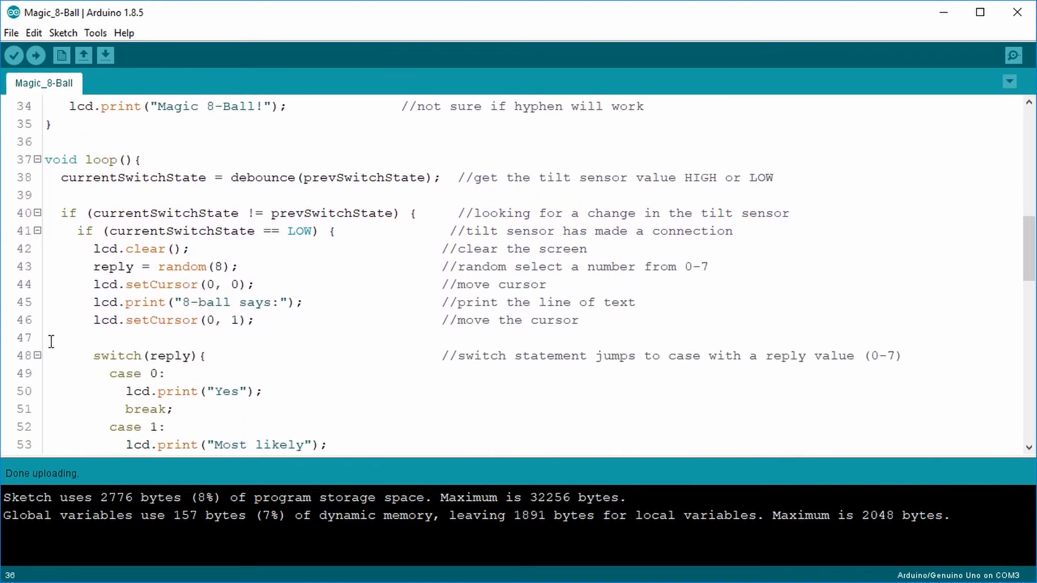
{"action": "scroll", "scroll_direction": "down", "scroll_amount": 3}
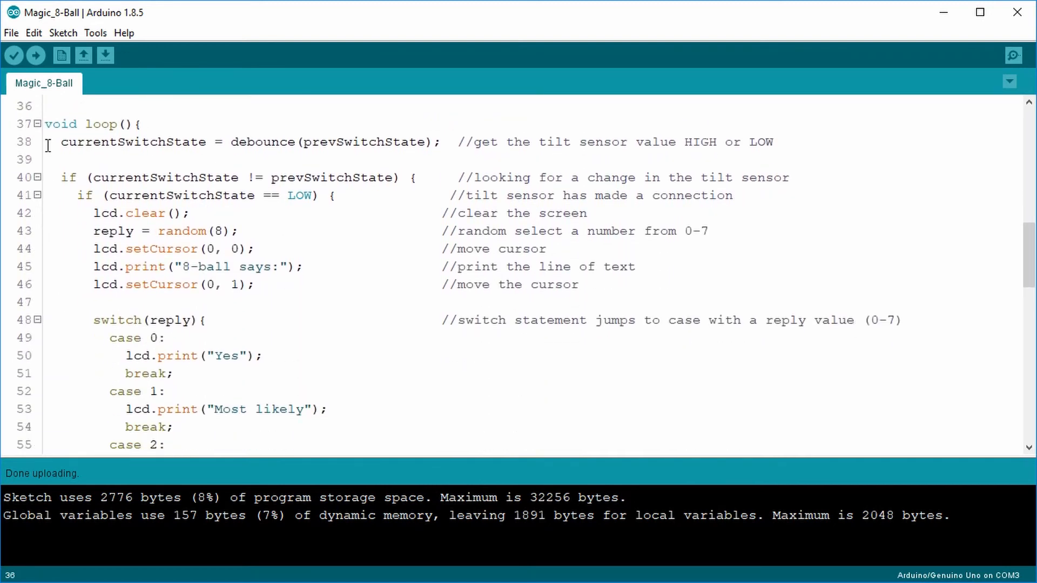
{"action": "left_click", "coordinate": [173, 141]}
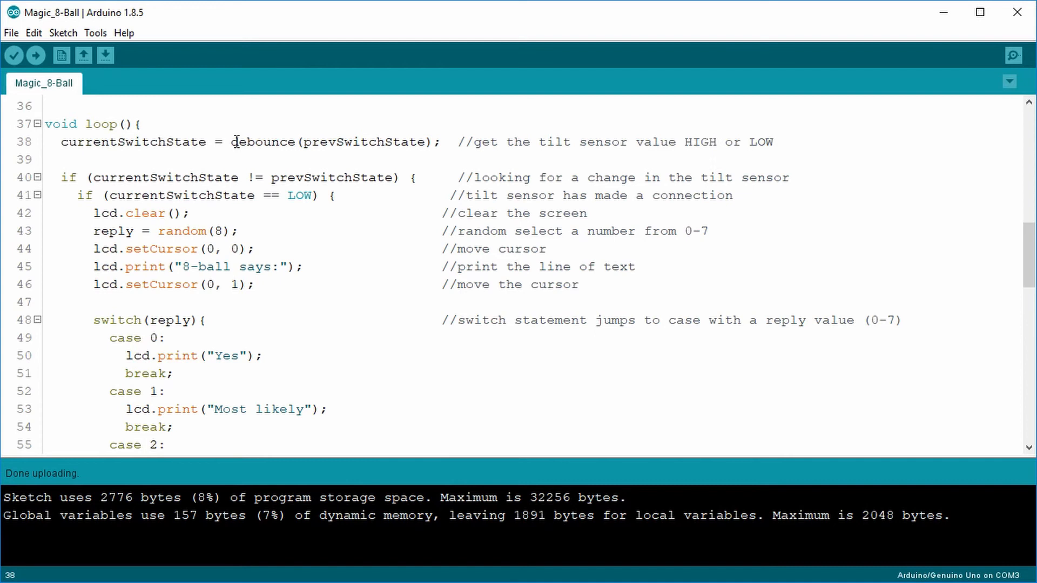
{"action": "mouse_move", "coordinate": [293, 142]}
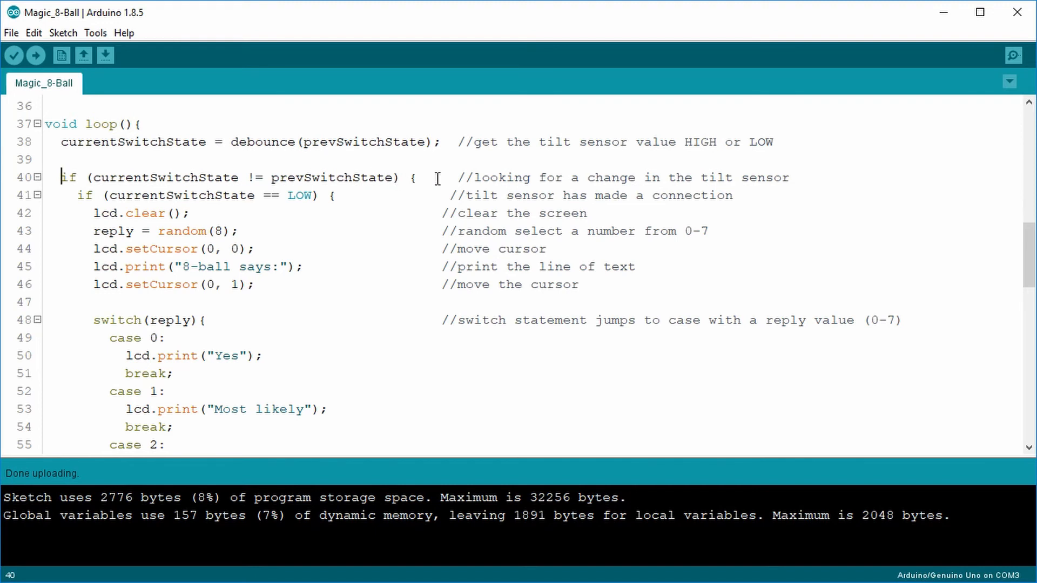
{"action": "mouse_move", "coordinate": [138, 196]}
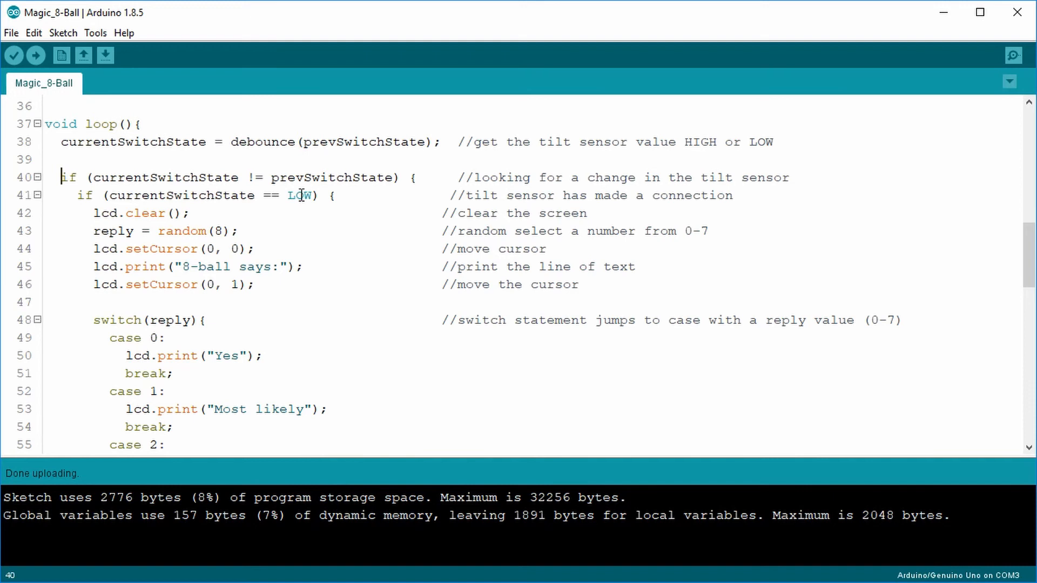
{"action": "mouse_move", "coordinate": [233, 226]}
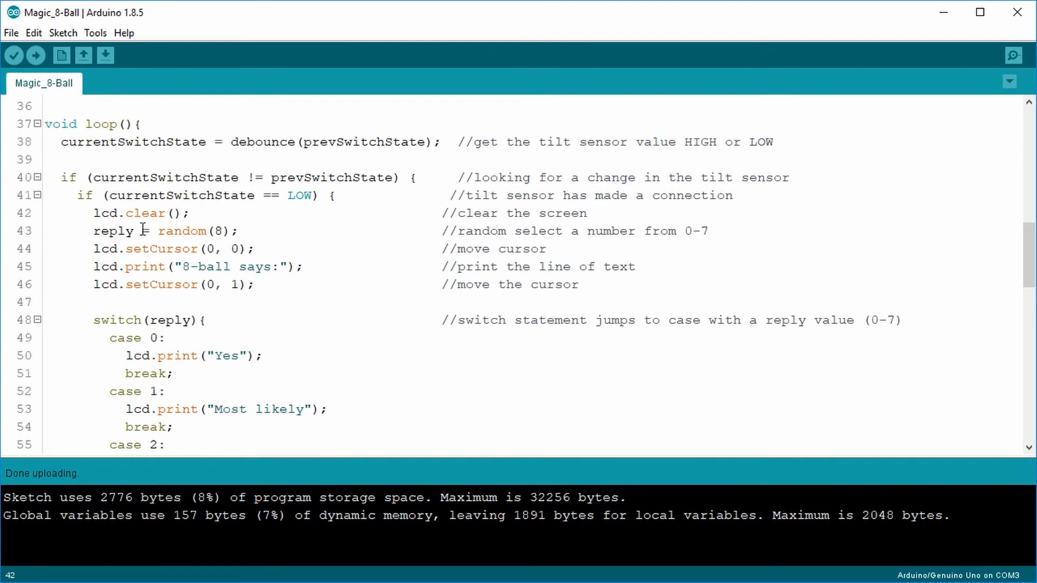
{"action": "mouse_move", "coordinate": [110, 248]}
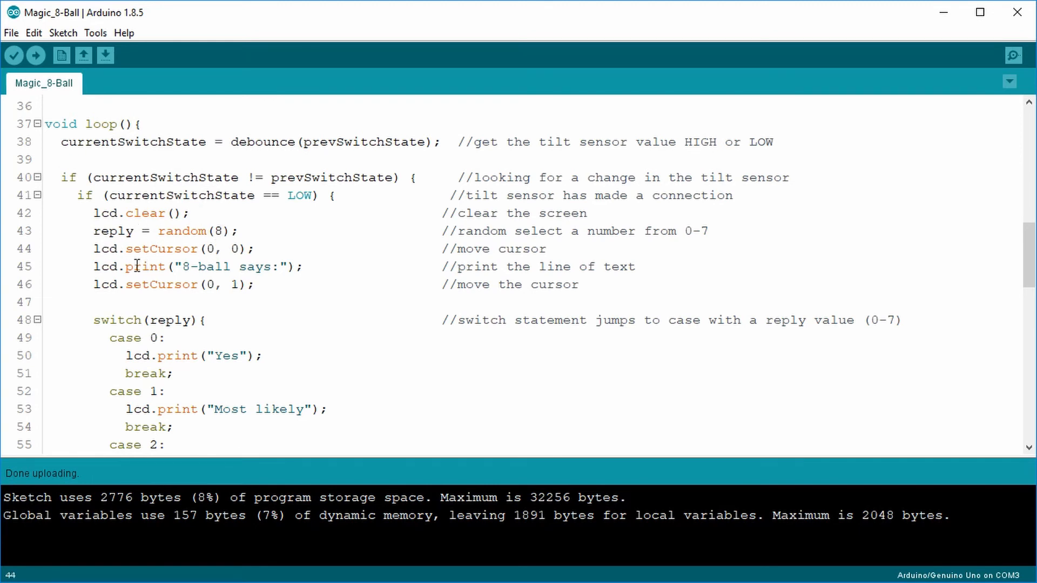
{"action": "left_click", "coordinate": [94, 267]}
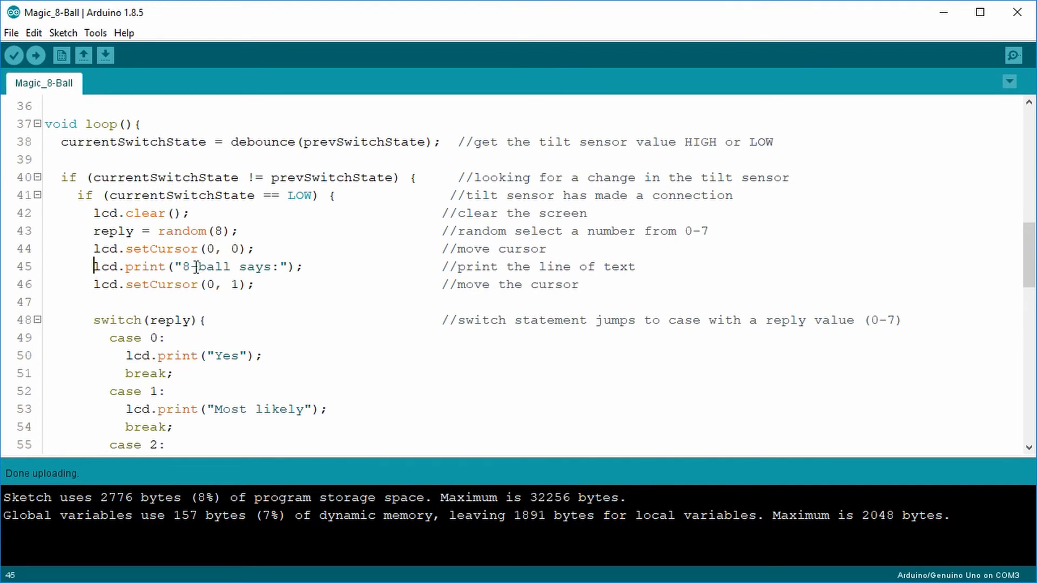
{"action": "mouse_move", "coordinate": [95, 292]}
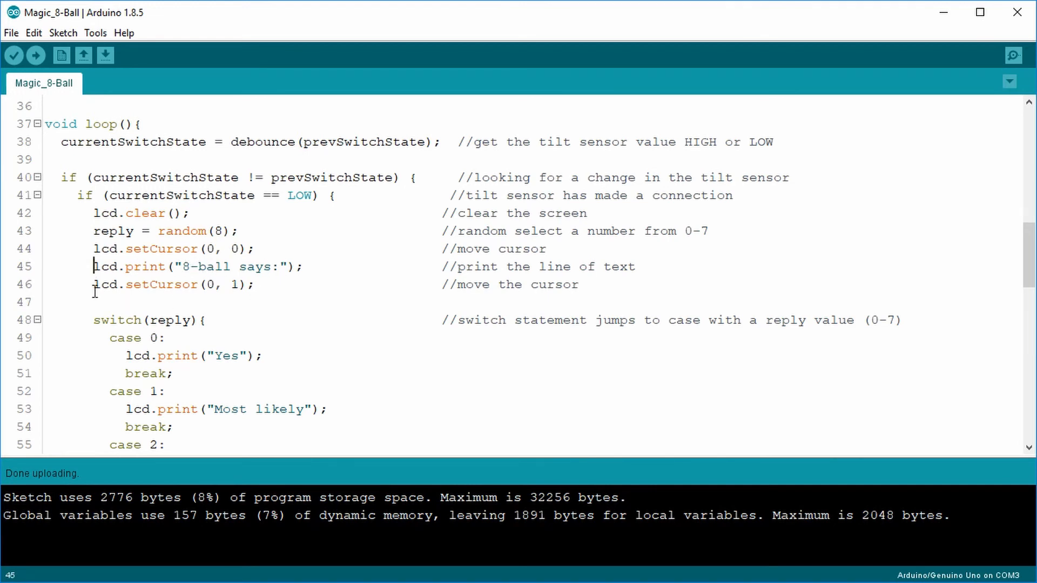
{"action": "scroll", "scroll_direction": "down", "scroll_amount": 3}
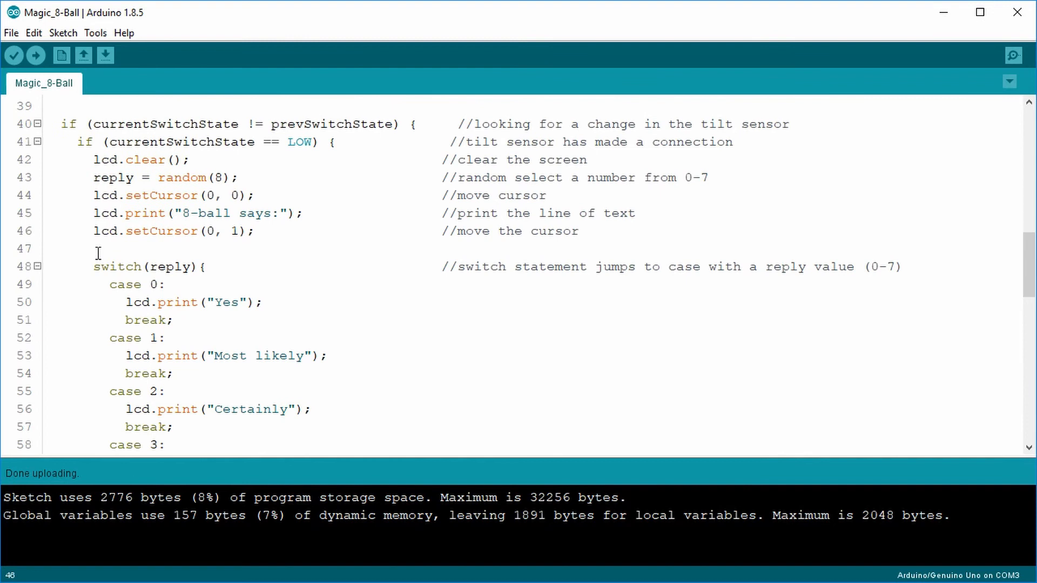
{"action": "scroll", "scroll_direction": "down", "scroll_amount": 3}
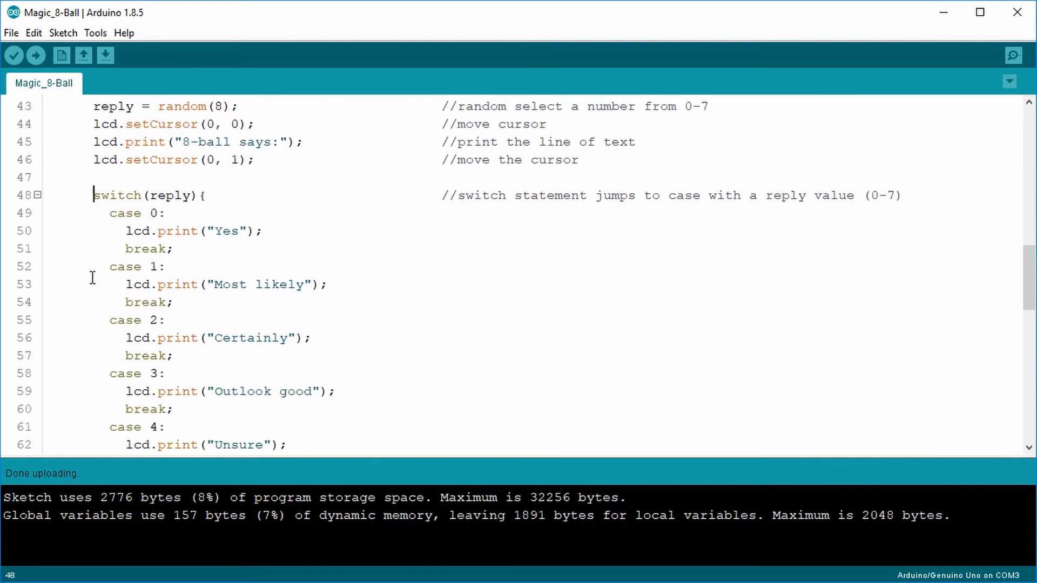
{"action": "scroll", "scroll_direction": "down", "scroll_amount": 3}
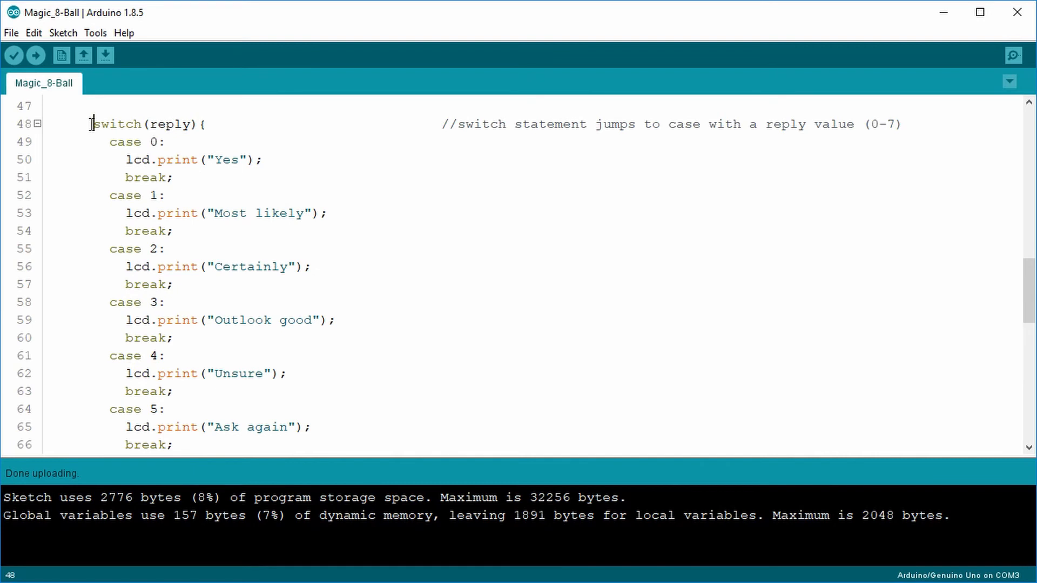
{"action": "mouse_move", "coordinate": [92, 165]}
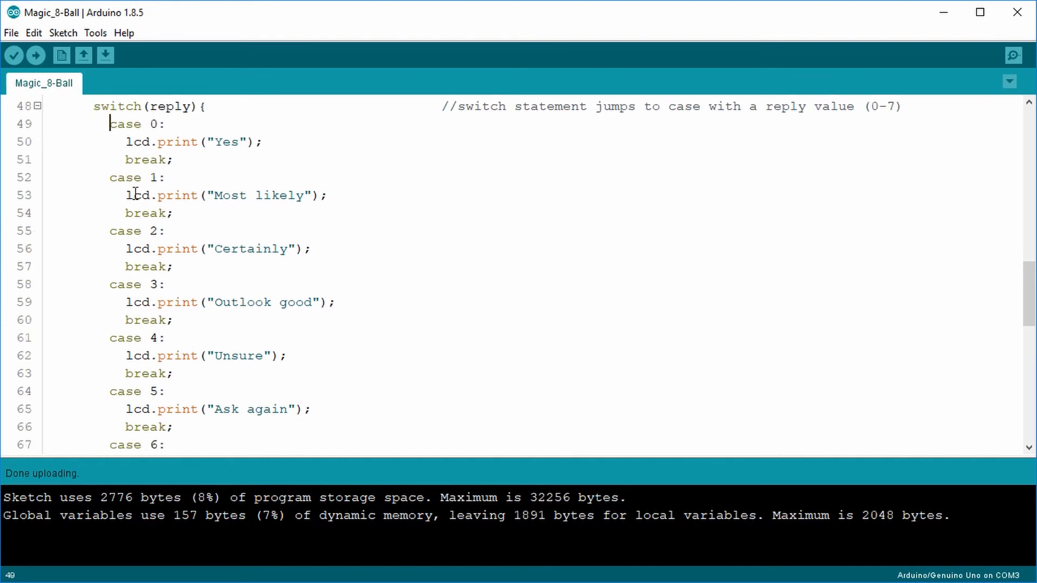
{"action": "mouse_move", "coordinate": [178, 253]}
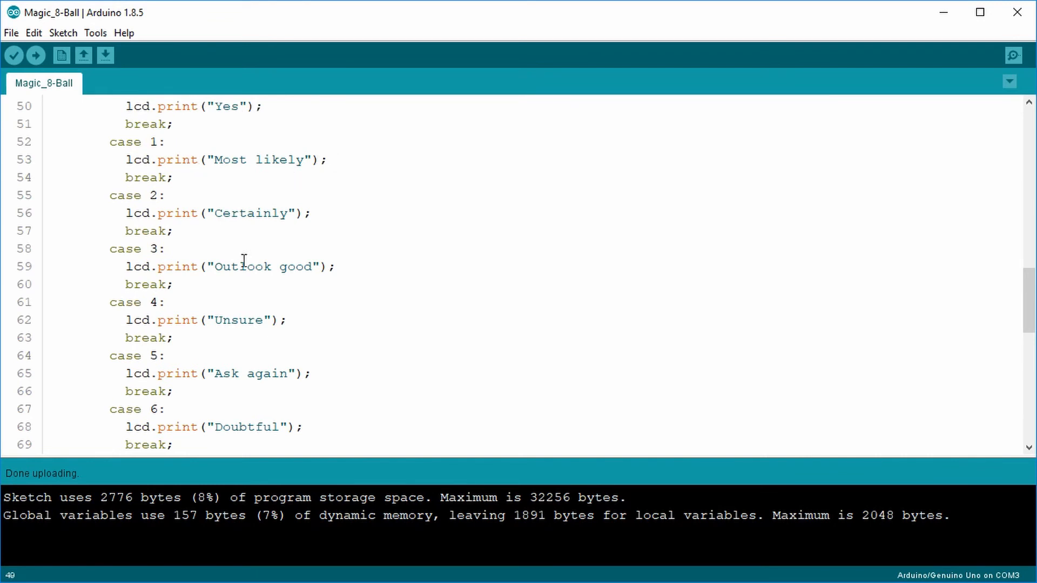
{"action": "scroll", "scroll_direction": "down", "scroll_amount": 3}
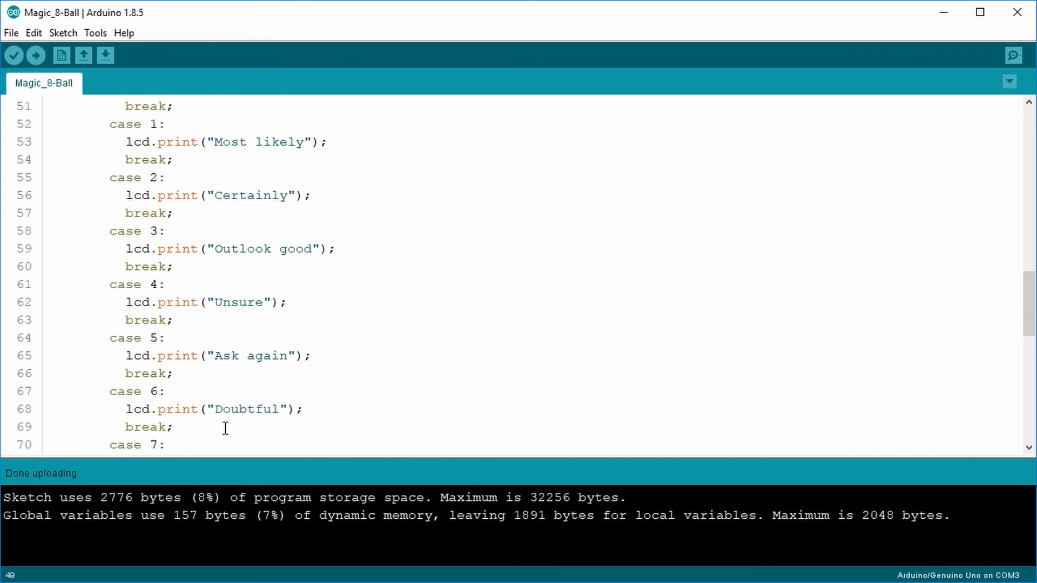
{"action": "scroll", "scroll_direction": "down", "scroll_amount": 3}
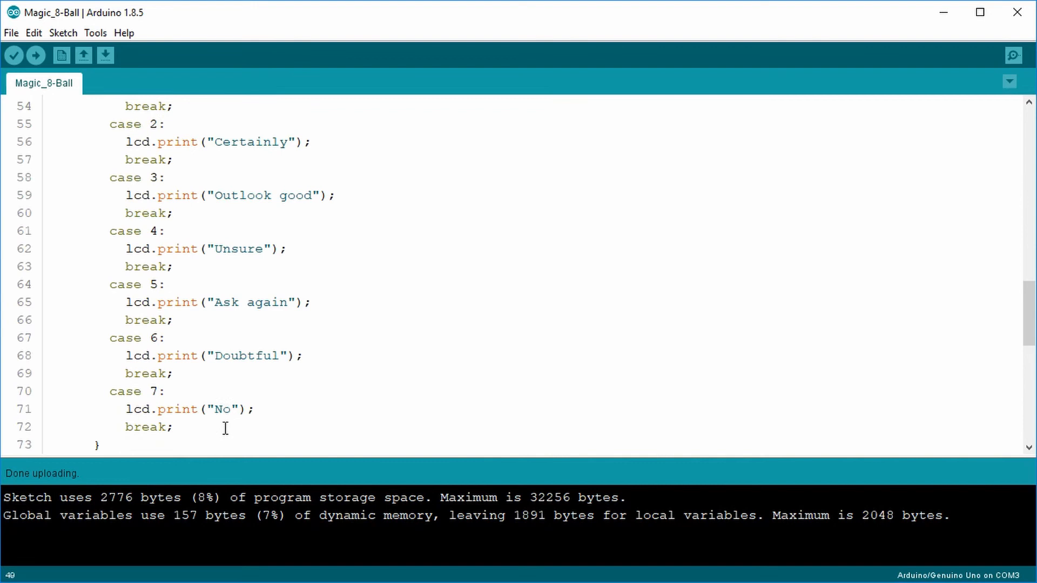
{"action": "scroll", "scroll_direction": "down", "scroll_amount": 3}
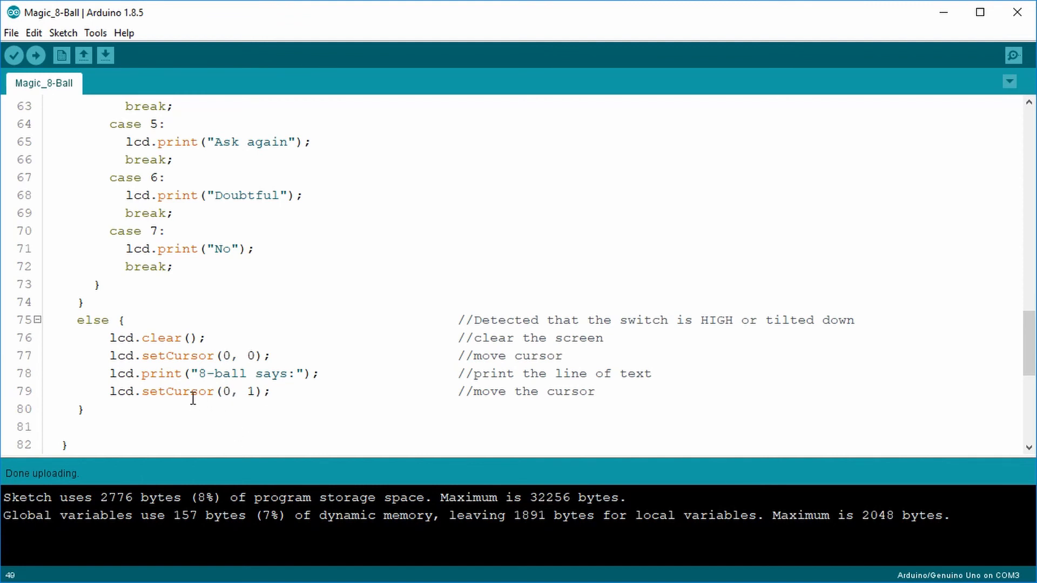
{"action": "mouse_move", "coordinate": [160, 397]}
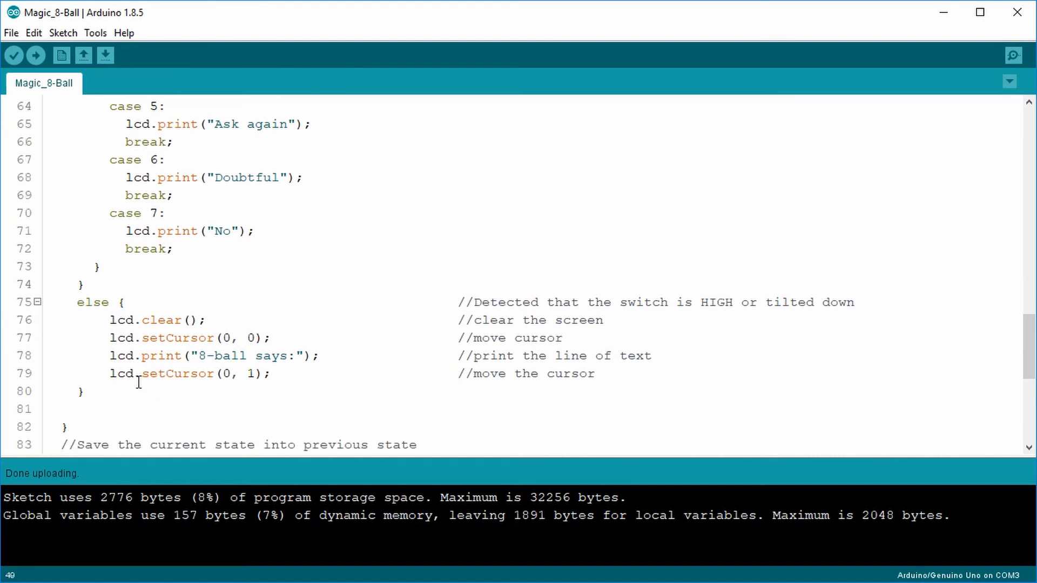
{"action": "mouse_move", "coordinate": [44, 401]}
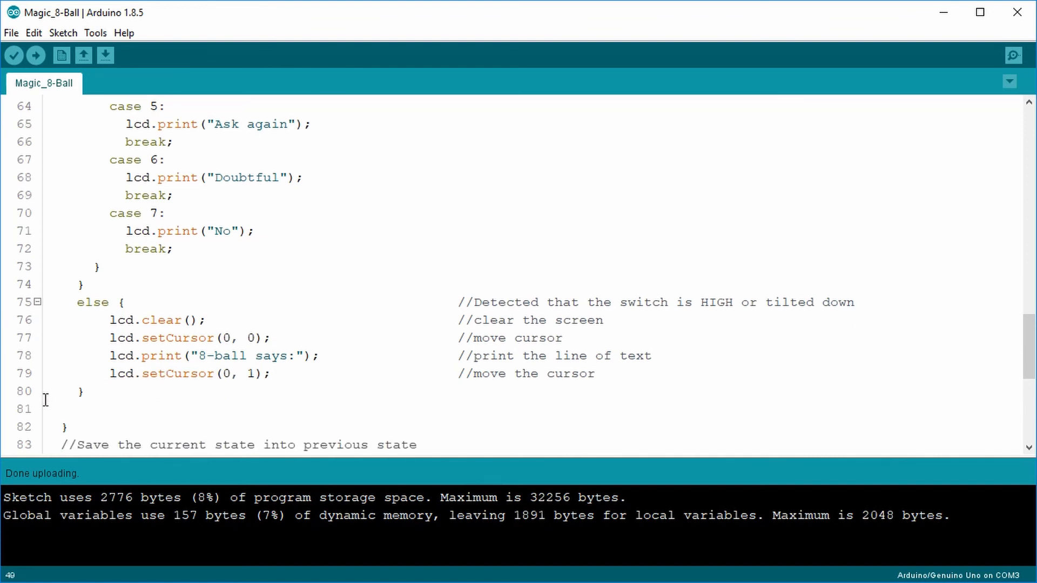
{"action": "scroll", "scroll_direction": "down", "scroll_amount": 3}
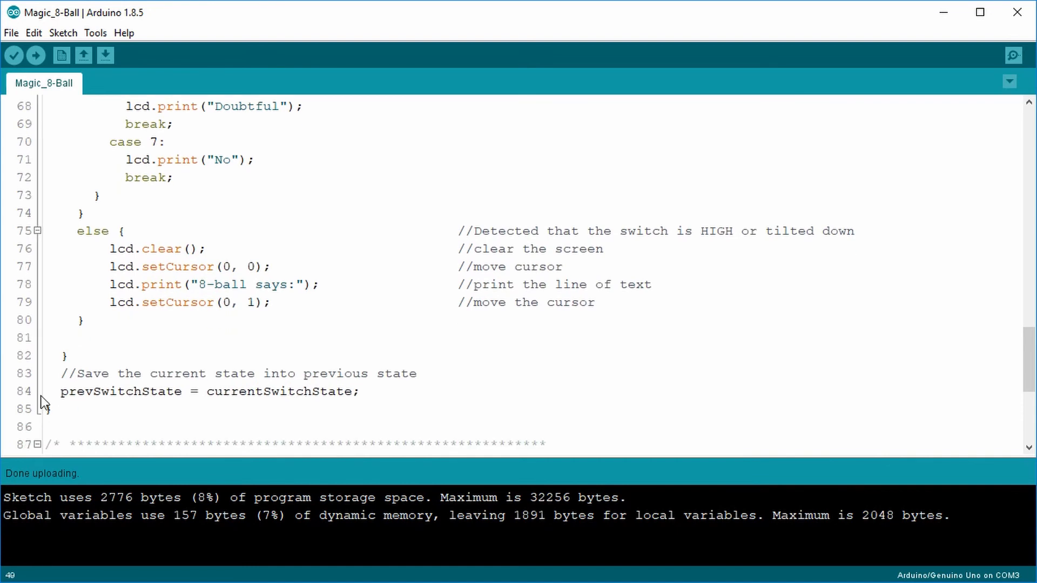
{"action": "scroll", "scroll_direction": "down", "scroll_amount": 3}
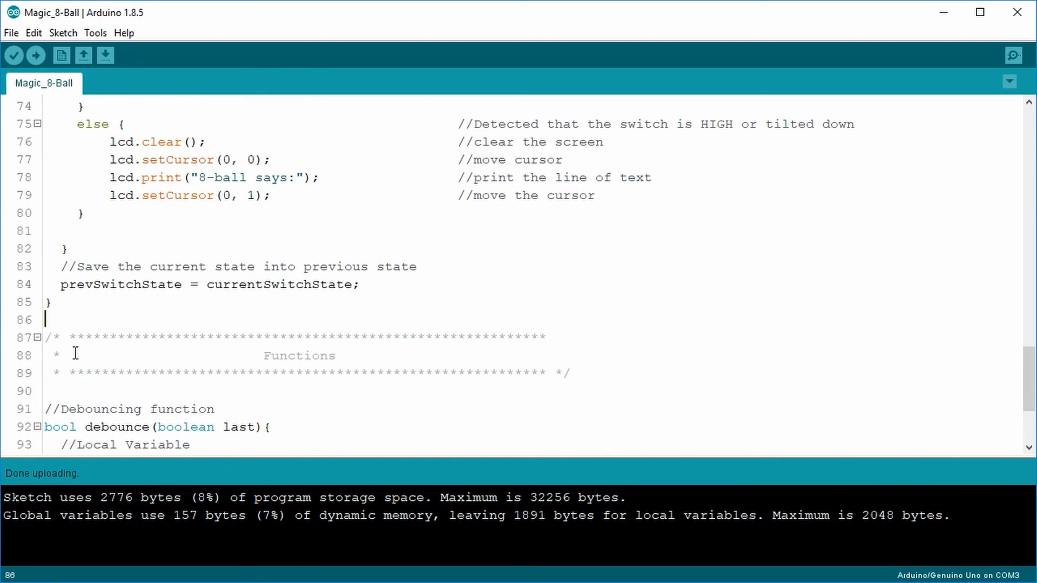
{"action": "scroll", "scroll_direction": "down", "scroll_amount": 3}
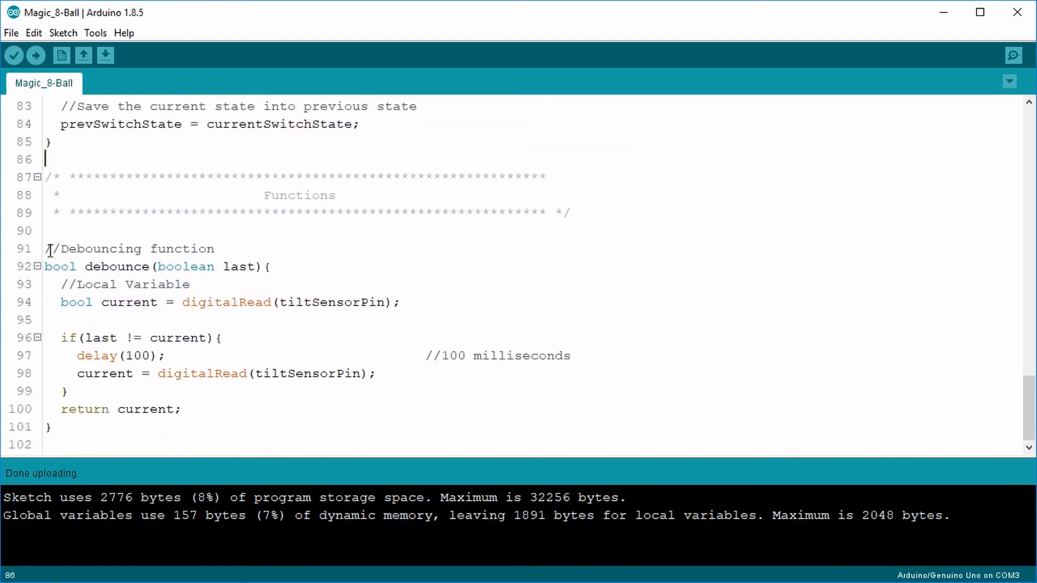
Step: Review the debounce function, then upload Magic_8-Ball to the Uno on COM3
{"action": "left_click", "coordinate": [60, 450]}
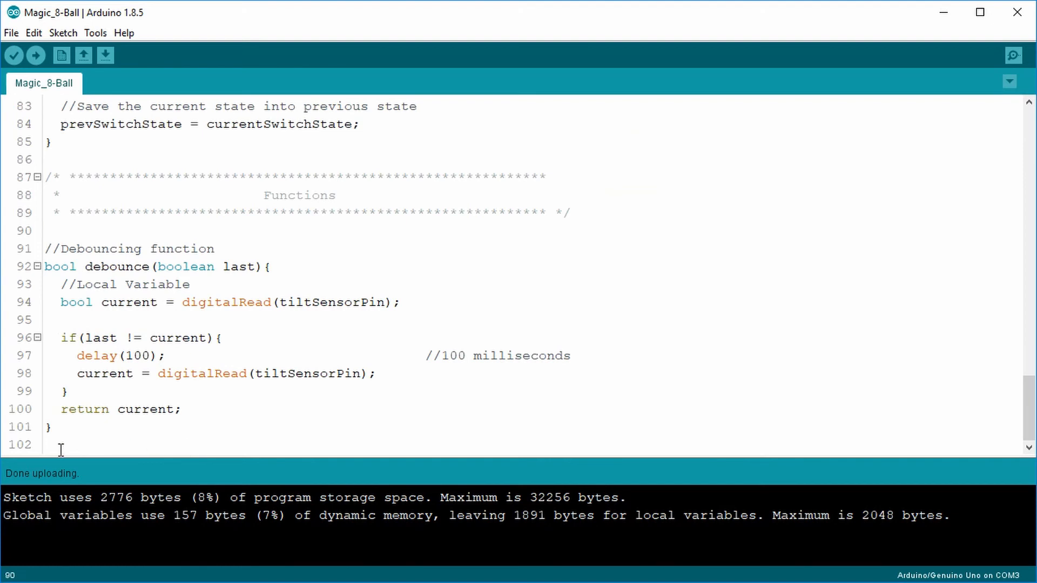
{"action": "left_click", "coordinate": [44, 444]}
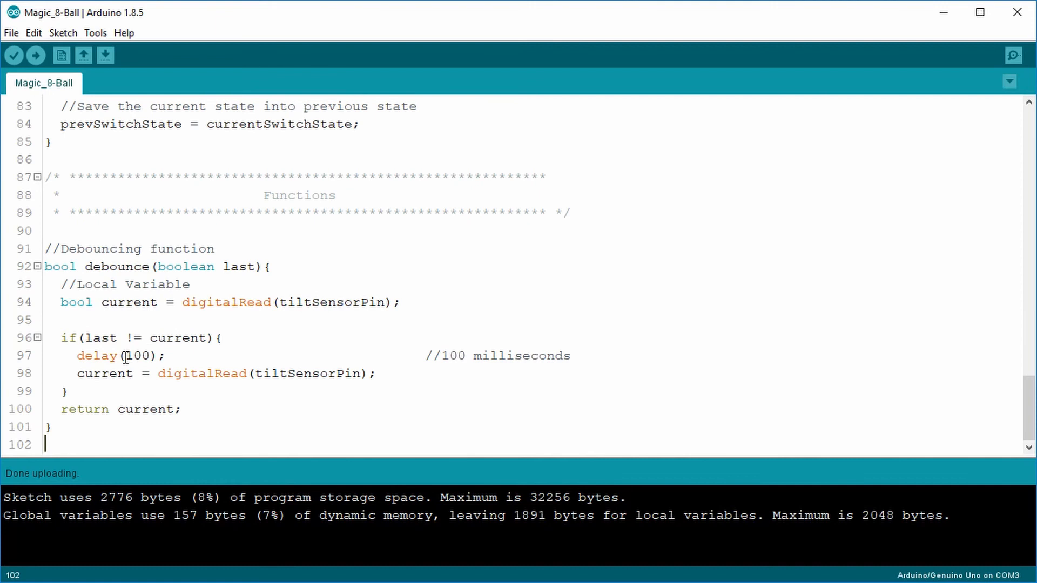
{"action": "mouse_move", "coordinate": [224, 410]}
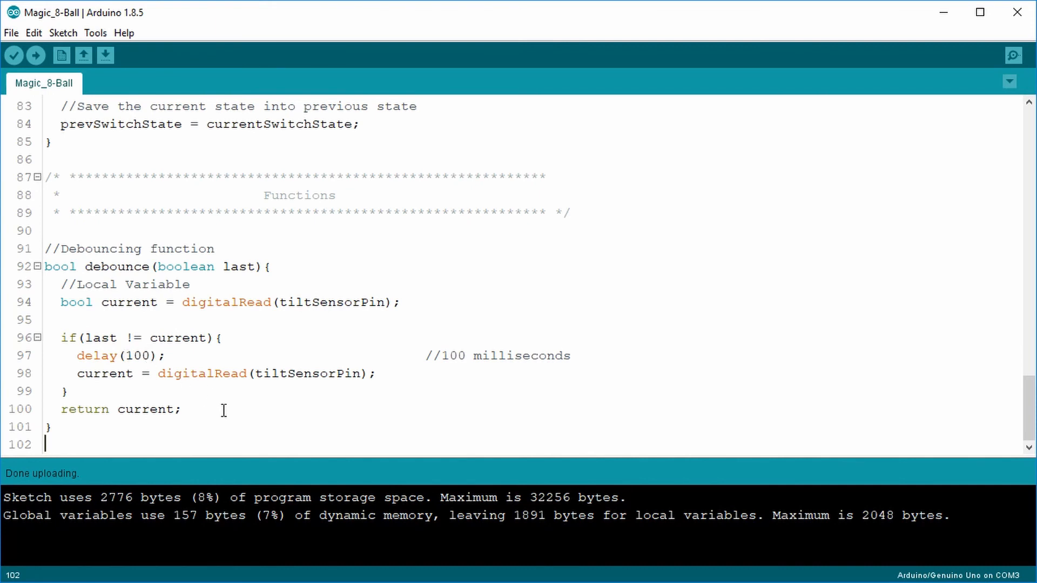
{"action": "mouse_move", "coordinate": [232, 425]}
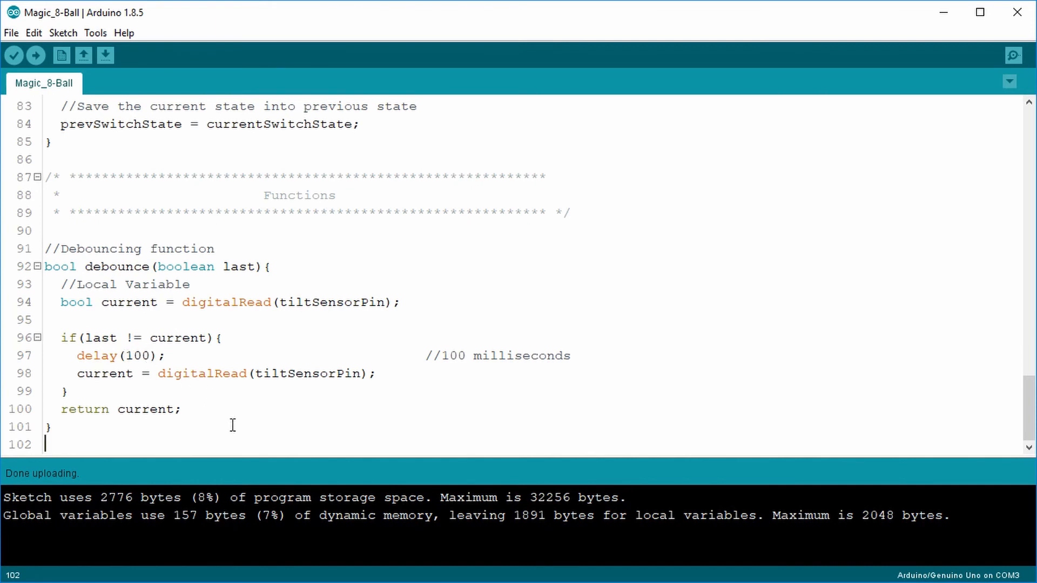
{"action": "mouse_move", "coordinate": [223, 421]}
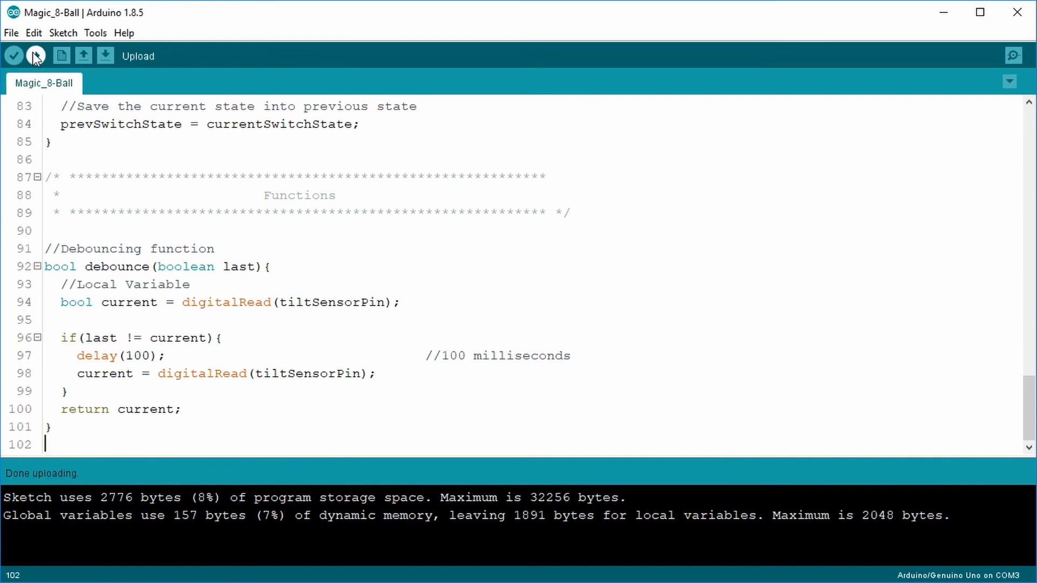
{"action": "left_click", "coordinate": [35, 56]}
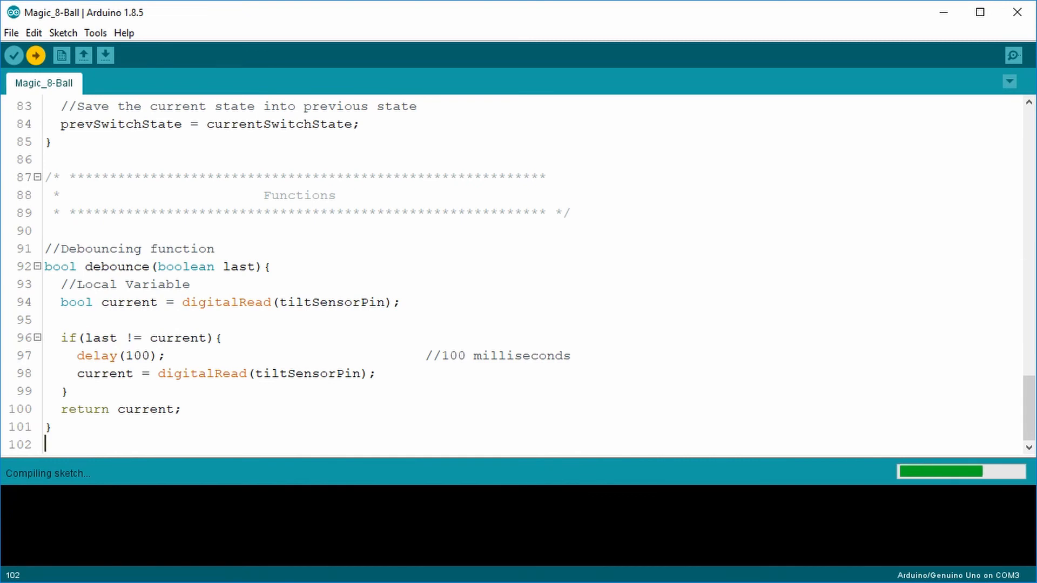